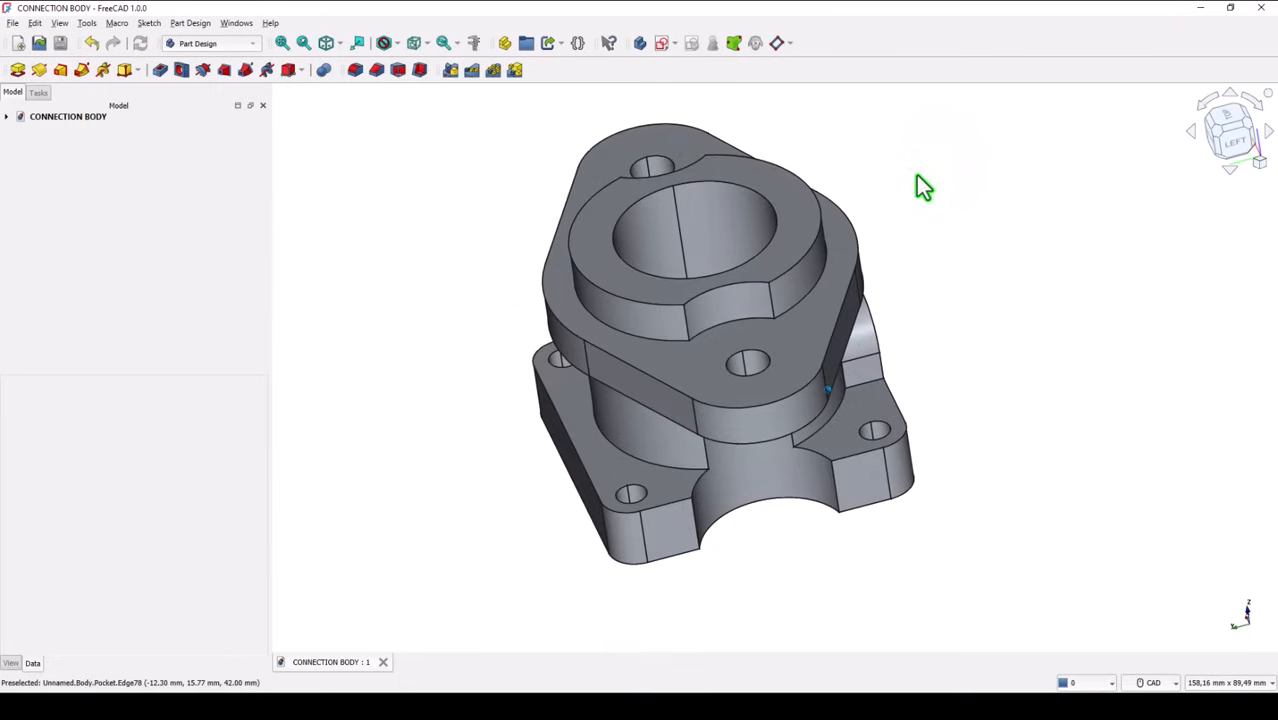
# Step: Orbit and zoom the connection body model to inspect it from another angle
pyautogui.moveTo(920, 184); pyautogui.dragTo(750, 236)
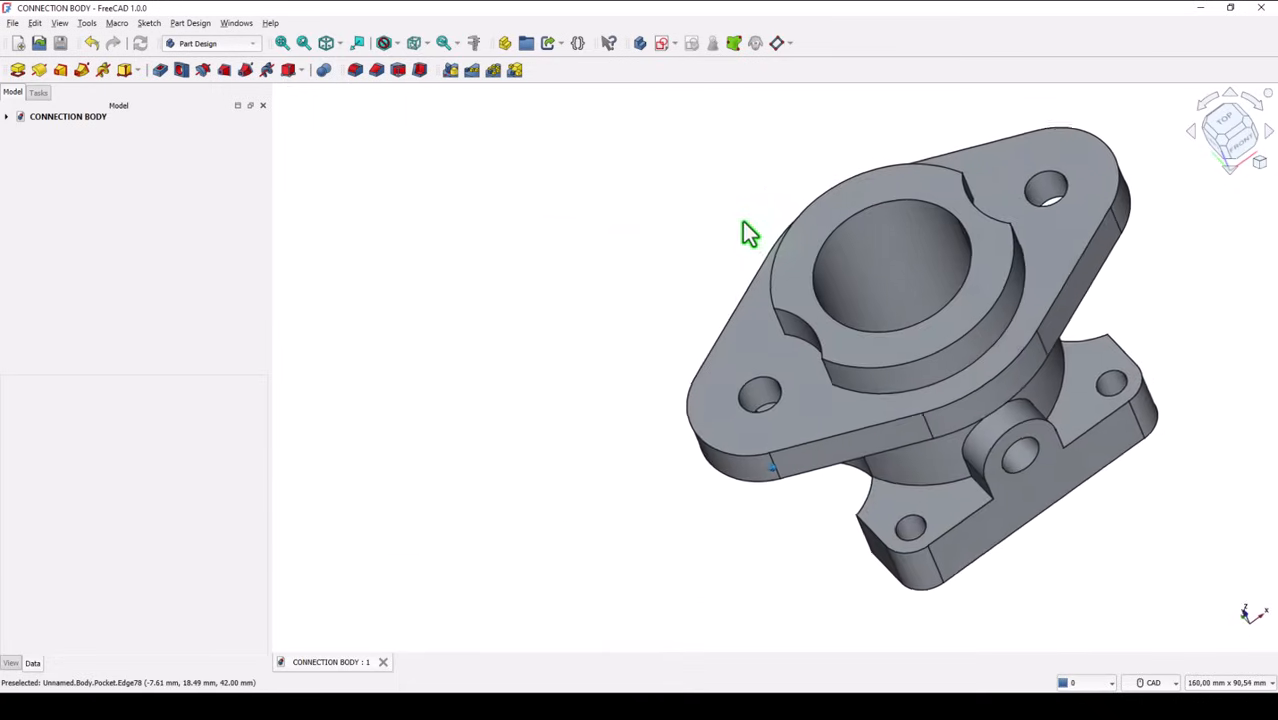
pyautogui.scroll(-3)
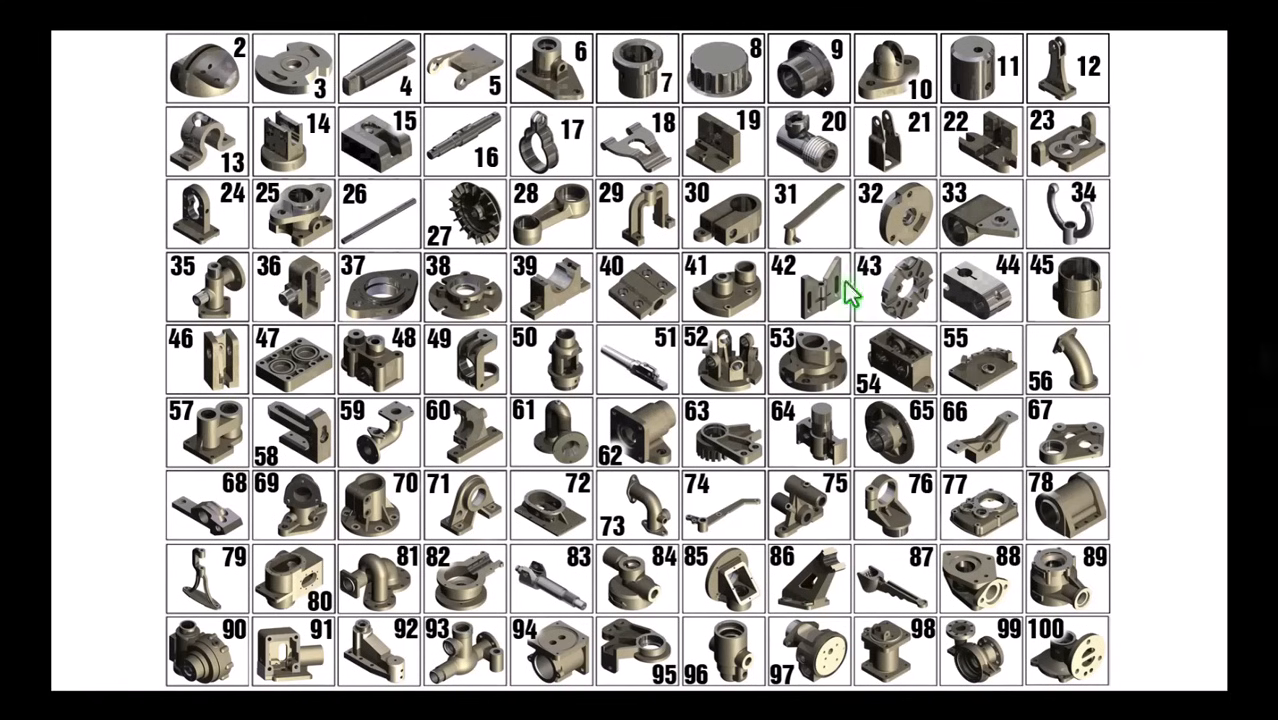
pyautogui.moveTo(550, 230)
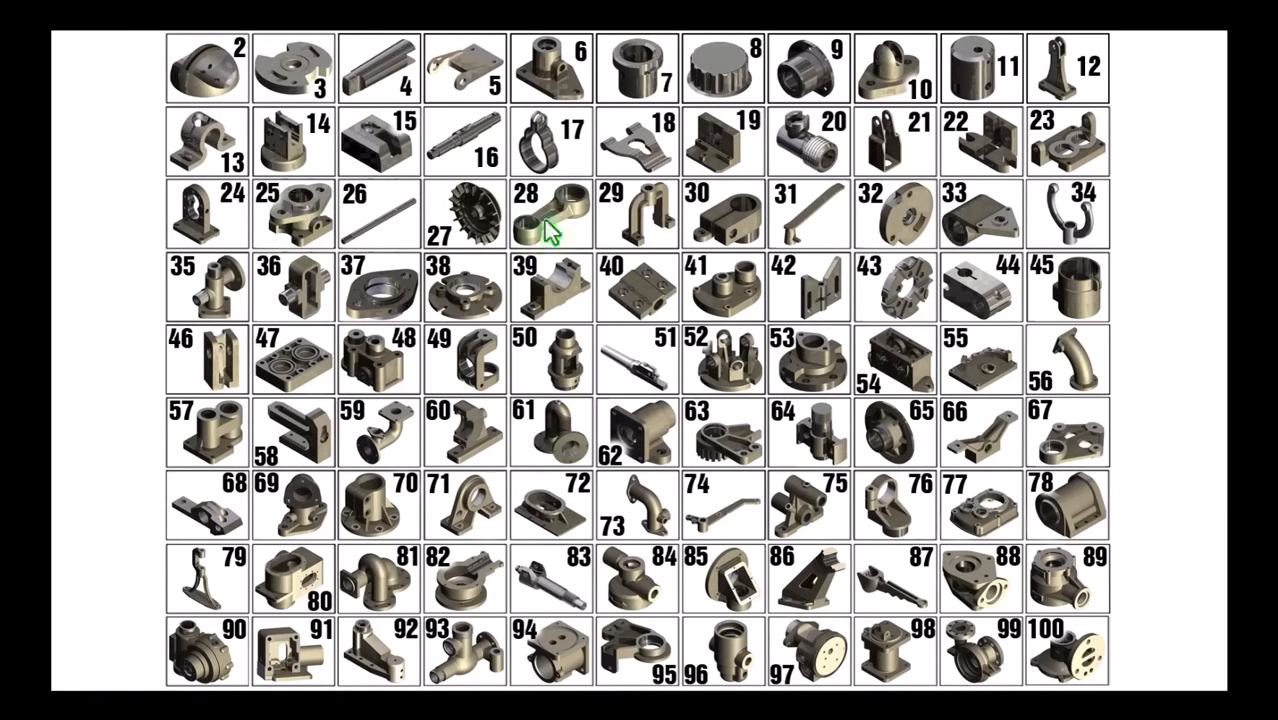
pyautogui.moveTo(1016, 620)
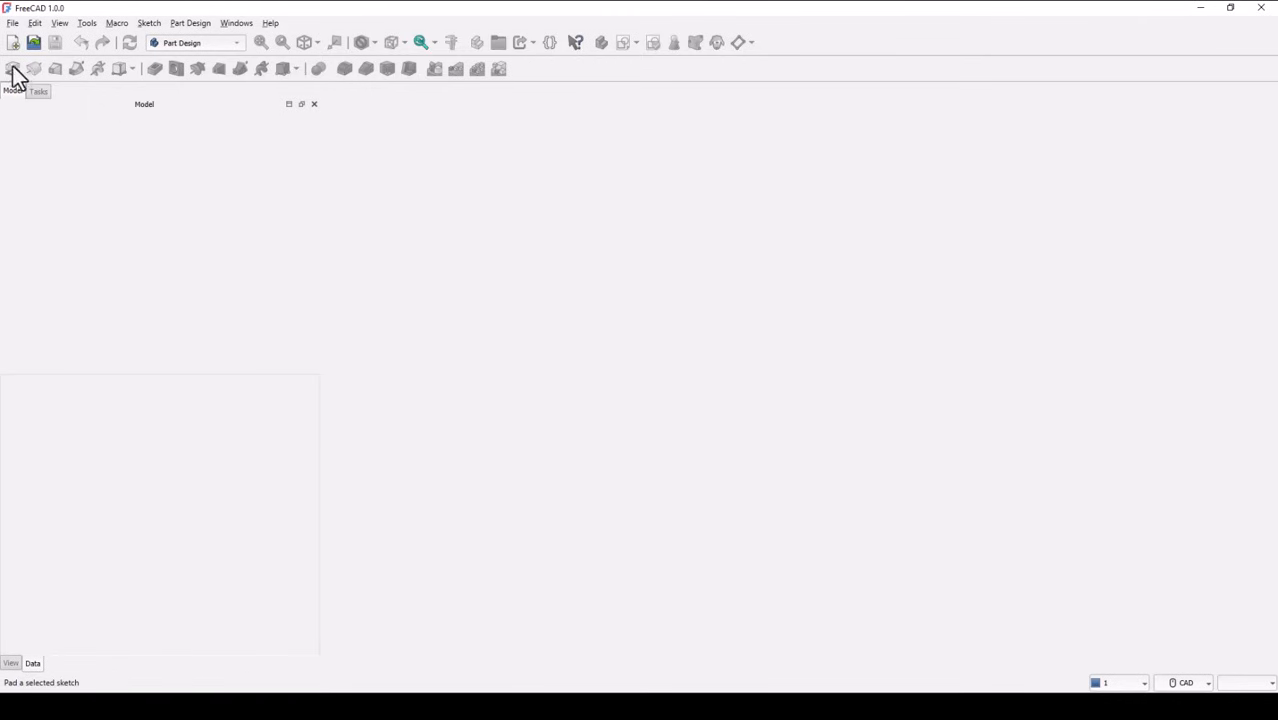
# Step: Create a new empty Unnamed document
pyautogui.click(14, 42)
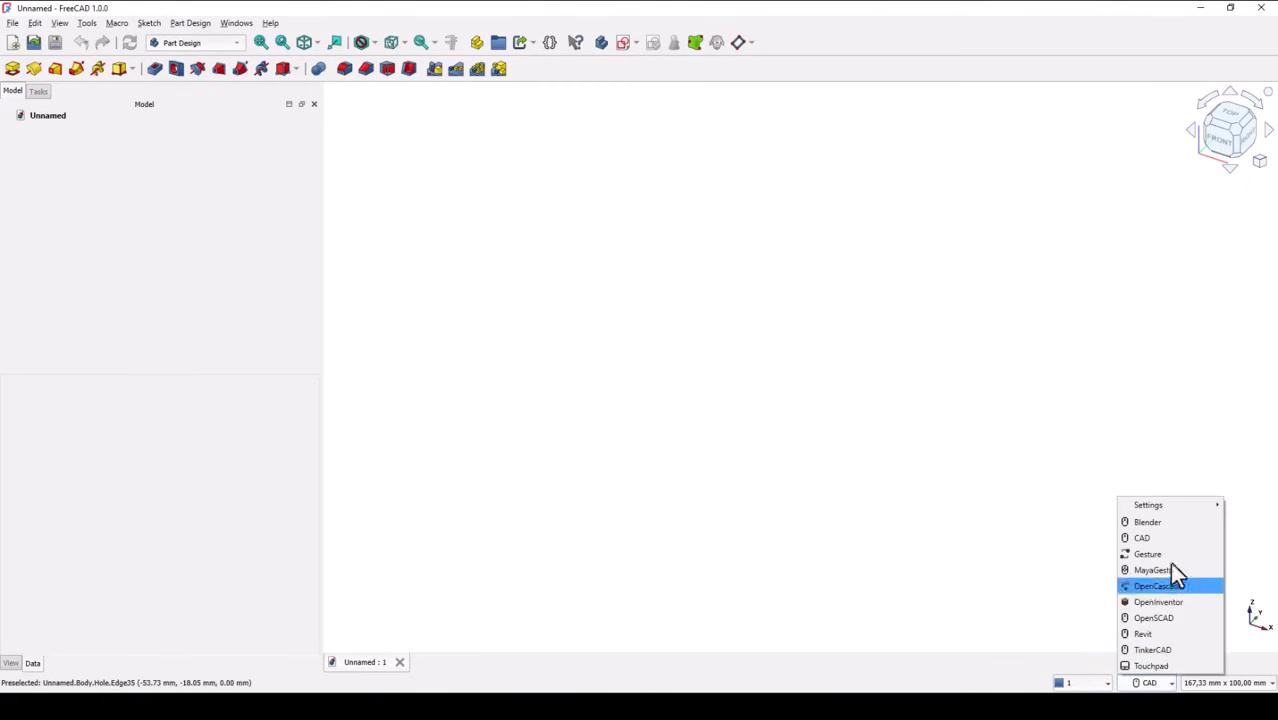
pyautogui.moveTo(1148, 504)
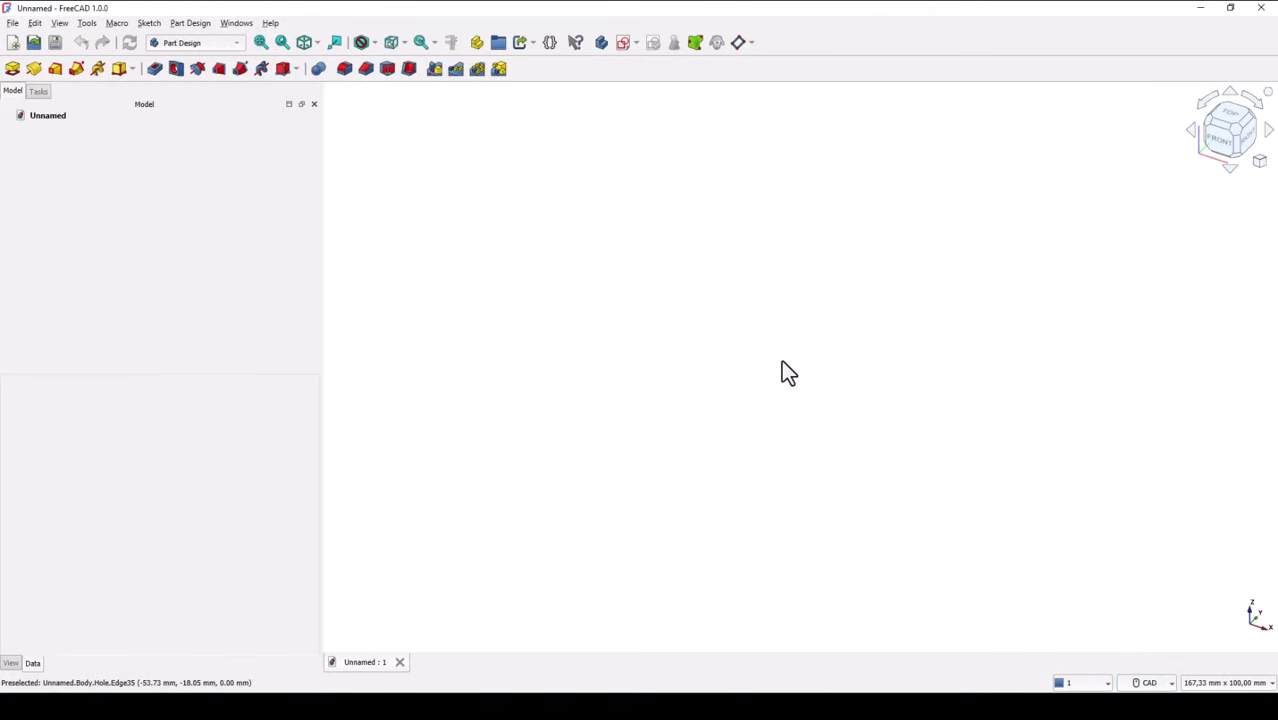
pyautogui.moveTo(730, 338)
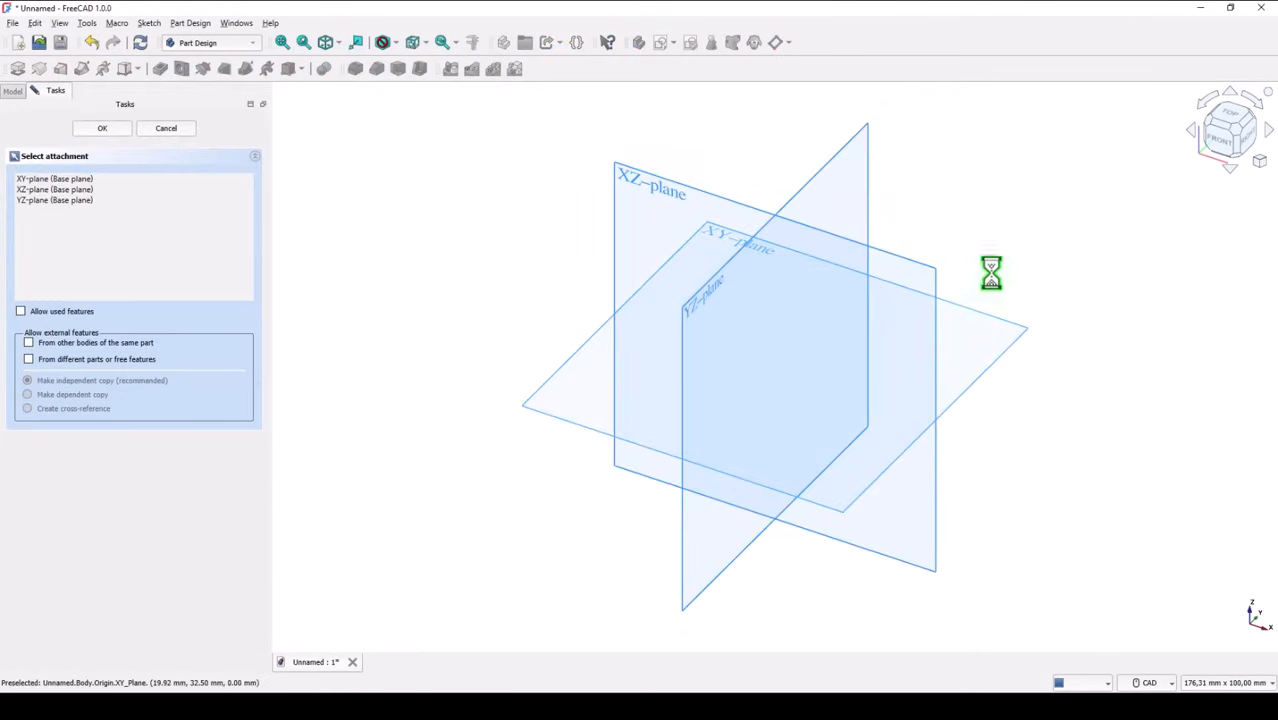
# Step: Sketch a rounded rectangle around the origin on the XY plane for the 50 × 50 mm base
pyautogui.click(100, 128)
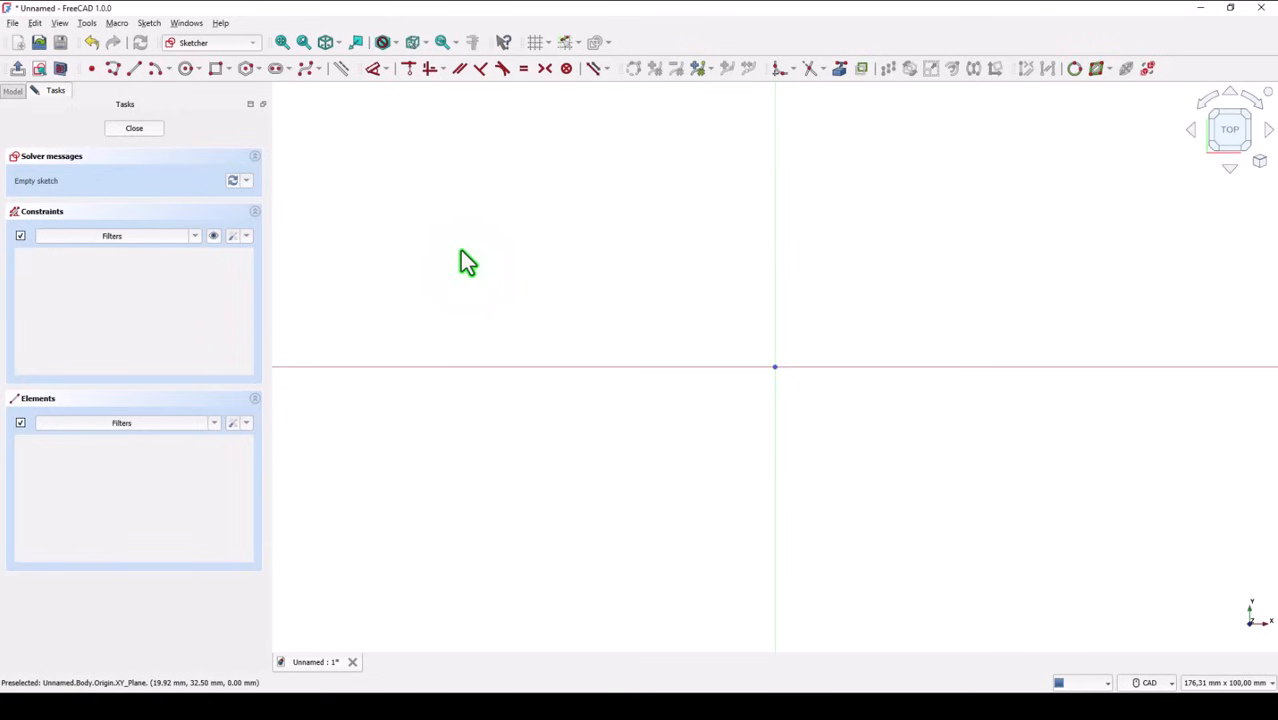
pyautogui.moveTo(512, 188)
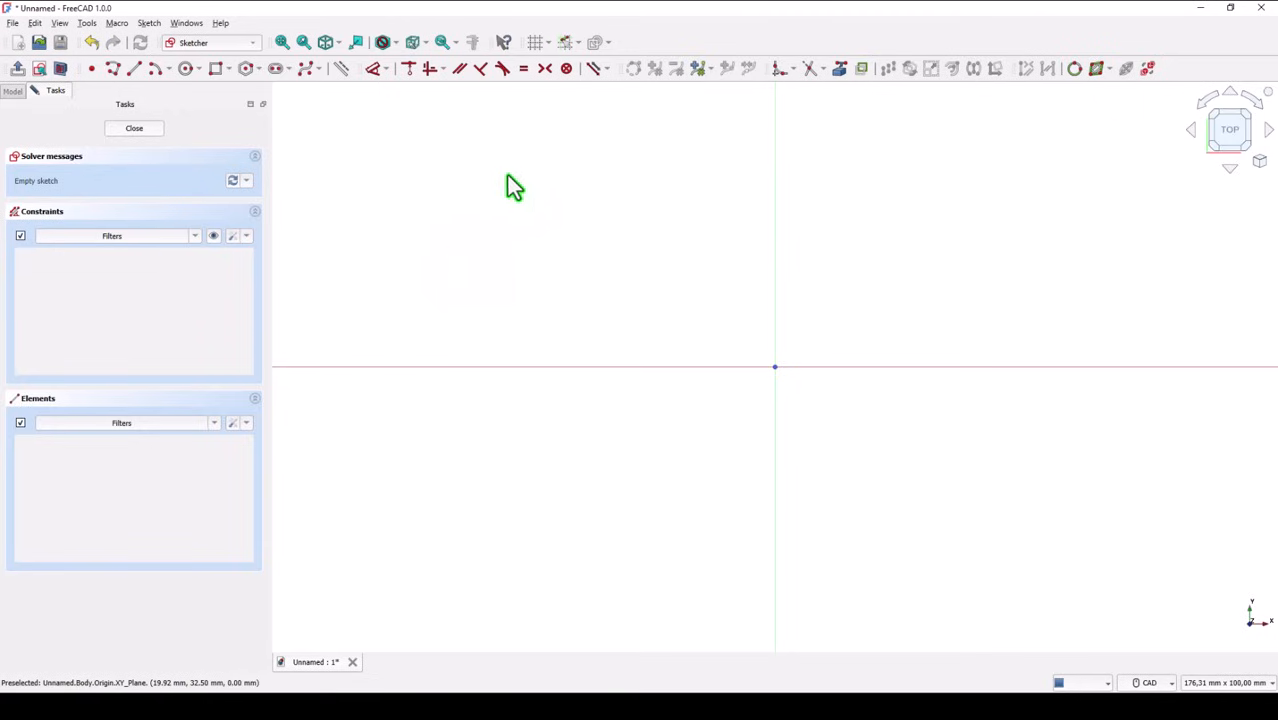
pyautogui.moveTo(500, 180)
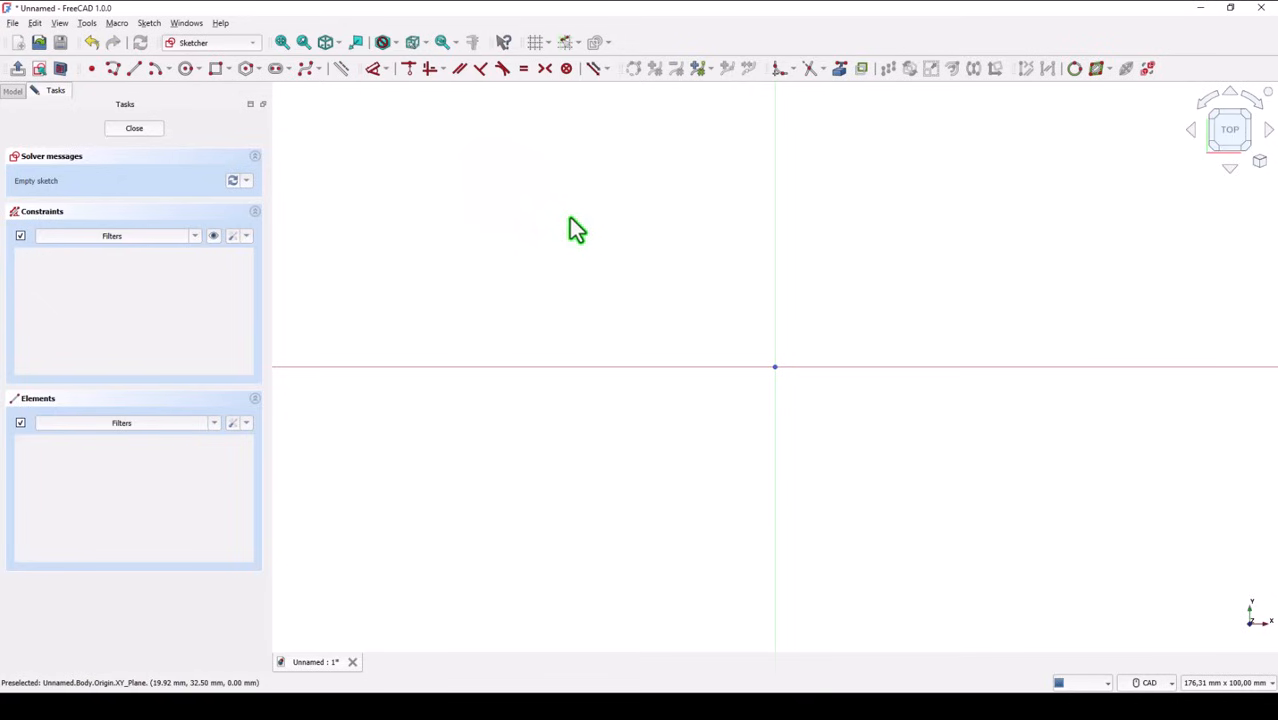
pyautogui.moveTo(544, 190)
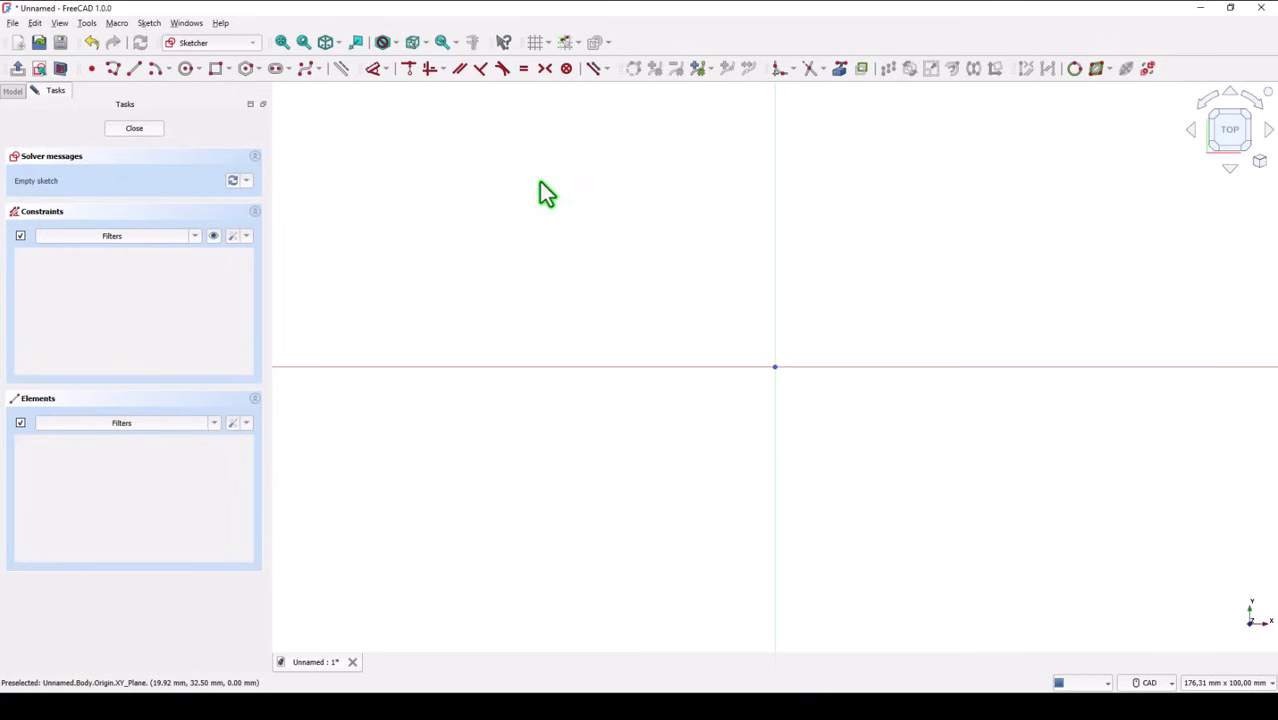
pyautogui.moveTo(206, 110)
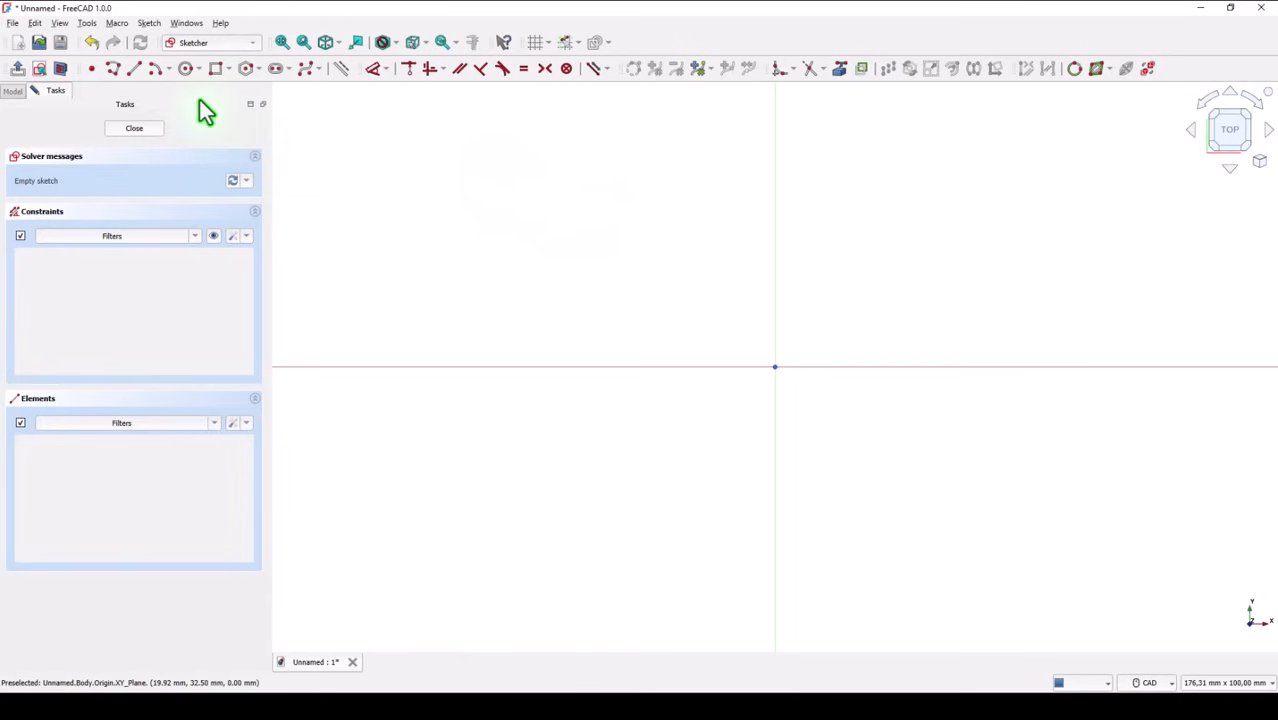
pyautogui.click(228, 68)
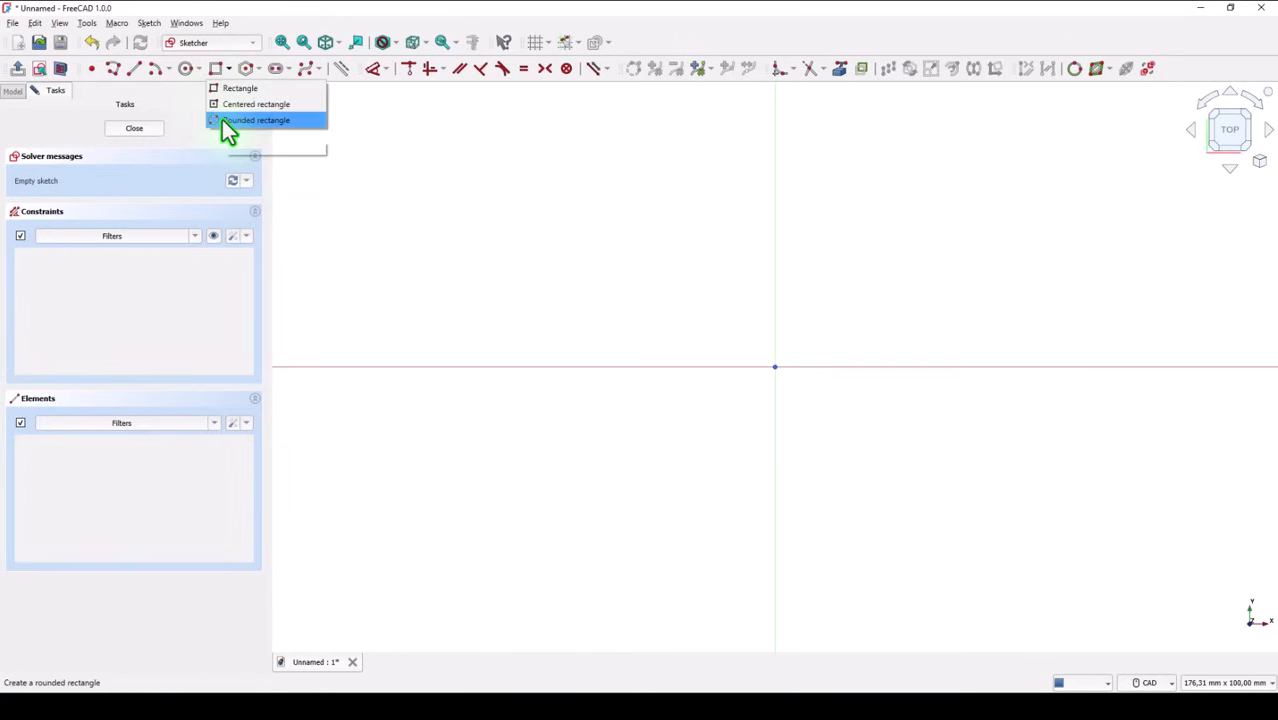
pyautogui.click(256, 120)
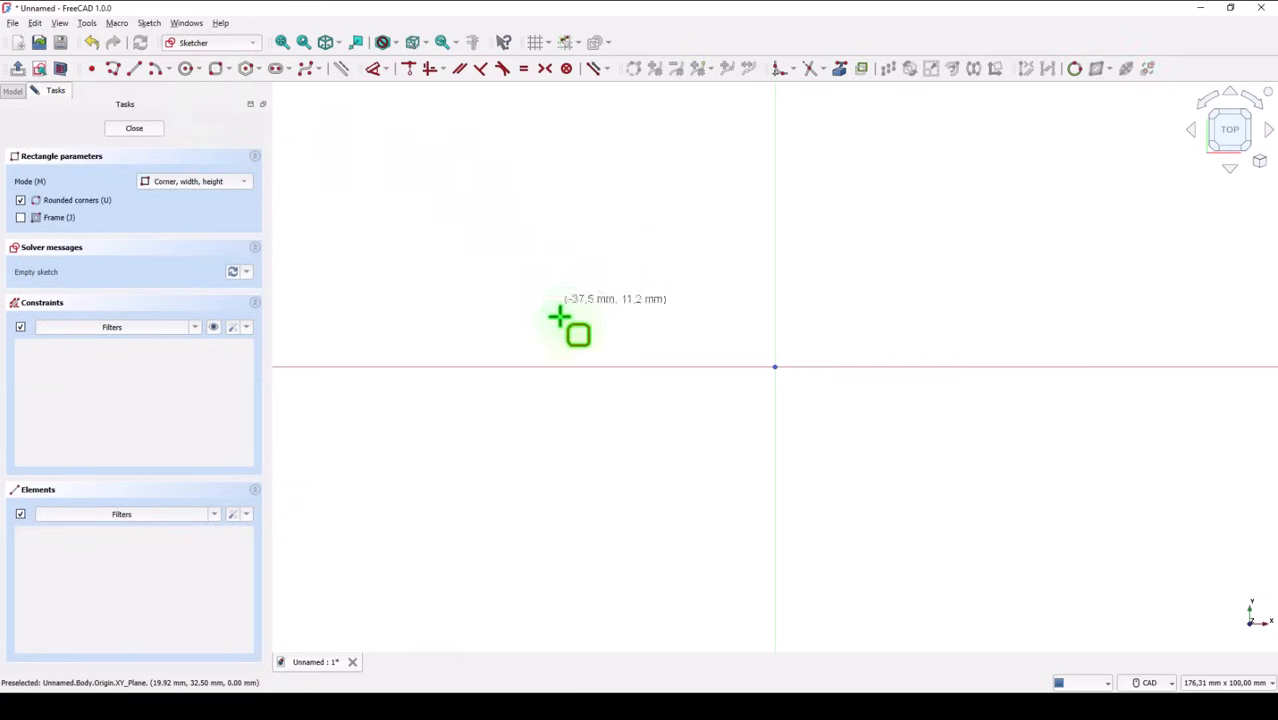
pyautogui.moveTo(576, 330); pyautogui.dragTo(990, 550)
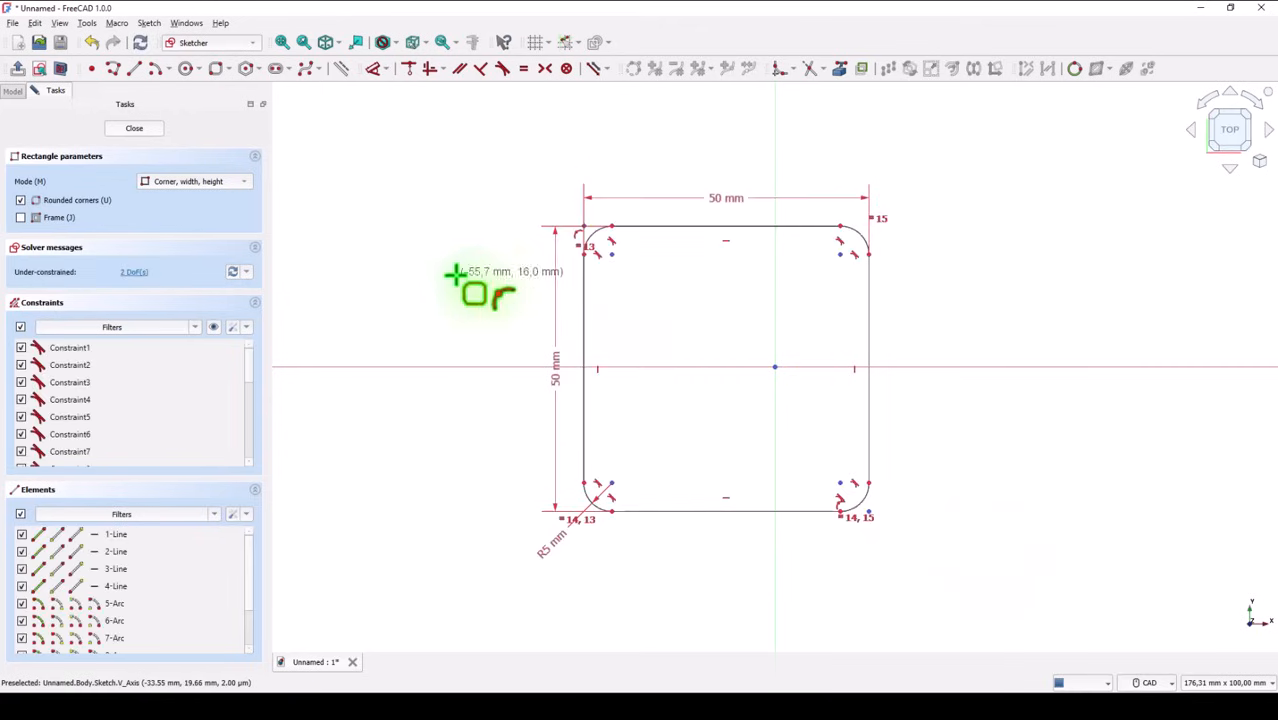
pyautogui.moveTo(530, 110)
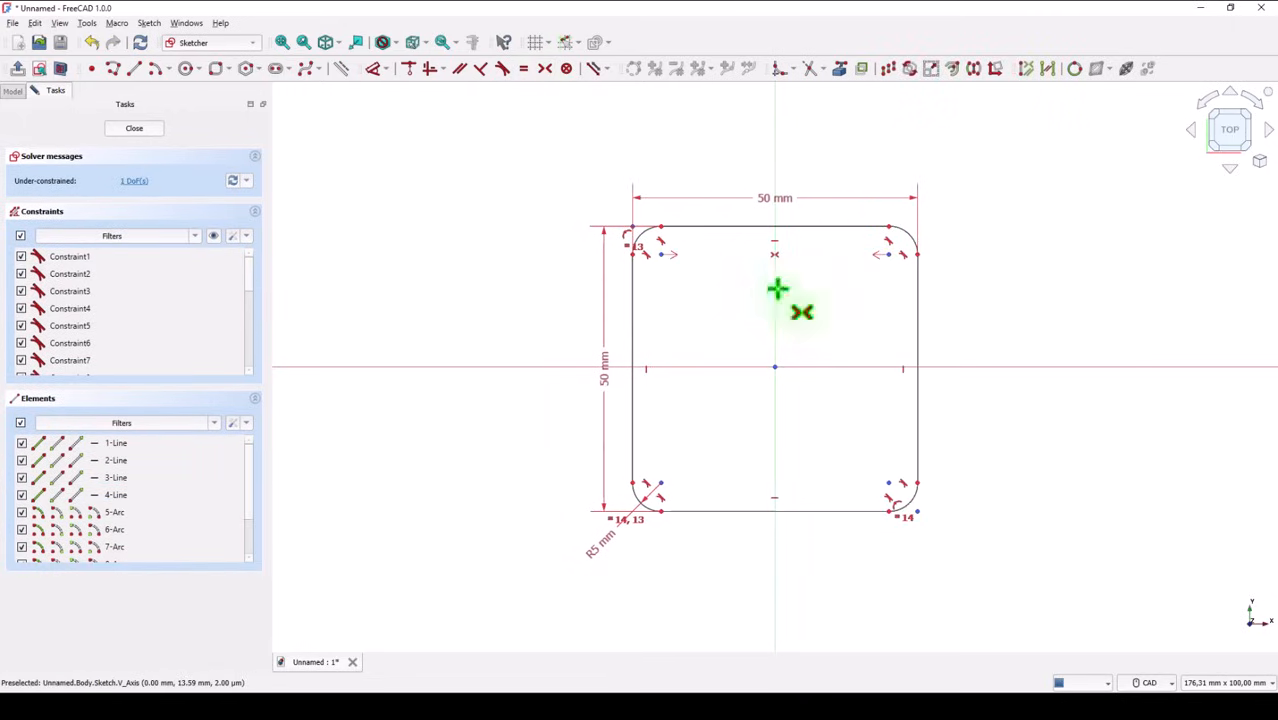
pyautogui.moveTo(670, 264)
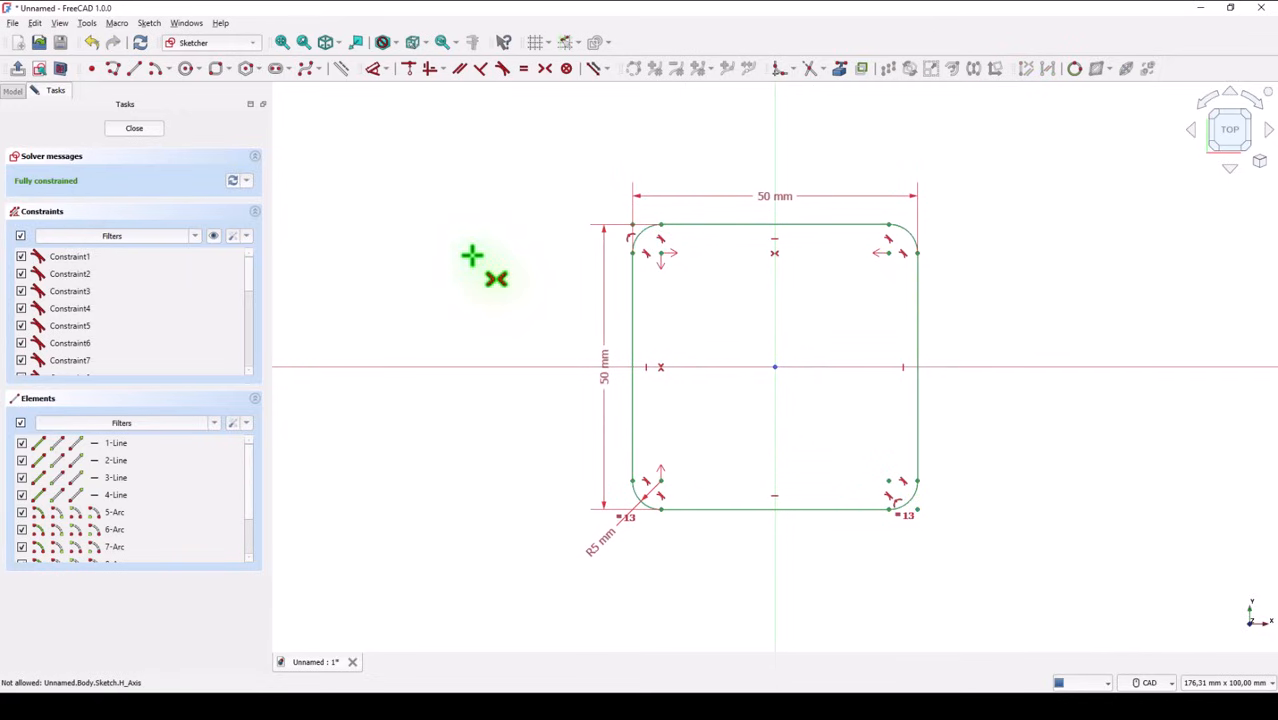
pyautogui.moveTo(144, 140)
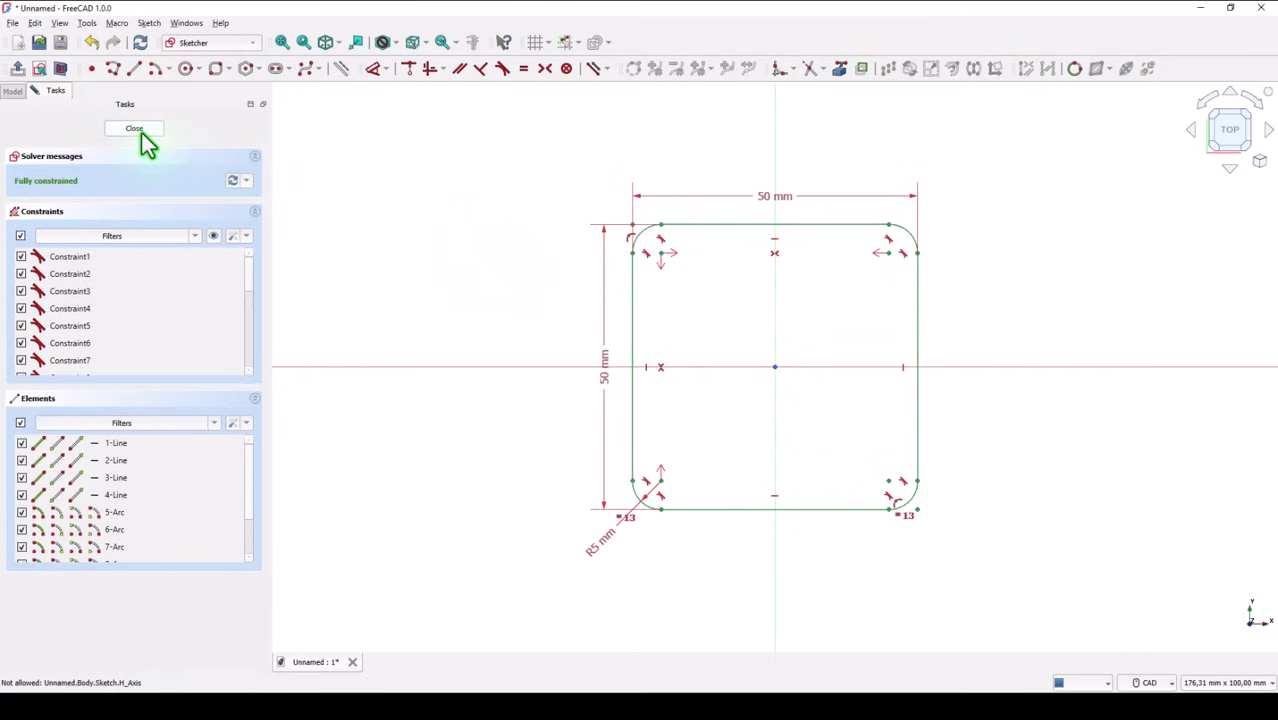
# Step: Pad the rounded square sketch into a 10 mm thick solid block
pyautogui.click(134, 128)
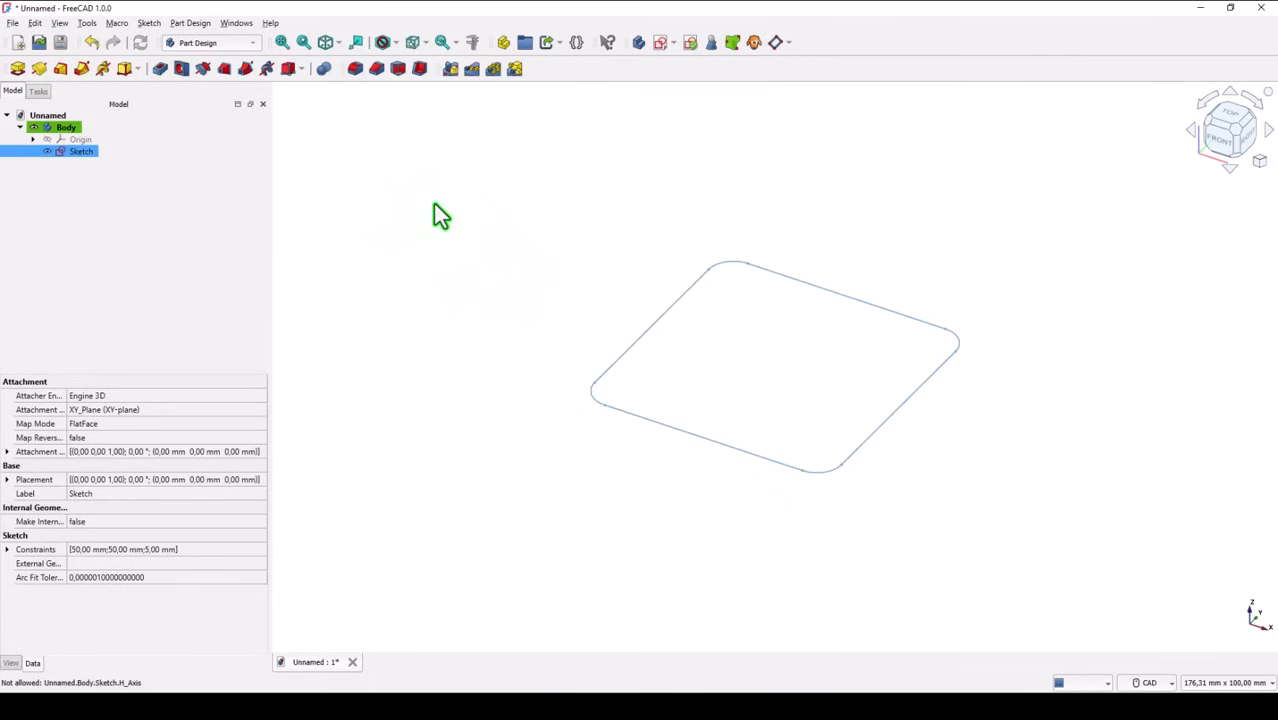
pyautogui.moveTo(232, 164)
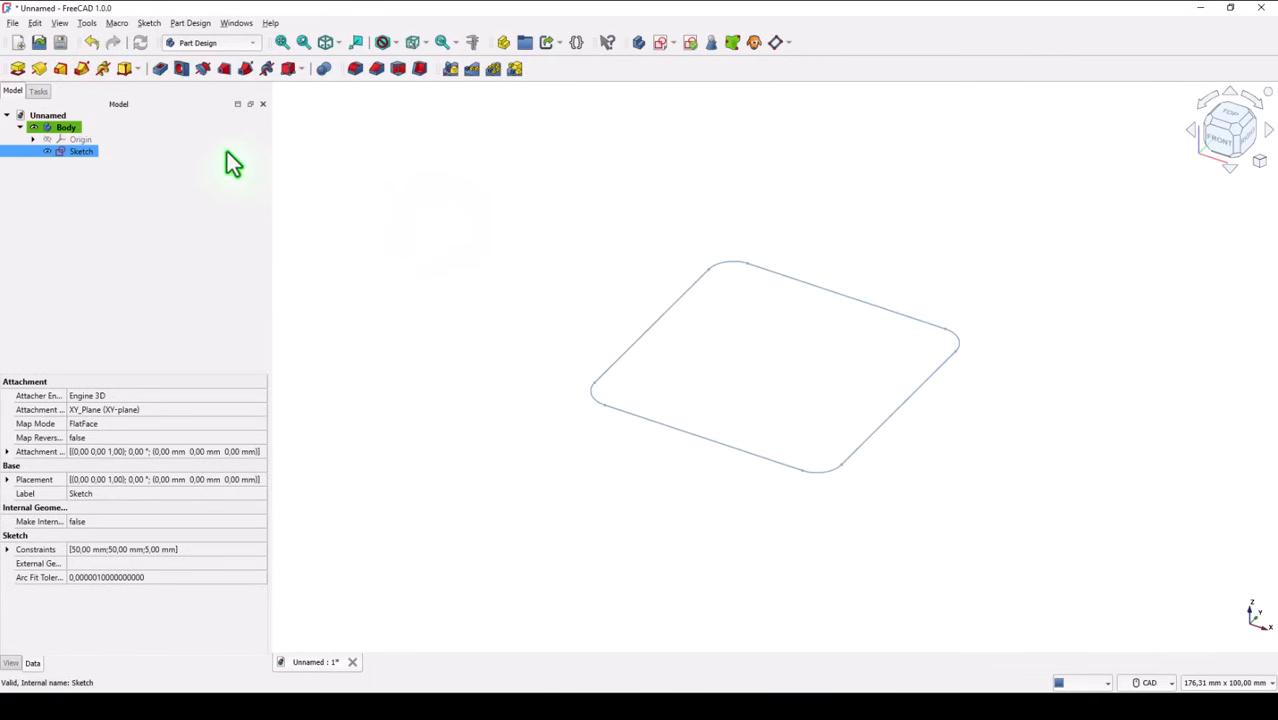
pyautogui.click(160, 68)
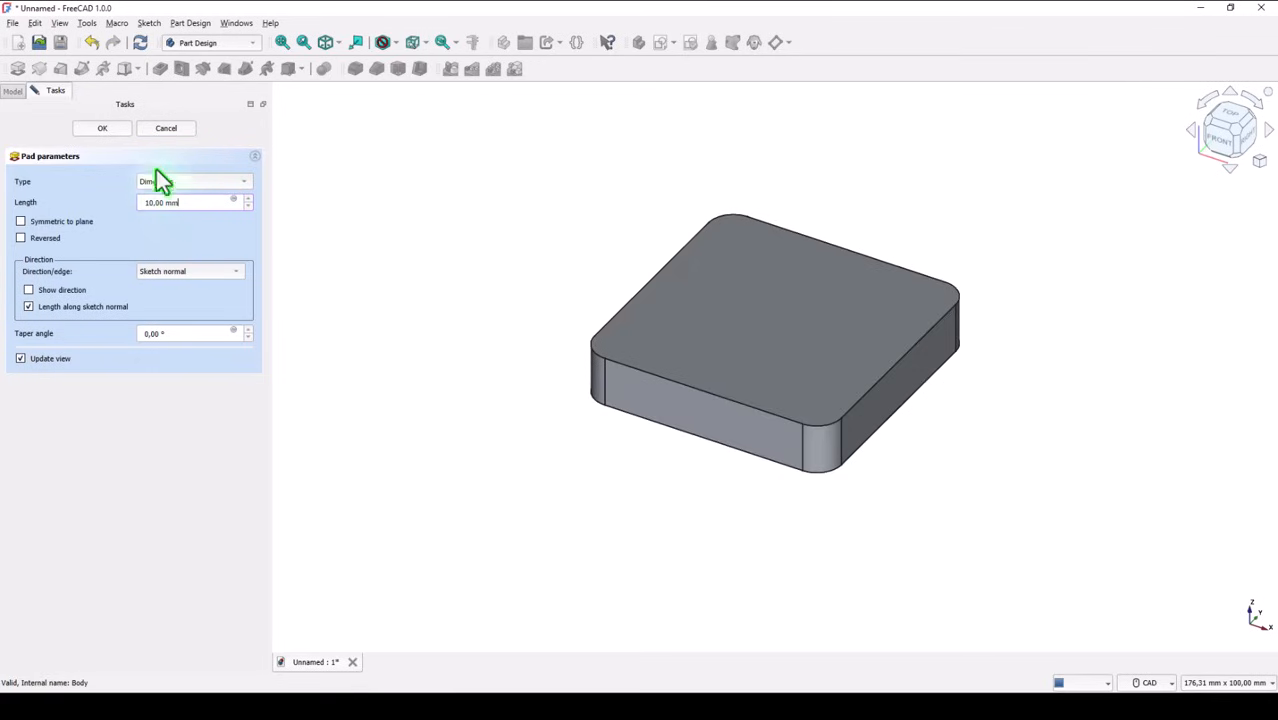
pyautogui.click(100, 128)
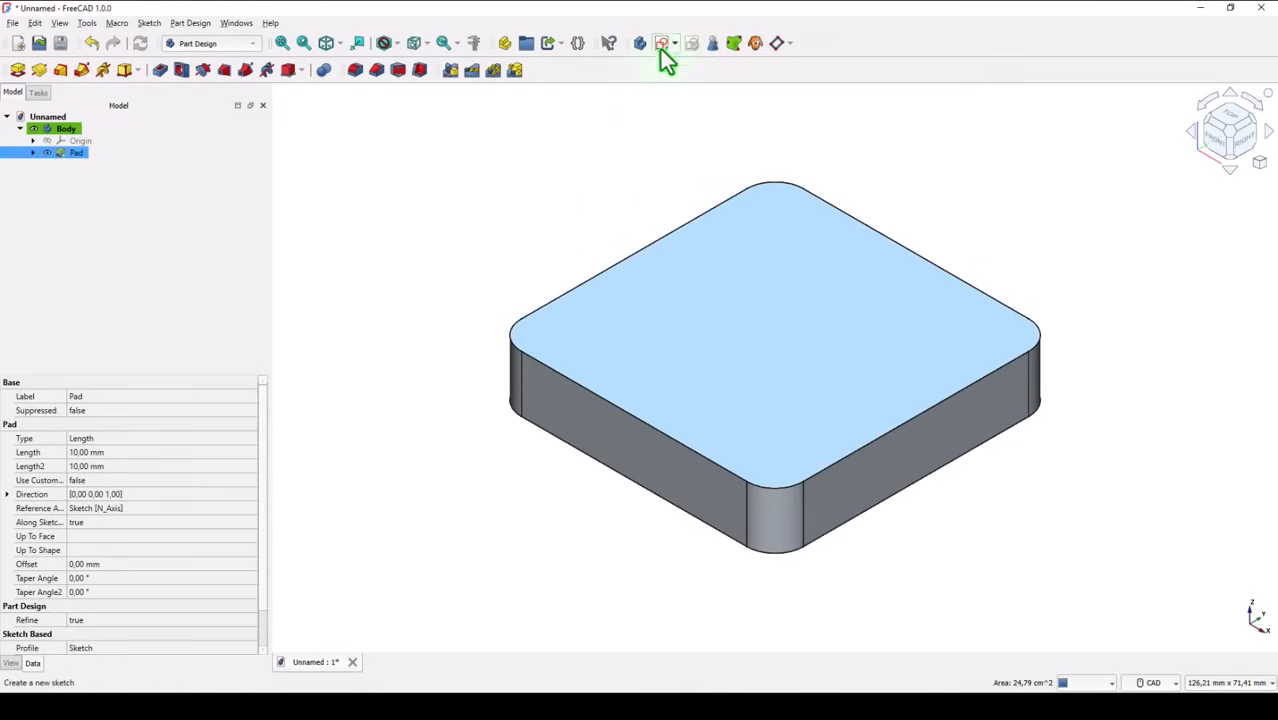
# Step: Sketch a centred 40 mm circle on the block's top face and close the sketch
pyautogui.click(660, 42)
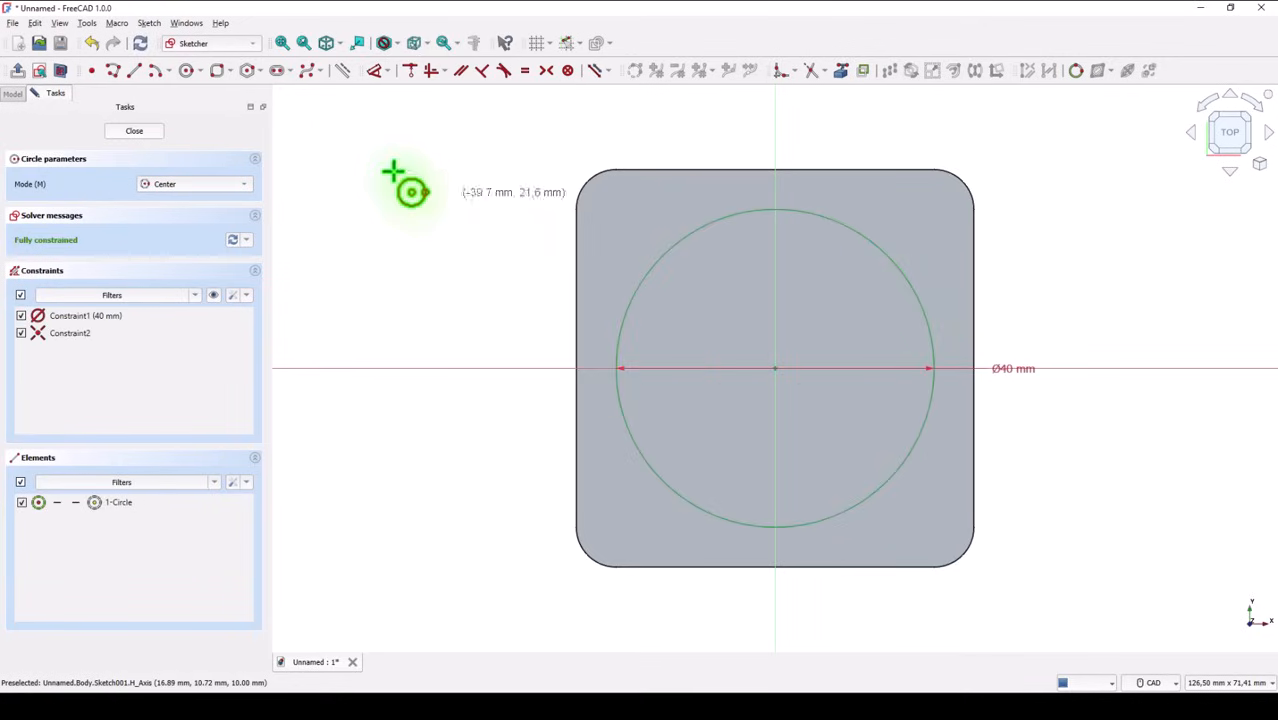
pyautogui.click(134, 130)
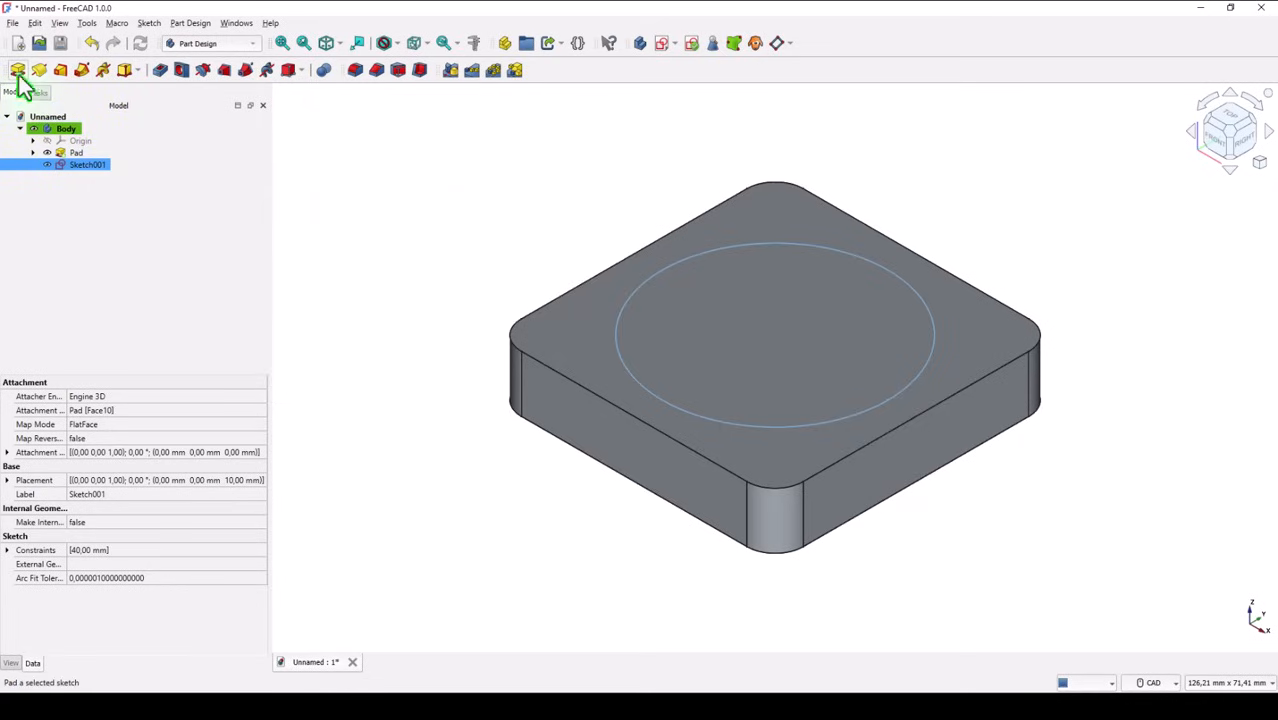
# Step: Pad the 40 mm circle into a cylinder with length 42-10 mm
pyautogui.click(18, 68)
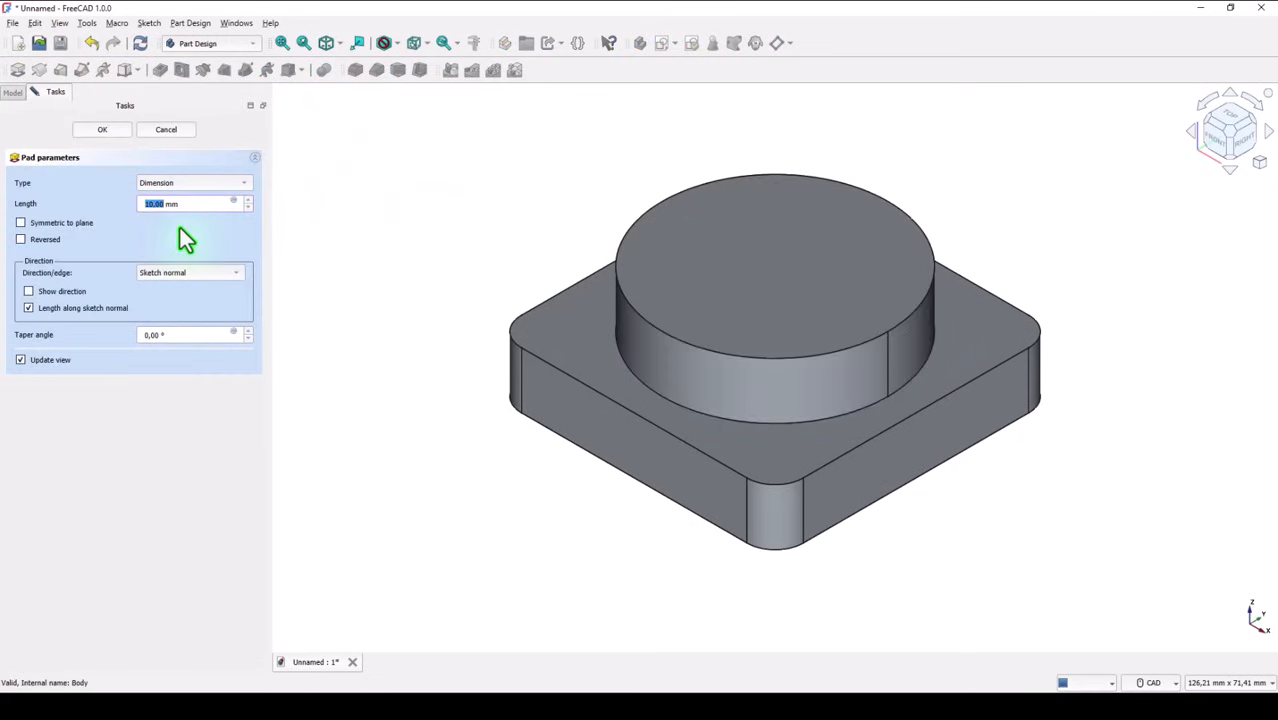
pyautogui.click(190, 204)
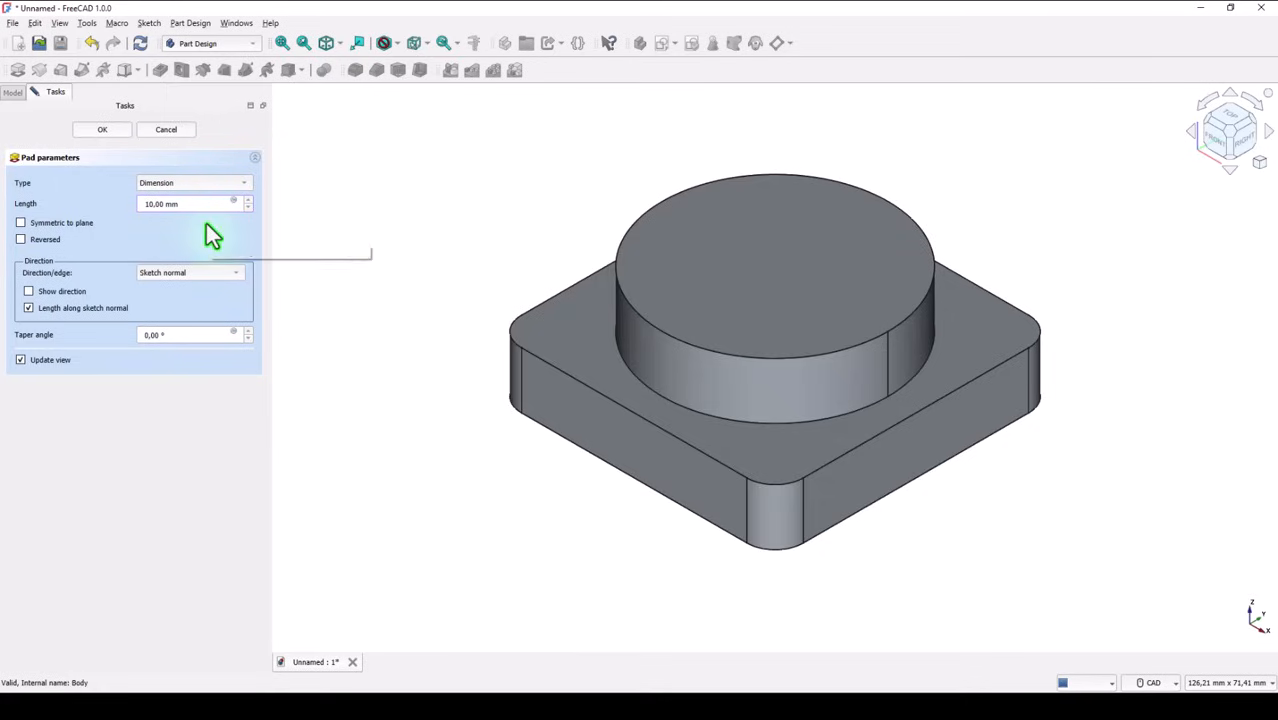
pyautogui.moveTo(20, 222)
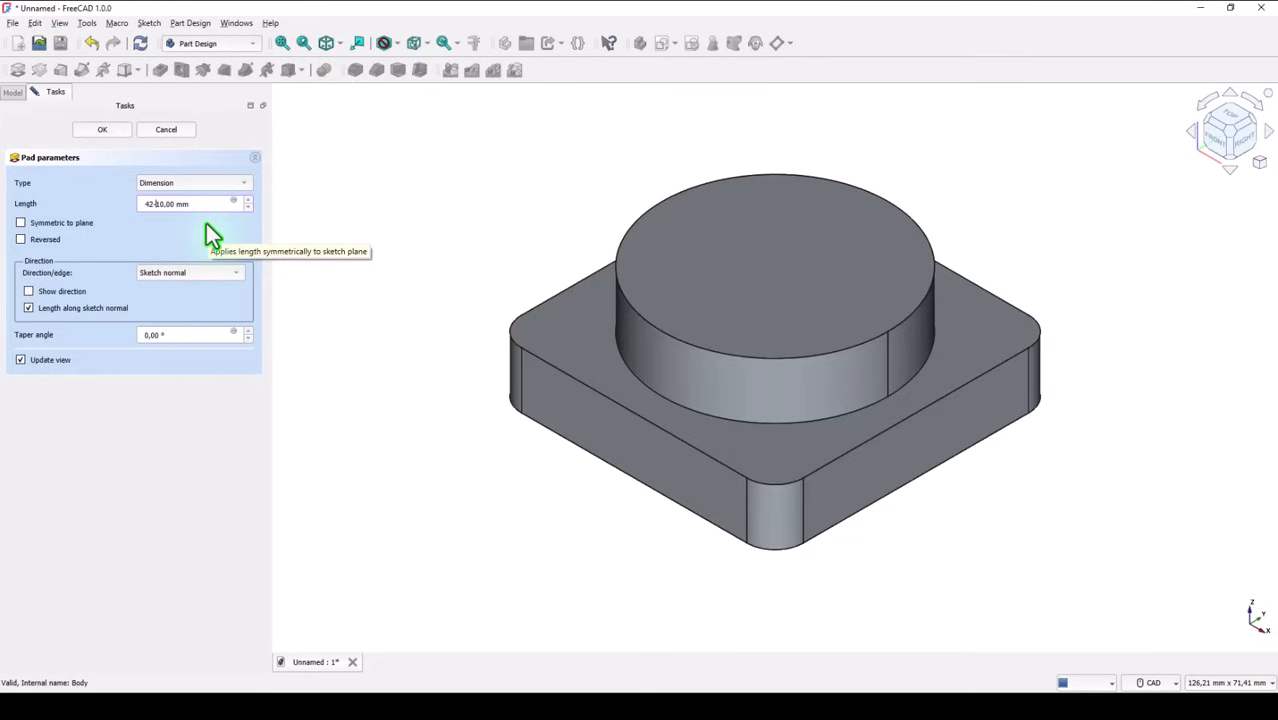
pyautogui.moveTo(344, 300)
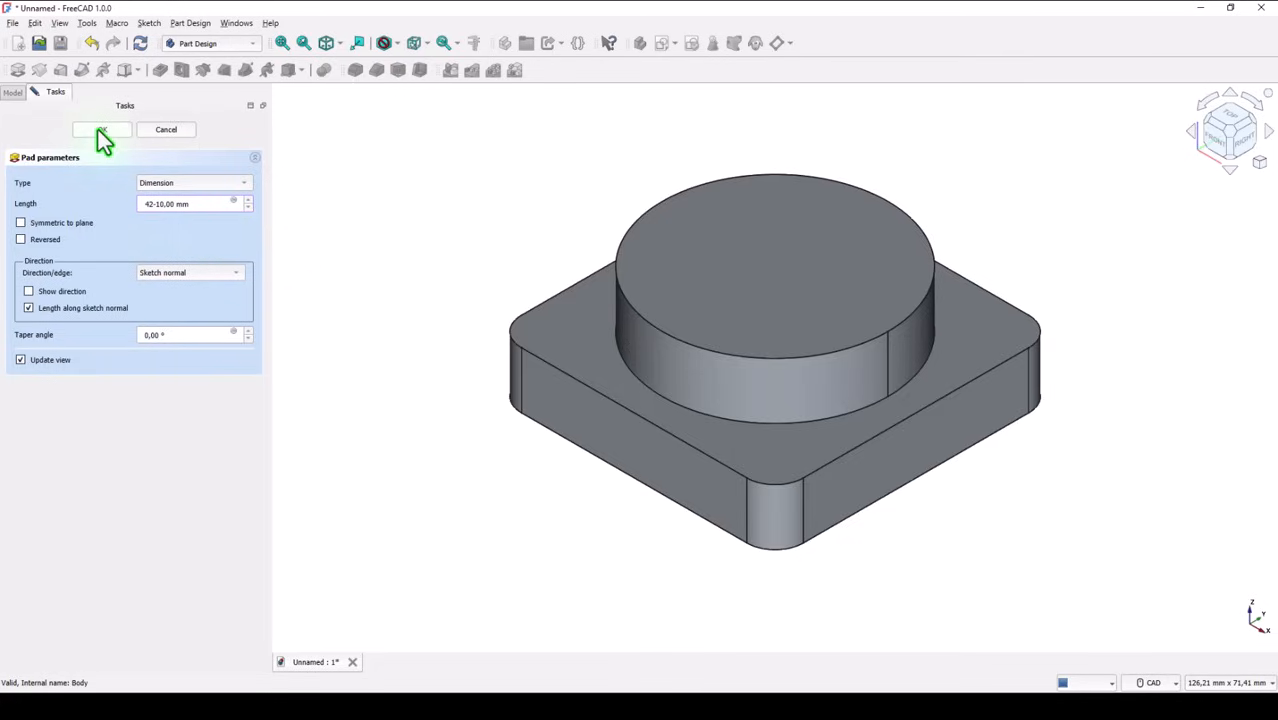
pyautogui.click(100, 128)
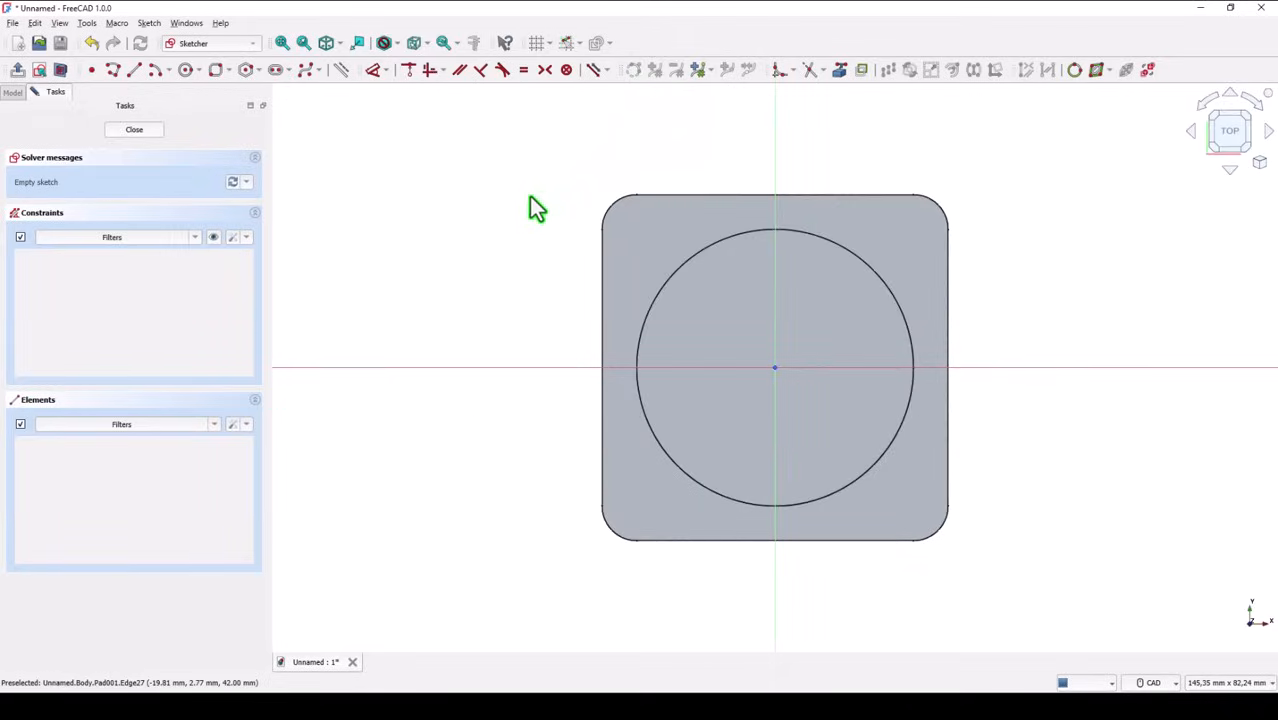
pyautogui.moveTo(188, 68)
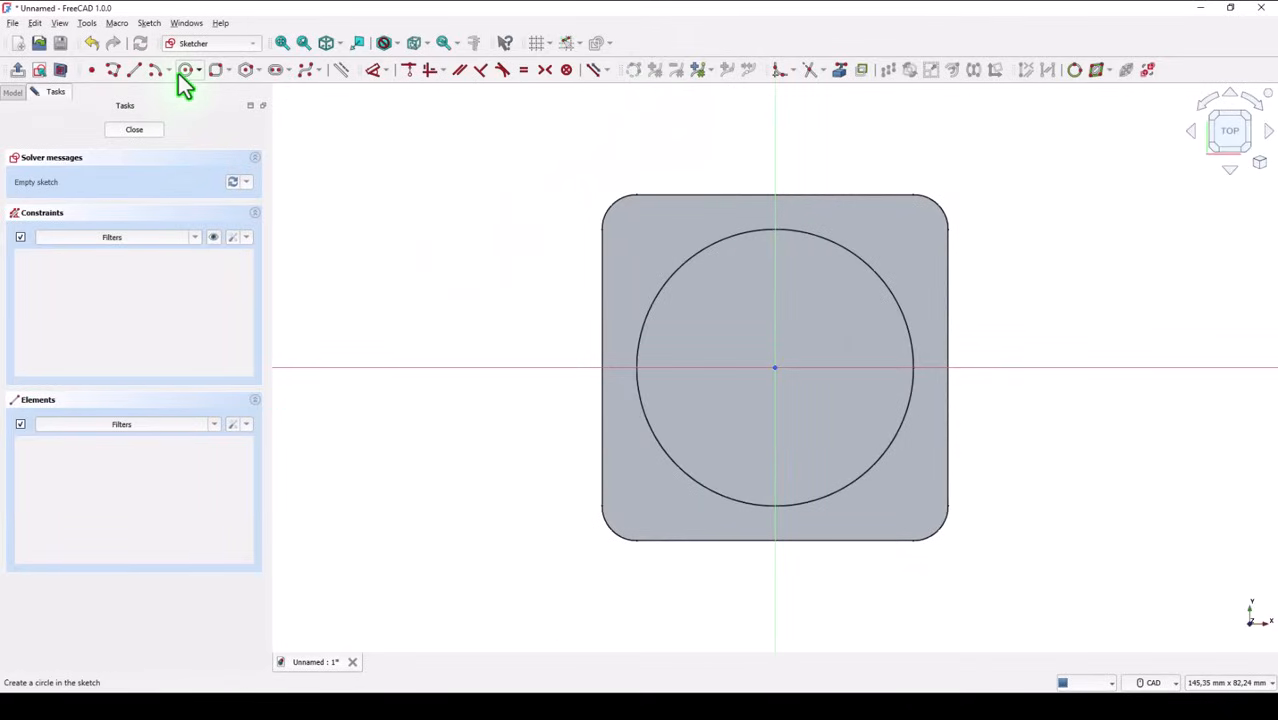
# Step: Sketch two equal Ø24 mm circles on the horizontal axis, 57 mm apart, and close the sketch
pyautogui.click(186, 68)
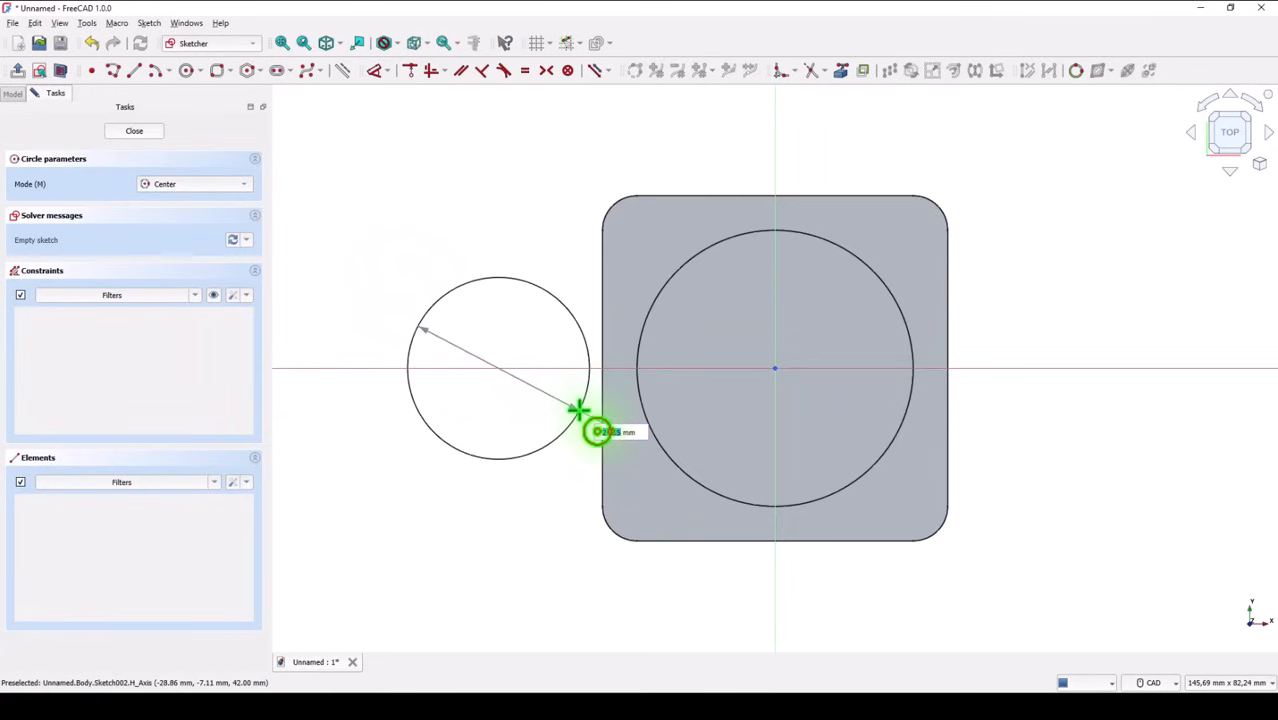
pyautogui.click(598, 432)
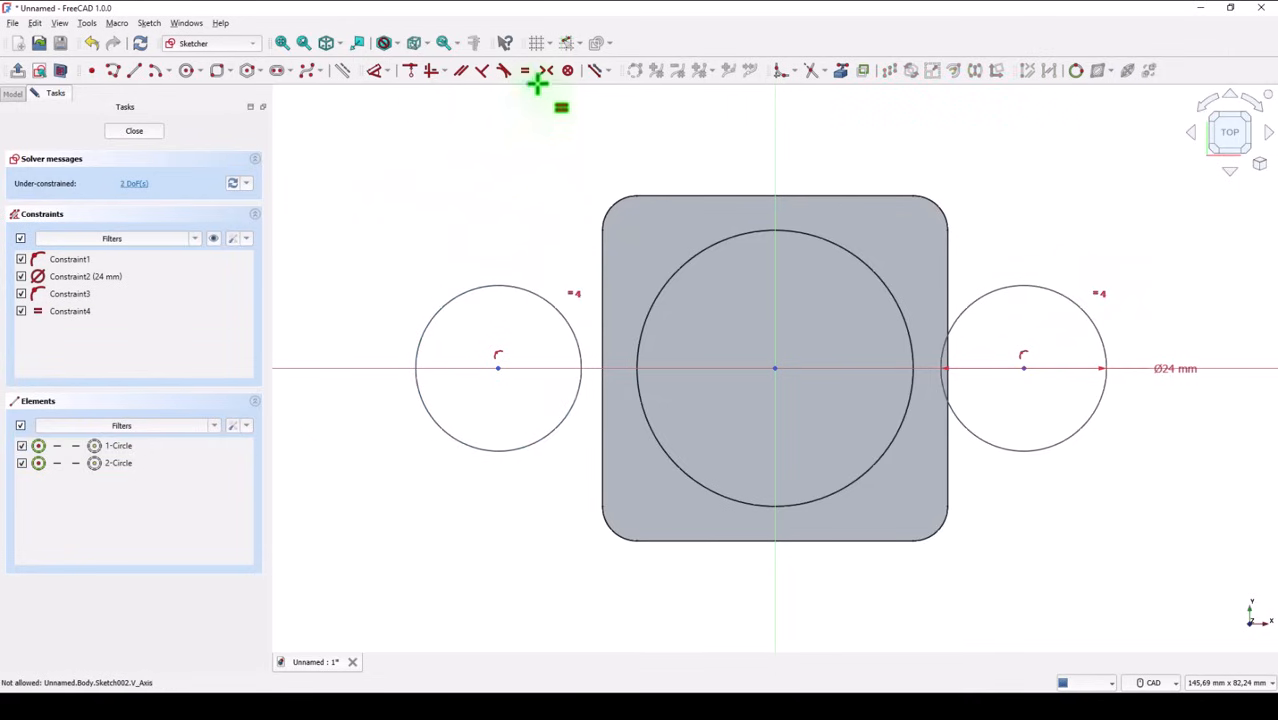
pyautogui.moveTo(498, 370)
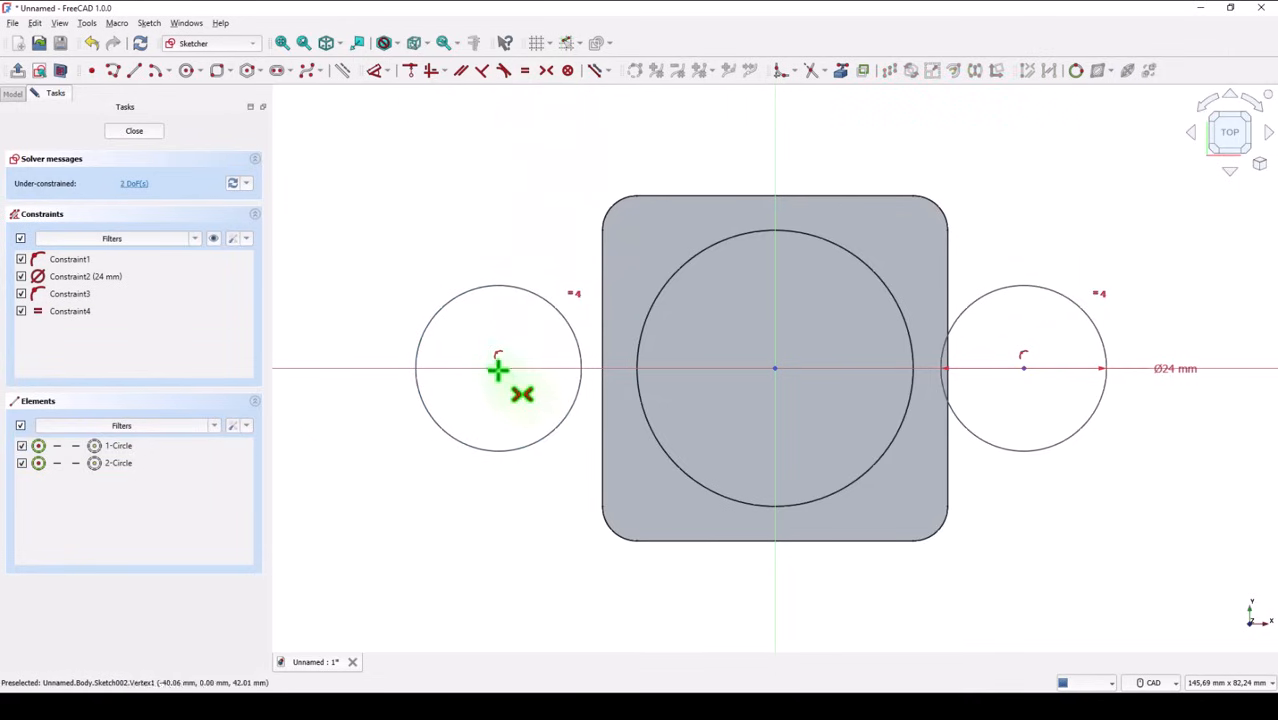
pyautogui.click(1012, 370)
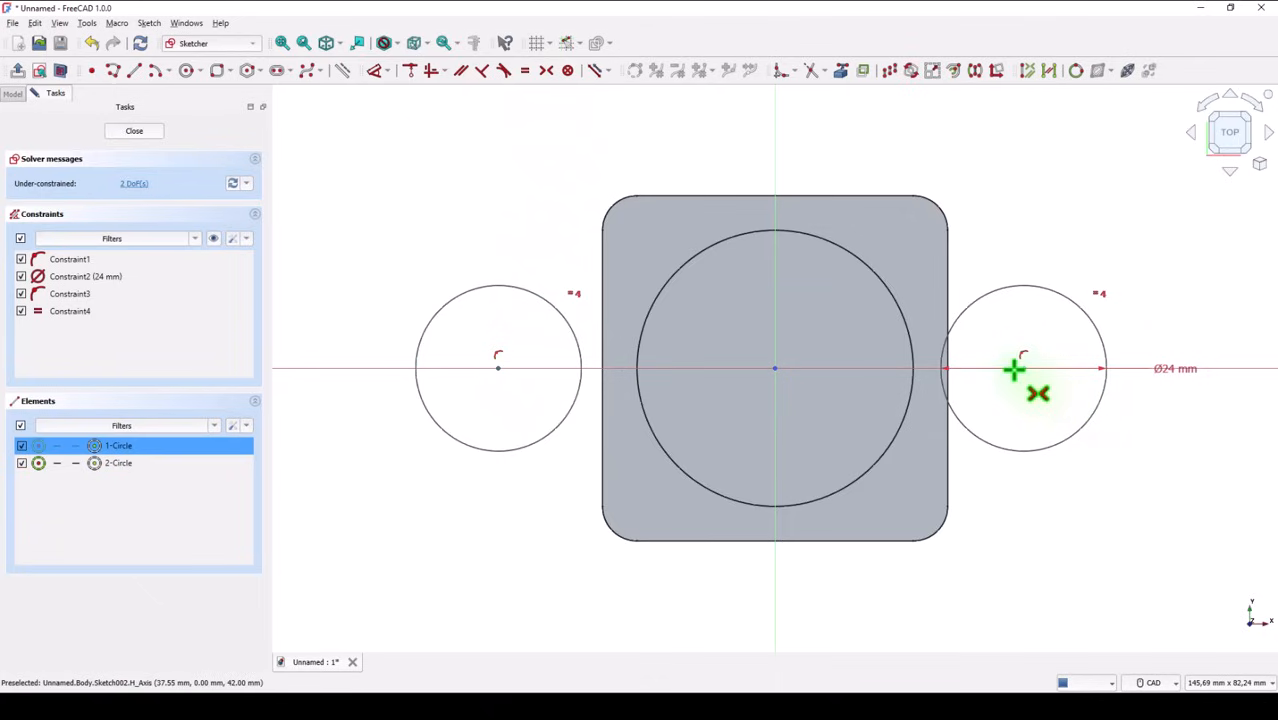
pyautogui.click(1018, 368)
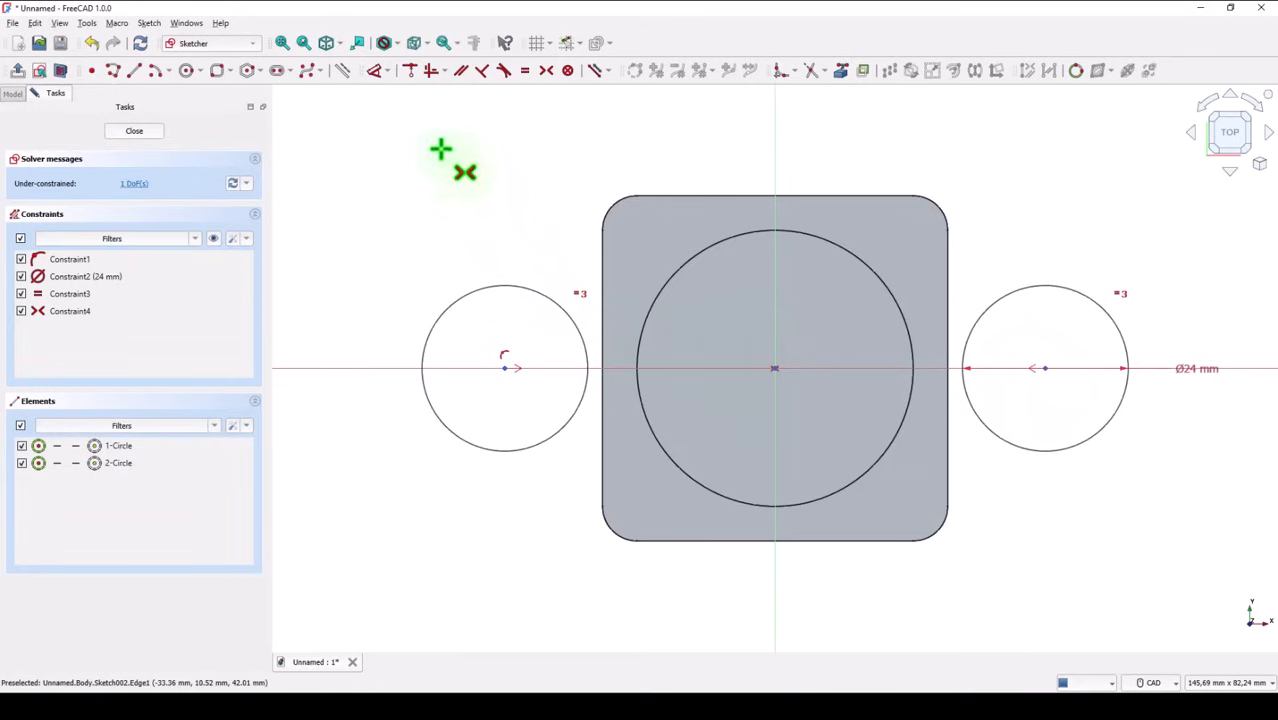
pyautogui.moveTo(390, 108)
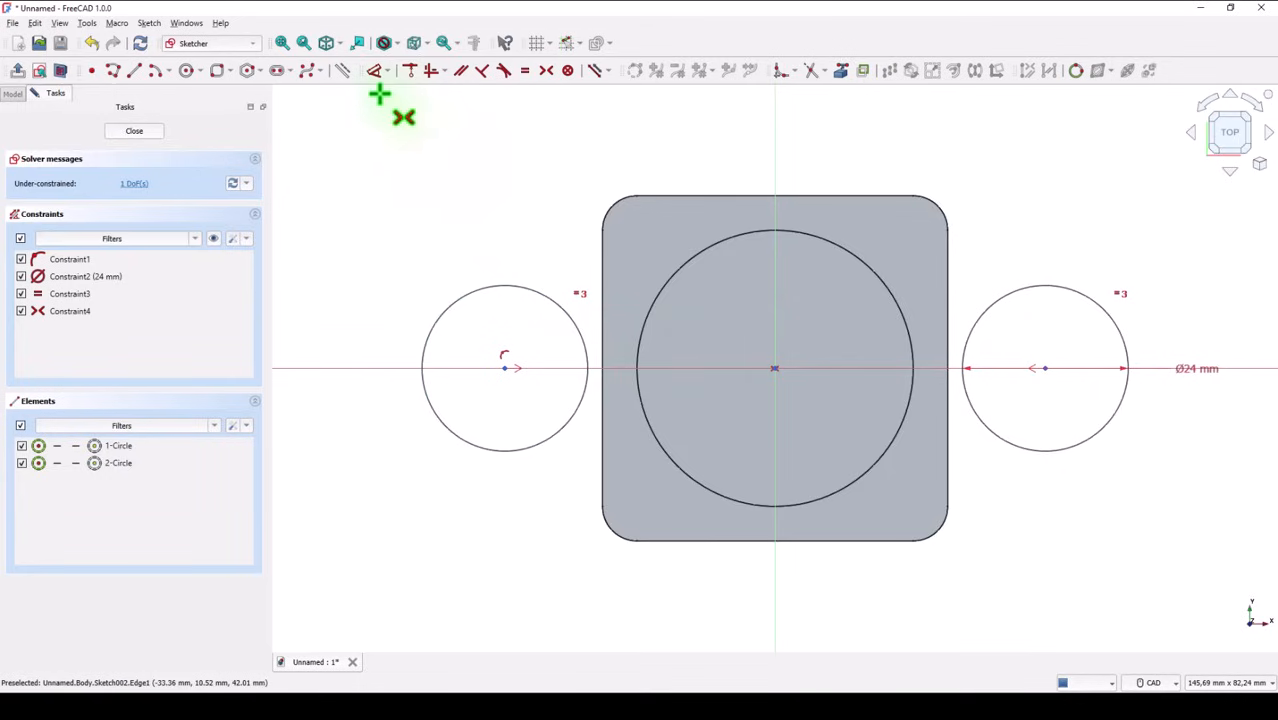
pyautogui.moveTo(556, 220)
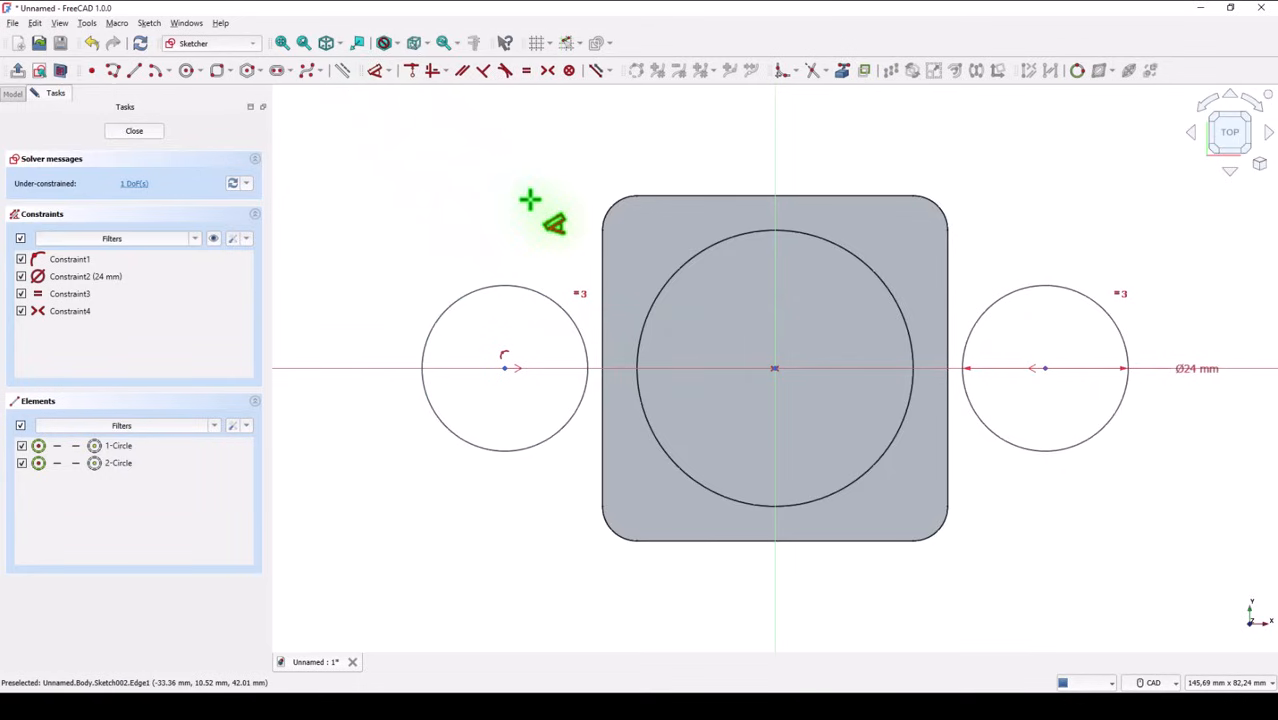
pyautogui.moveTo(504, 372)
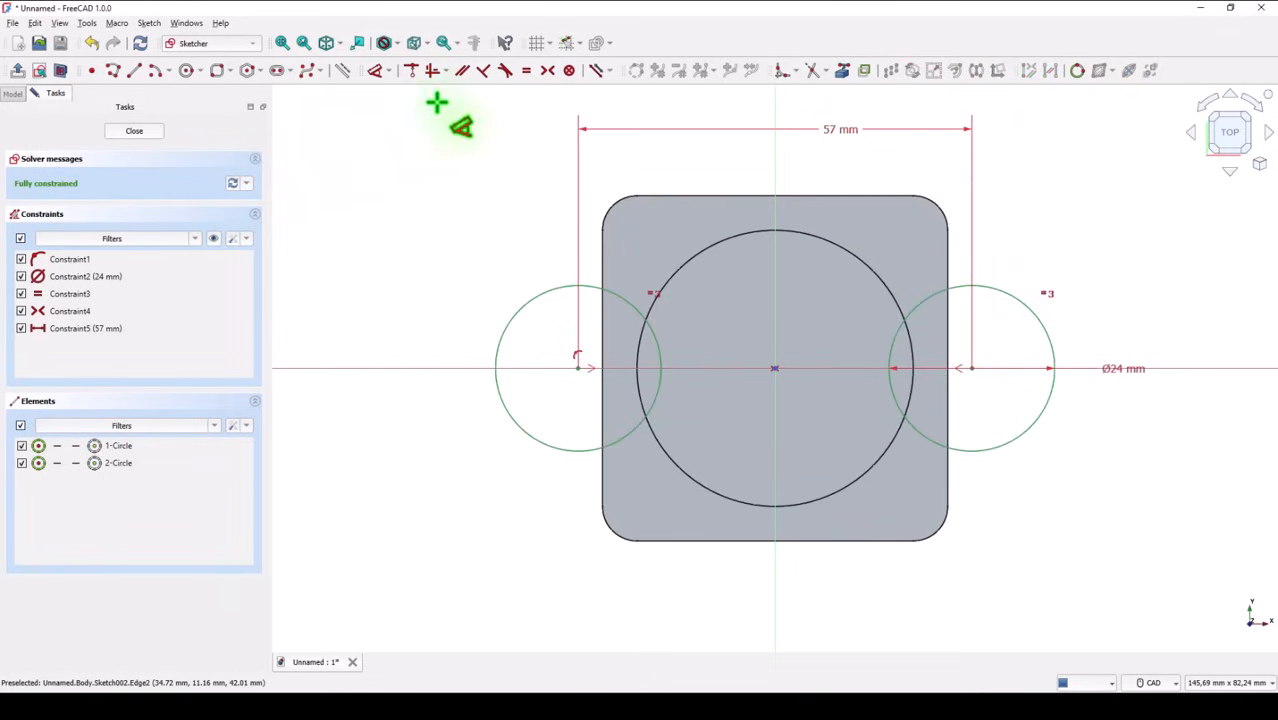
pyautogui.click(134, 130)
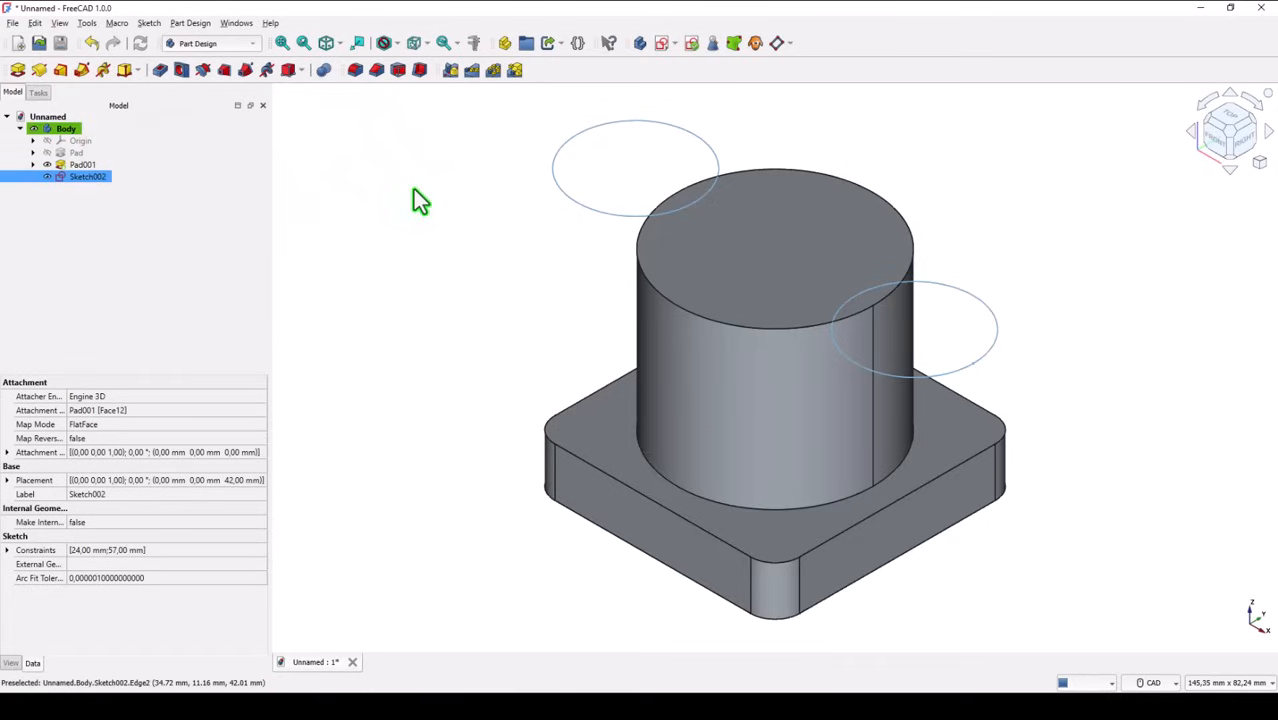
pyautogui.moveTo(160, 70)
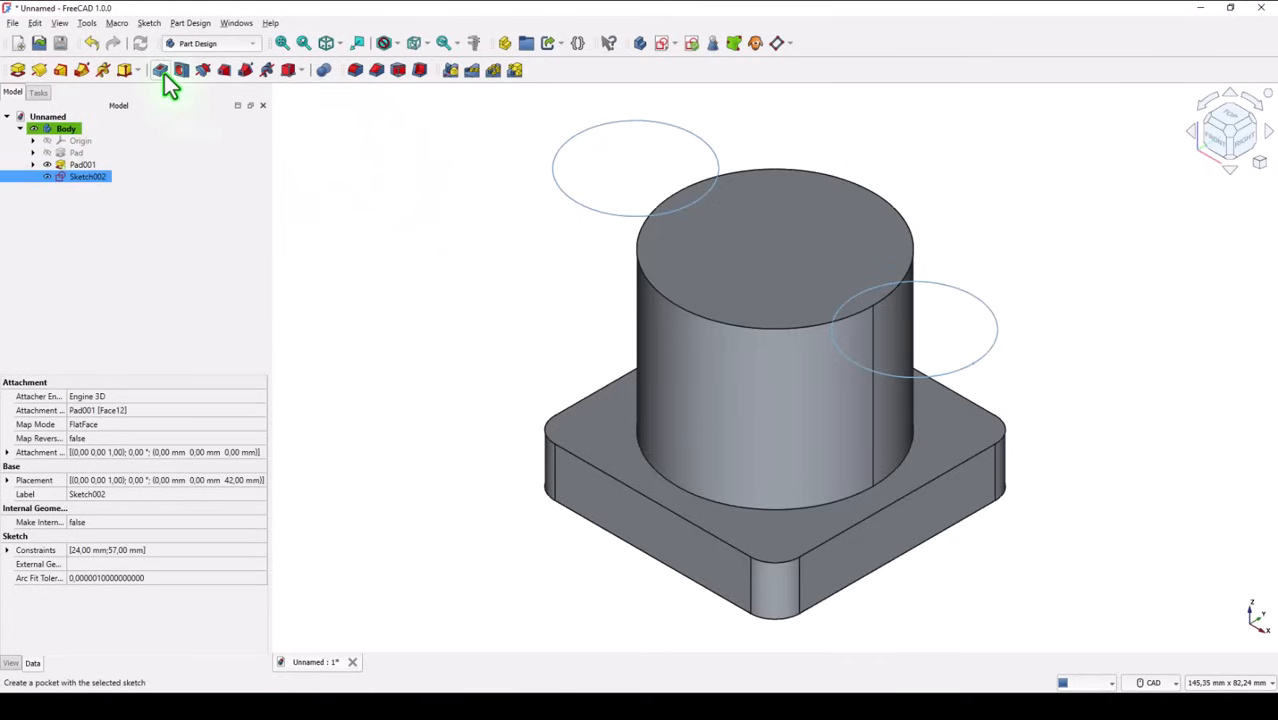
# Step: Pocket the two circles to cut rounded notches into both sides of the cylinder
pyautogui.click(160, 68)
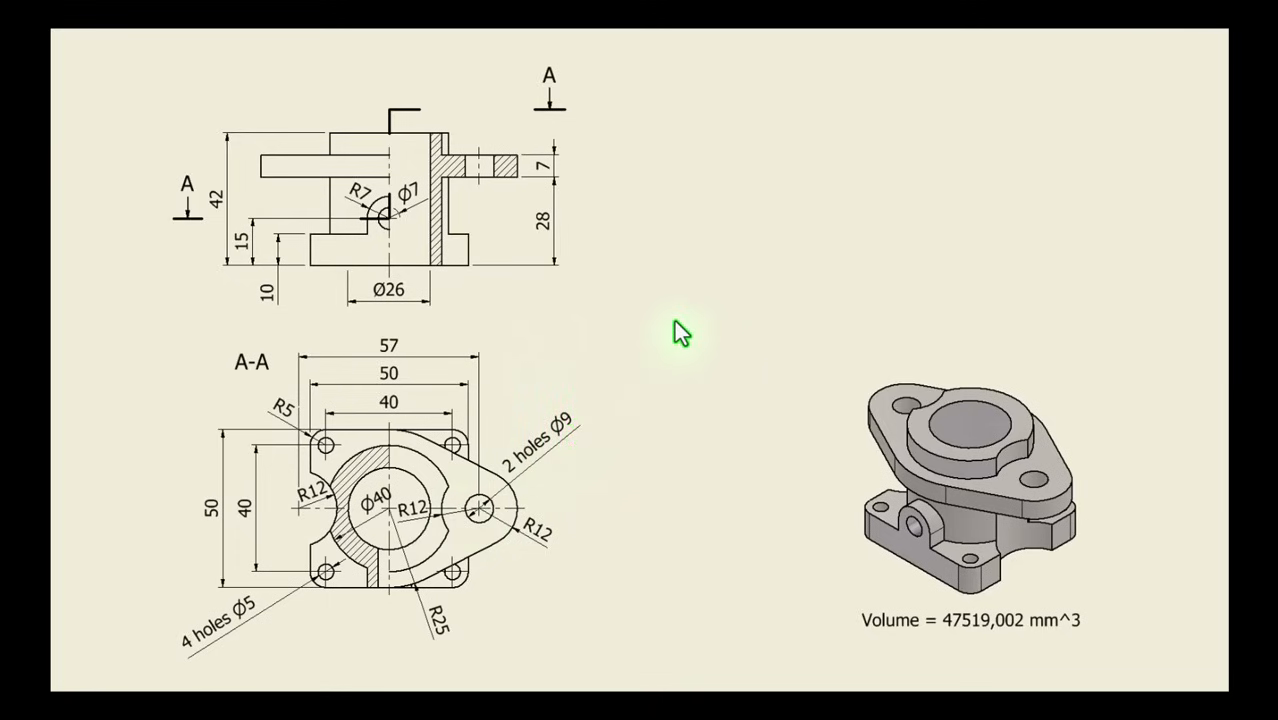
pyautogui.moveTo(704, 280)
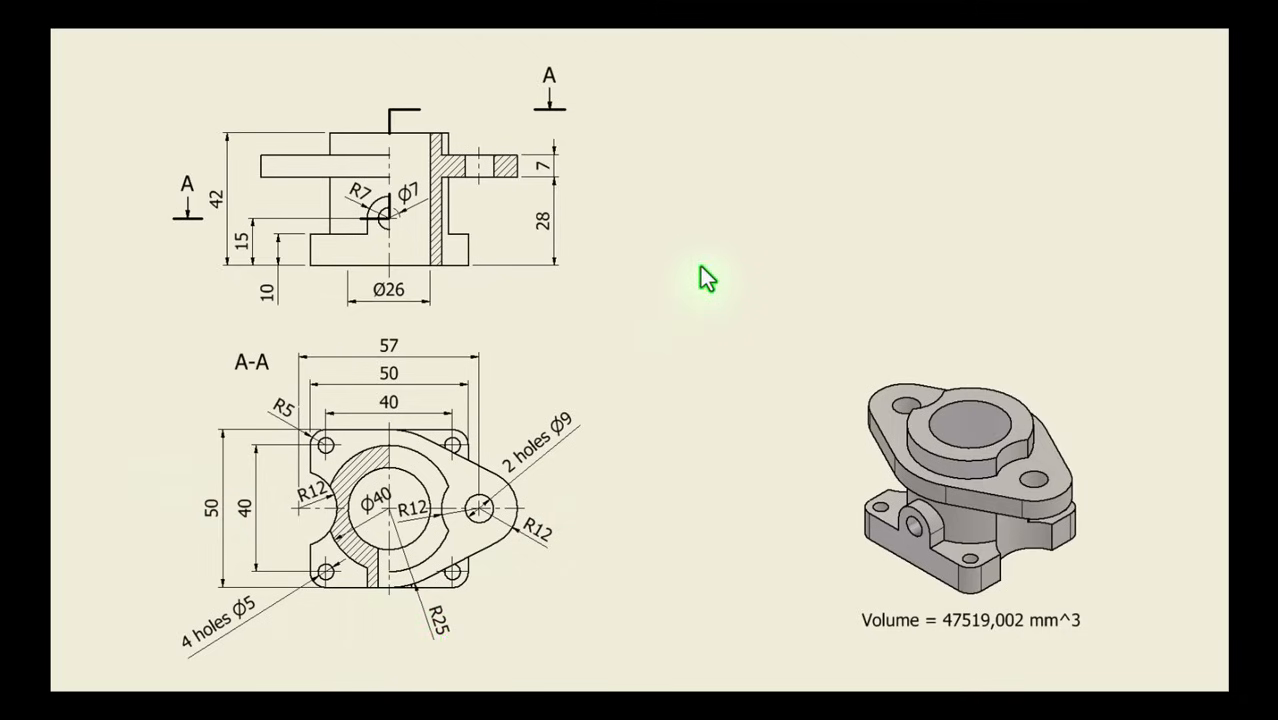
pyautogui.moveTo(730, 278)
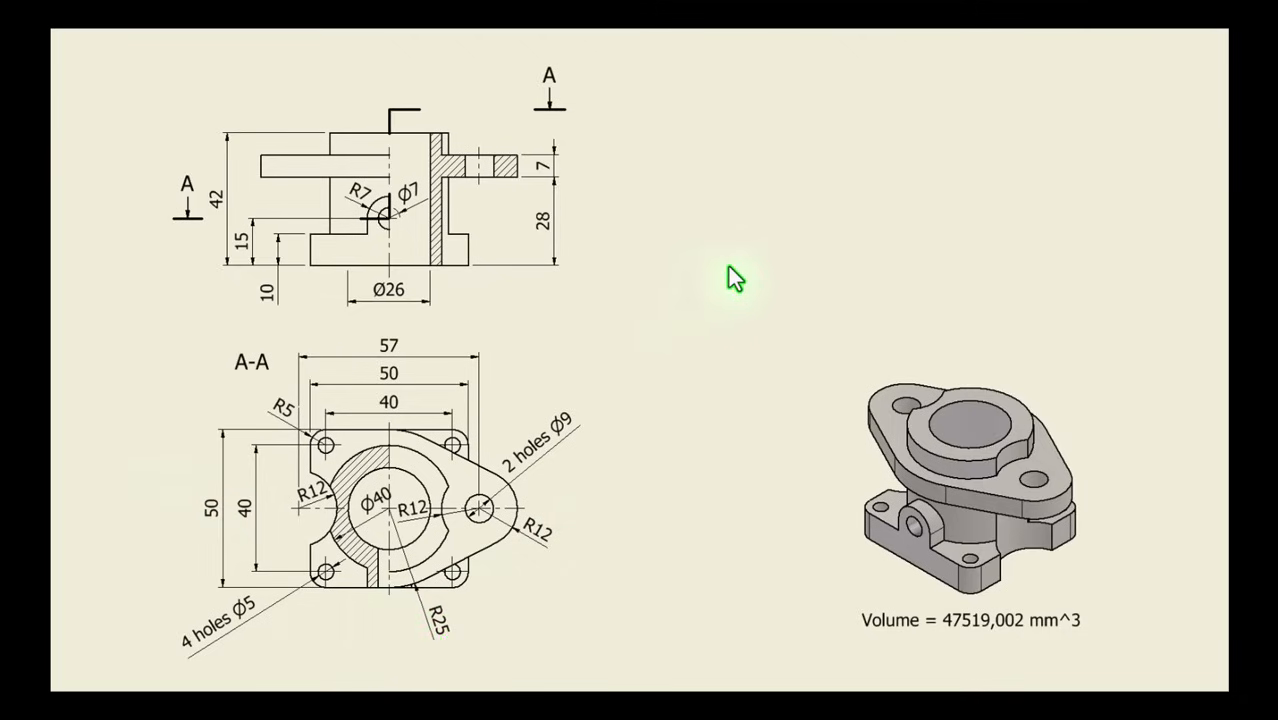
pyautogui.moveTo(696, 250)
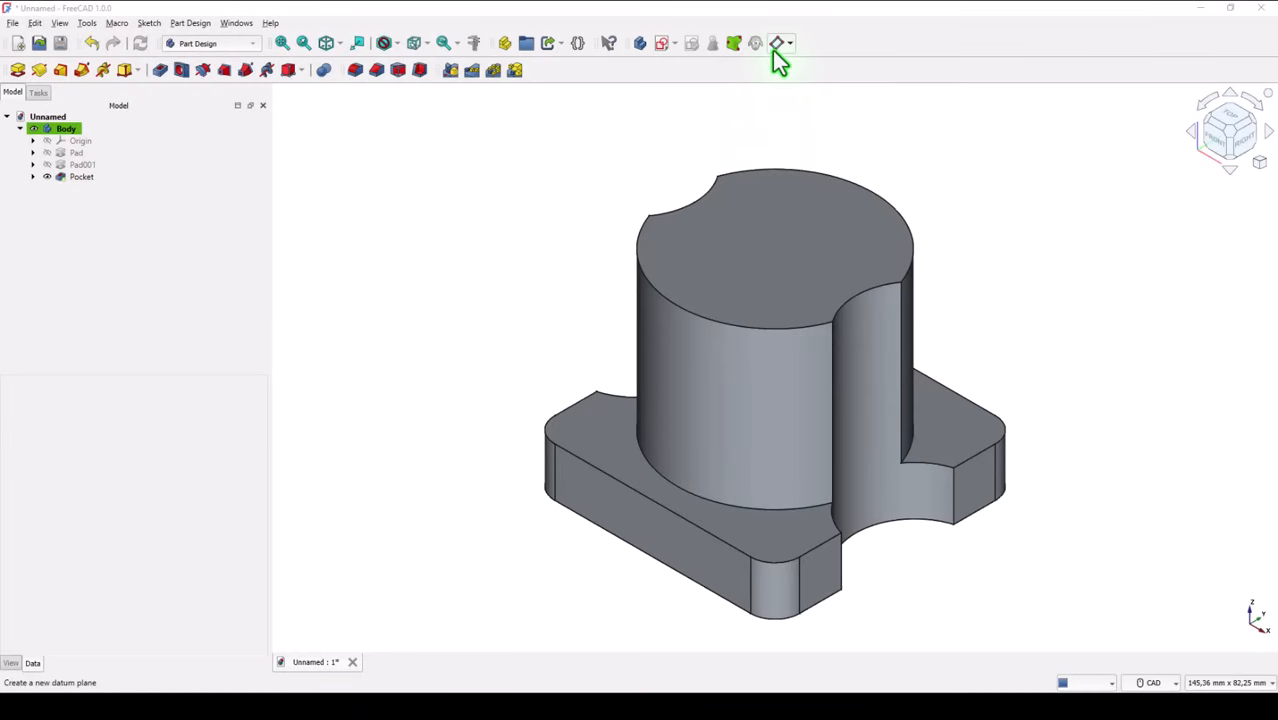
# Step: Create a datum plane attached to the XY plane with a 28 mm z offset
pyautogui.click(778, 44)
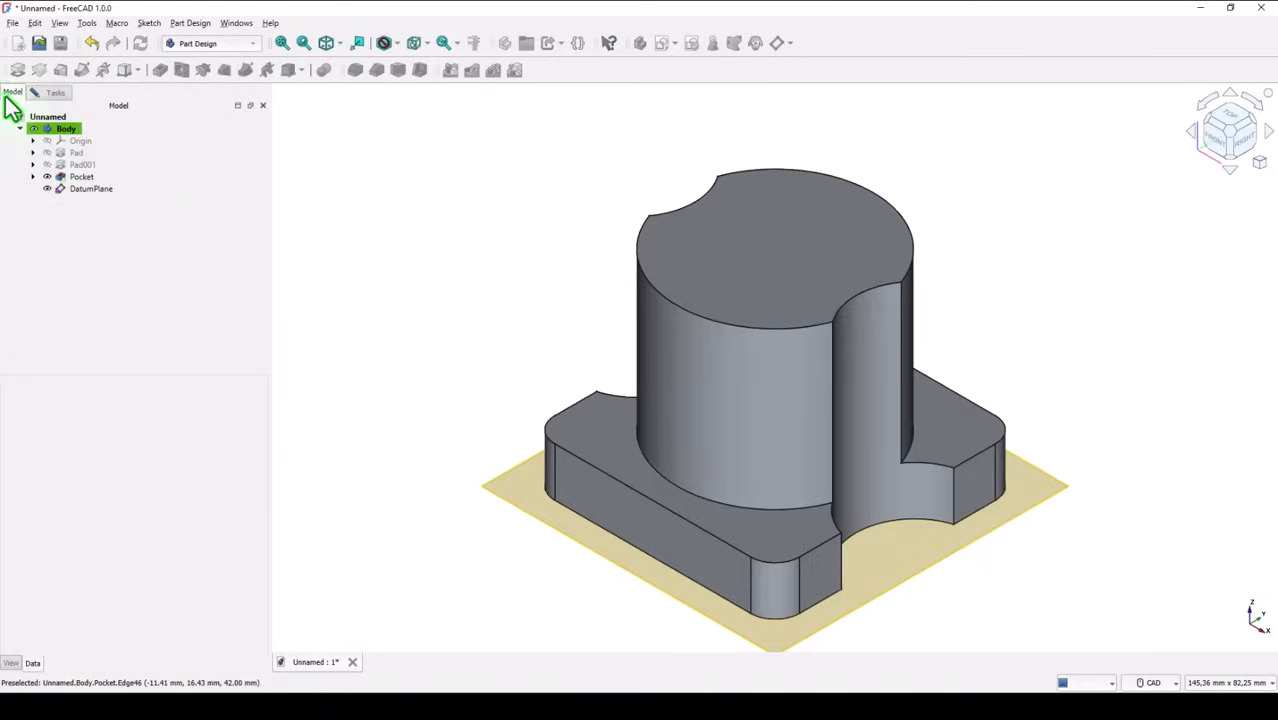
pyautogui.click(92, 188)
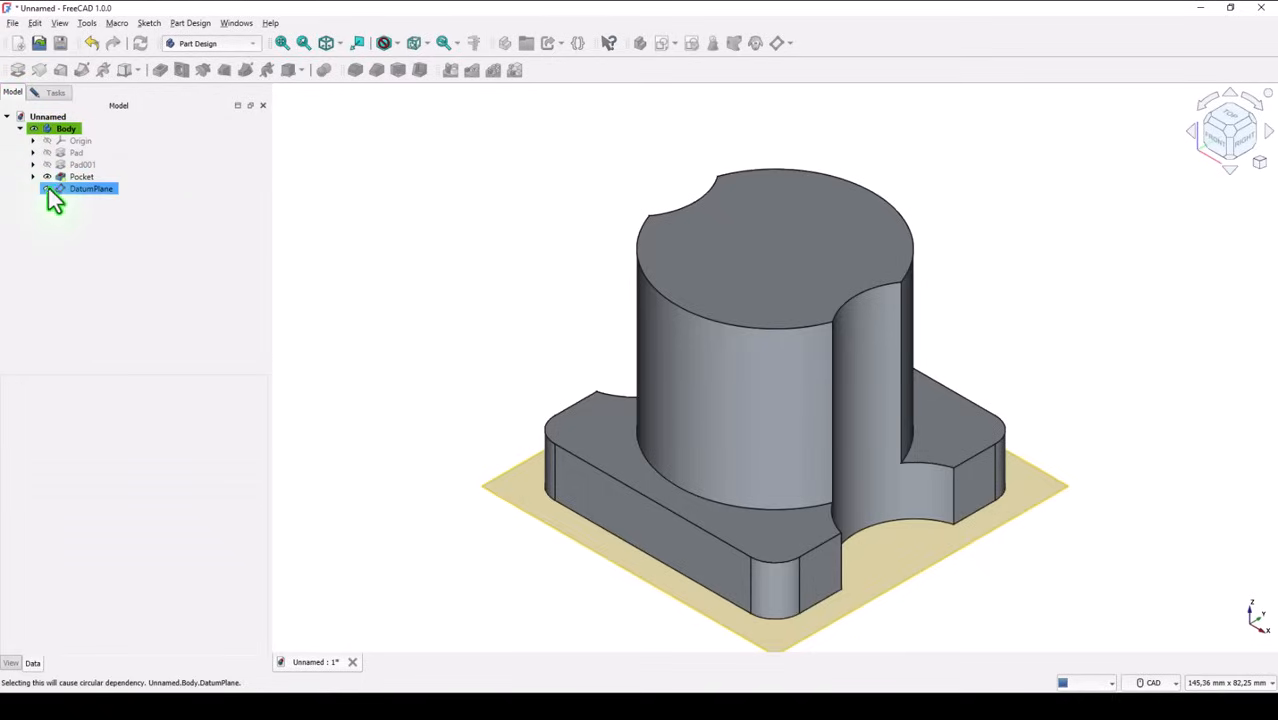
pyautogui.click(32, 140)
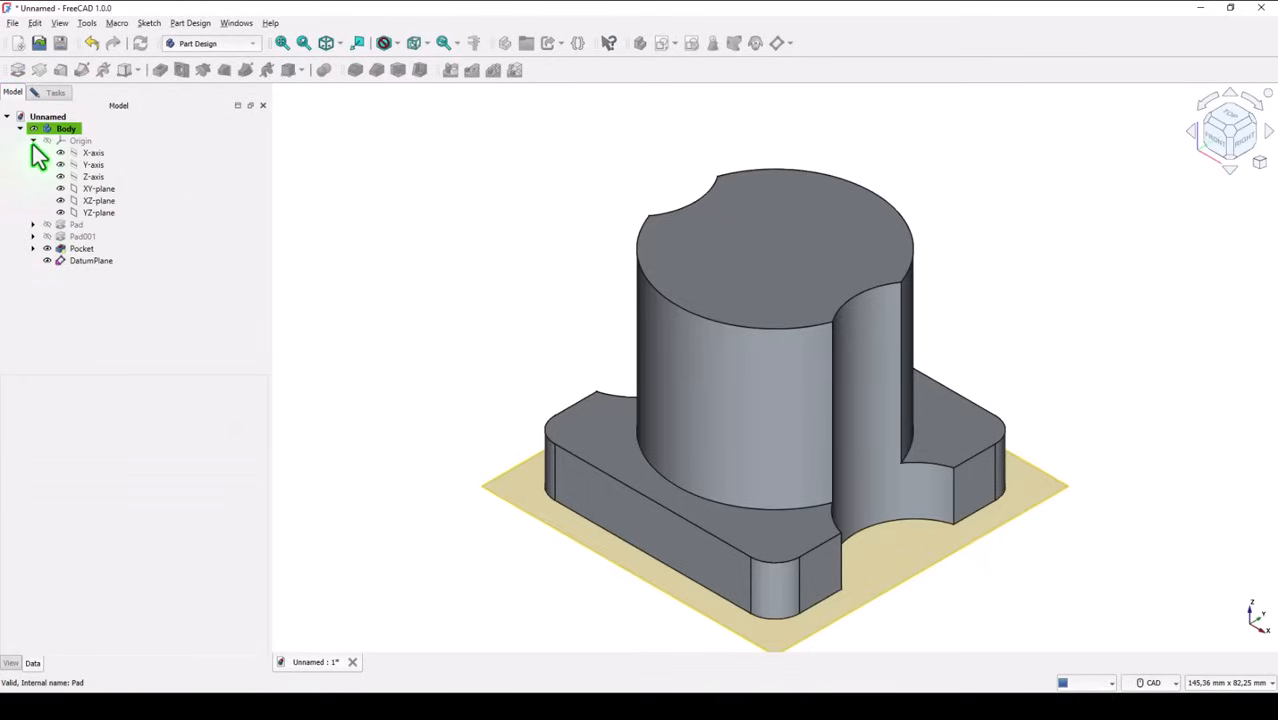
pyautogui.click(98, 188)
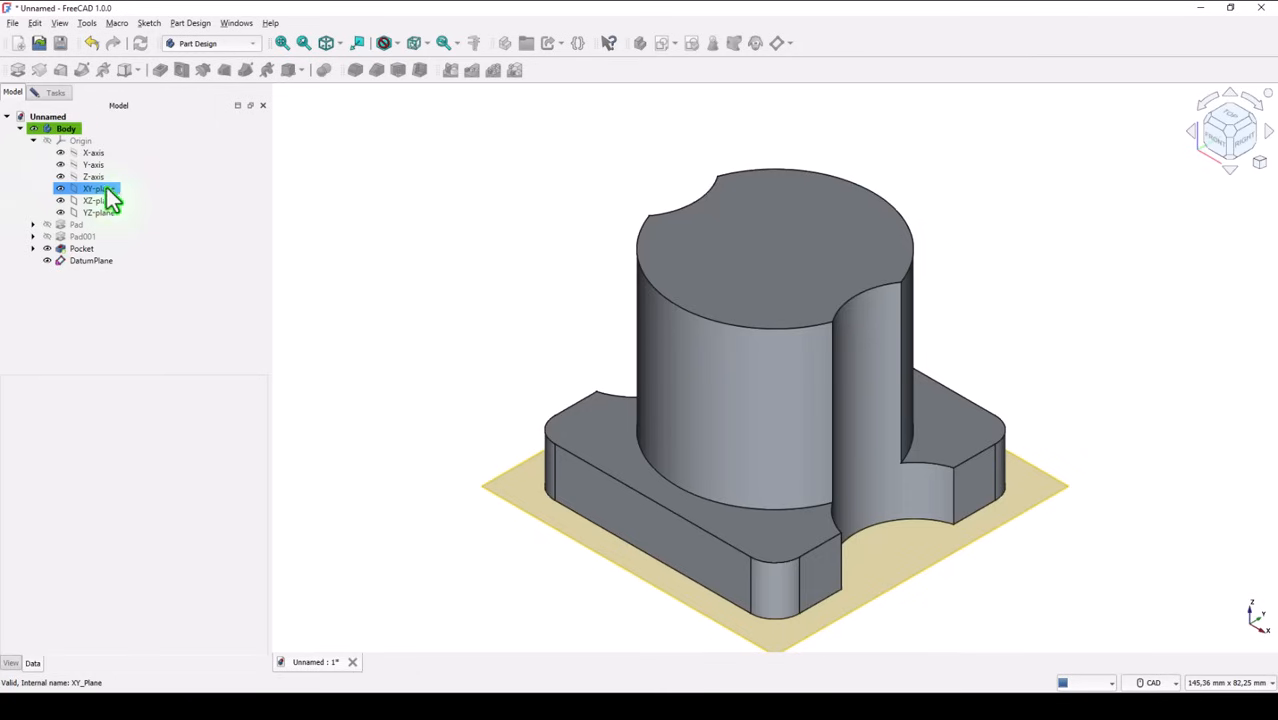
pyautogui.click(96, 188)
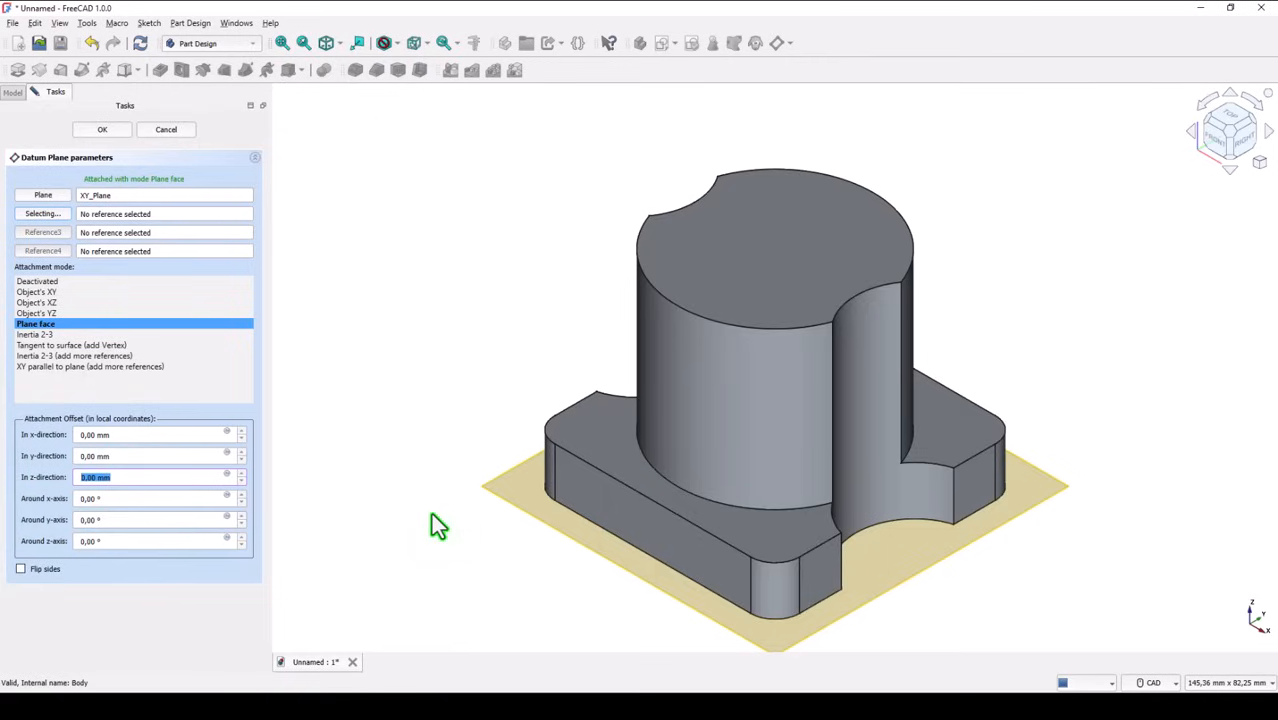
pyautogui.write('28')
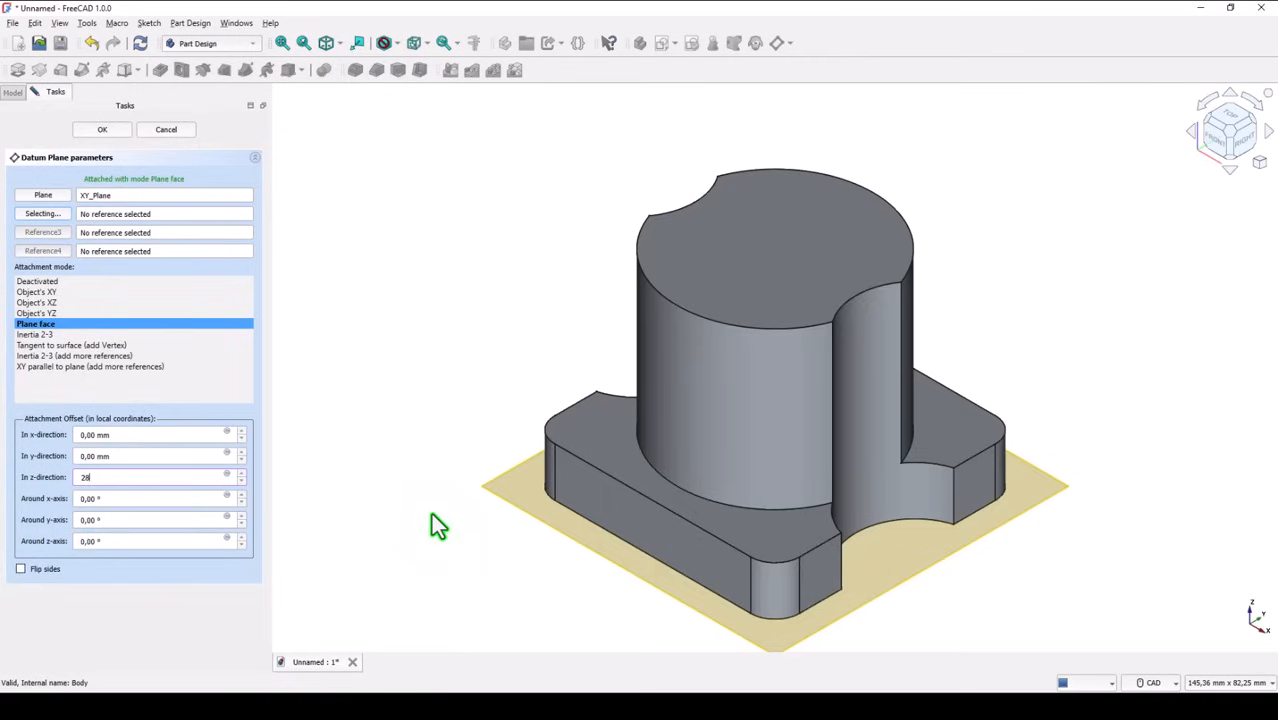
pyautogui.click(100, 128)
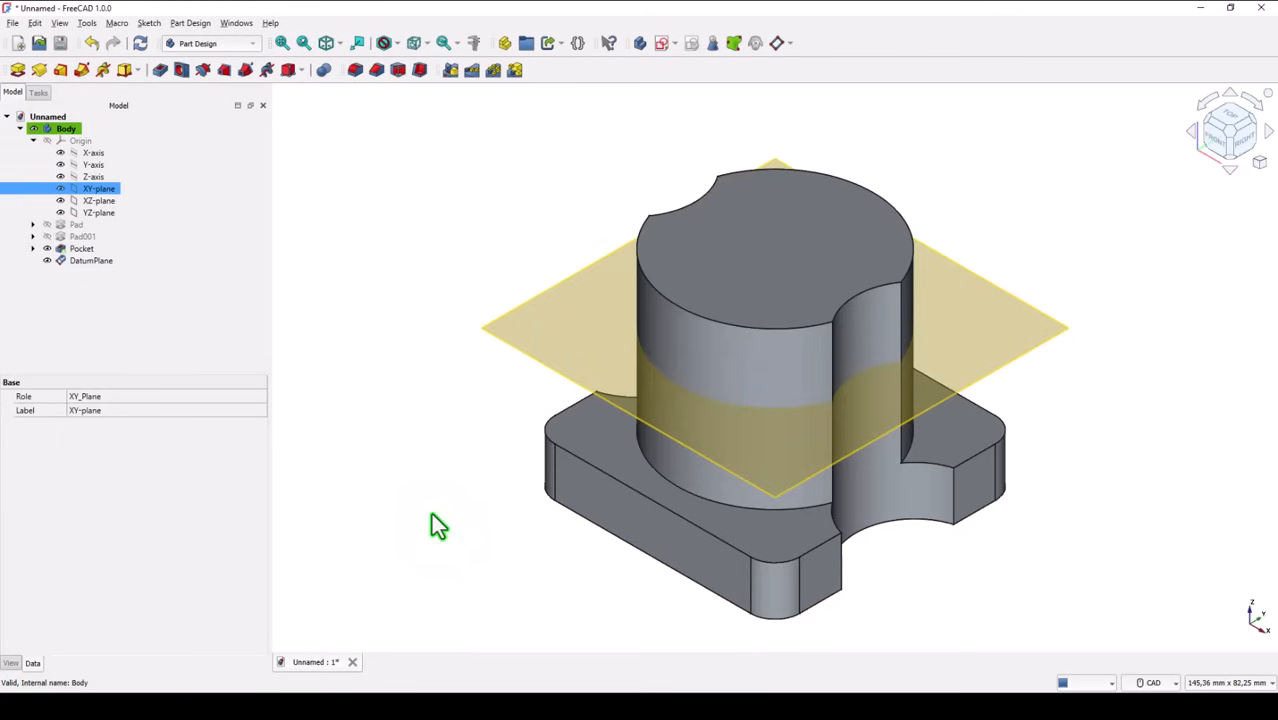
pyautogui.moveTo(1044, 316)
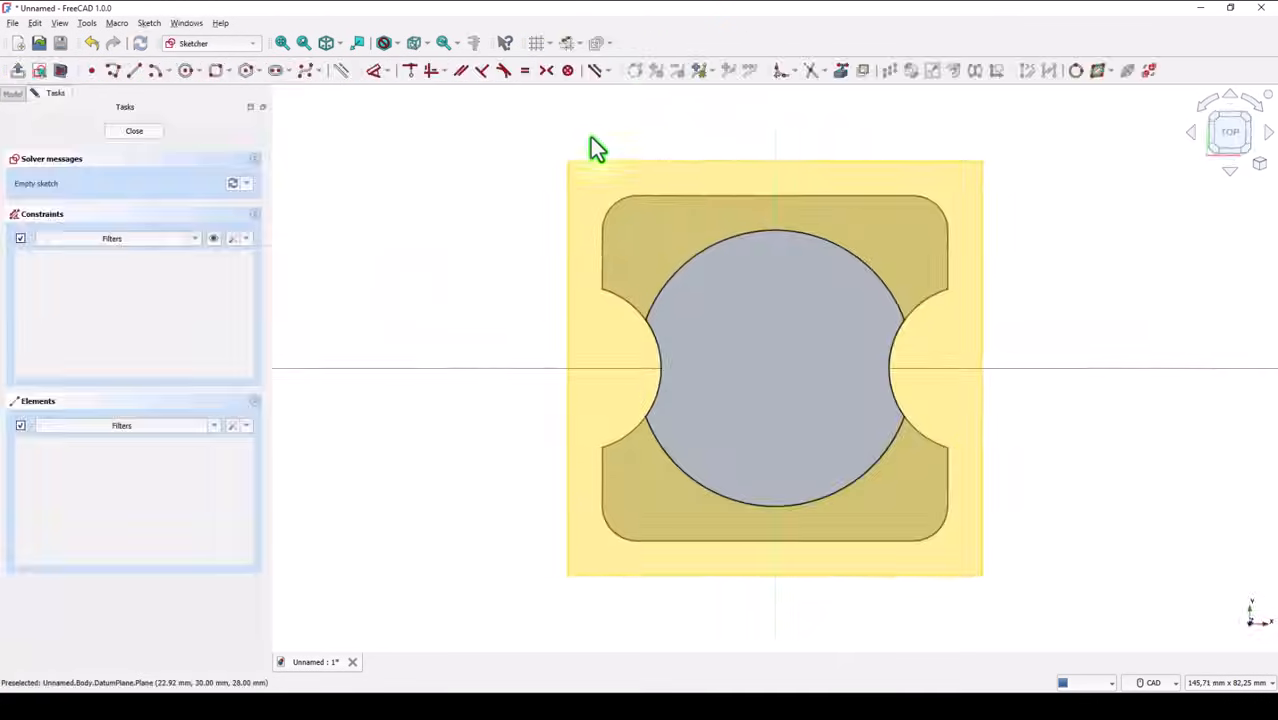
pyautogui.moveTo(300, 176)
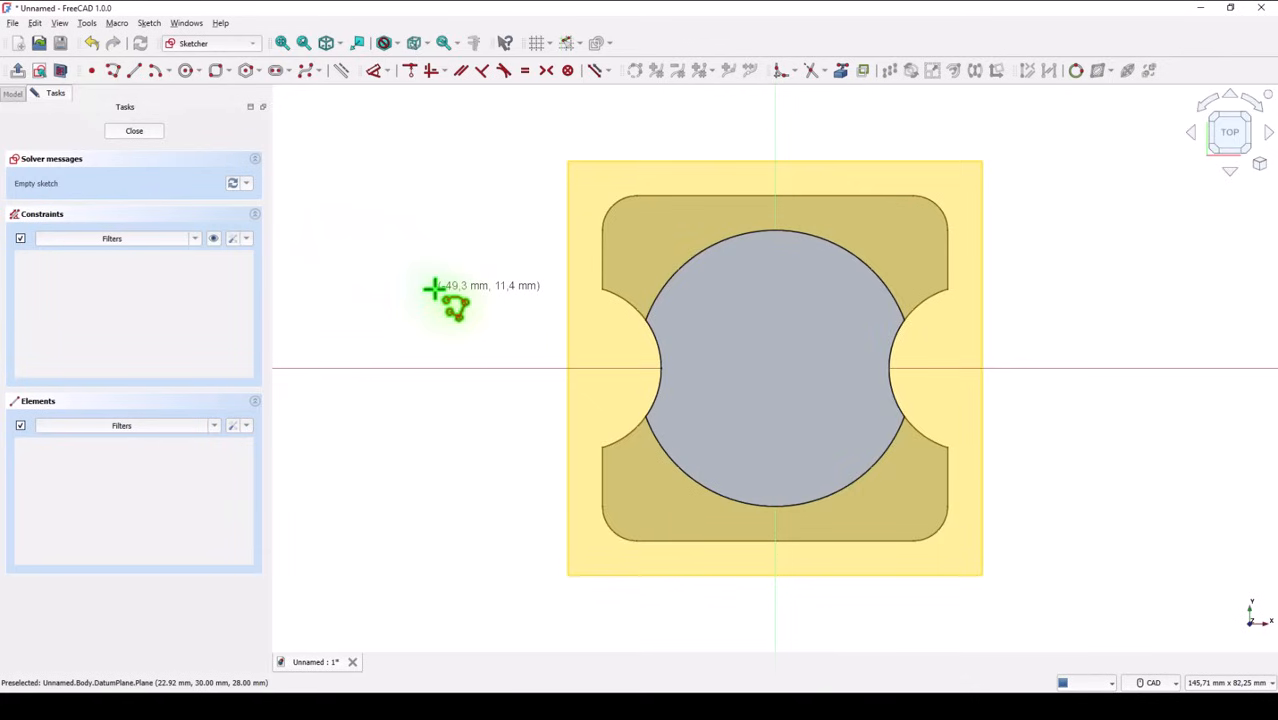
pyautogui.moveTo(684, 210)
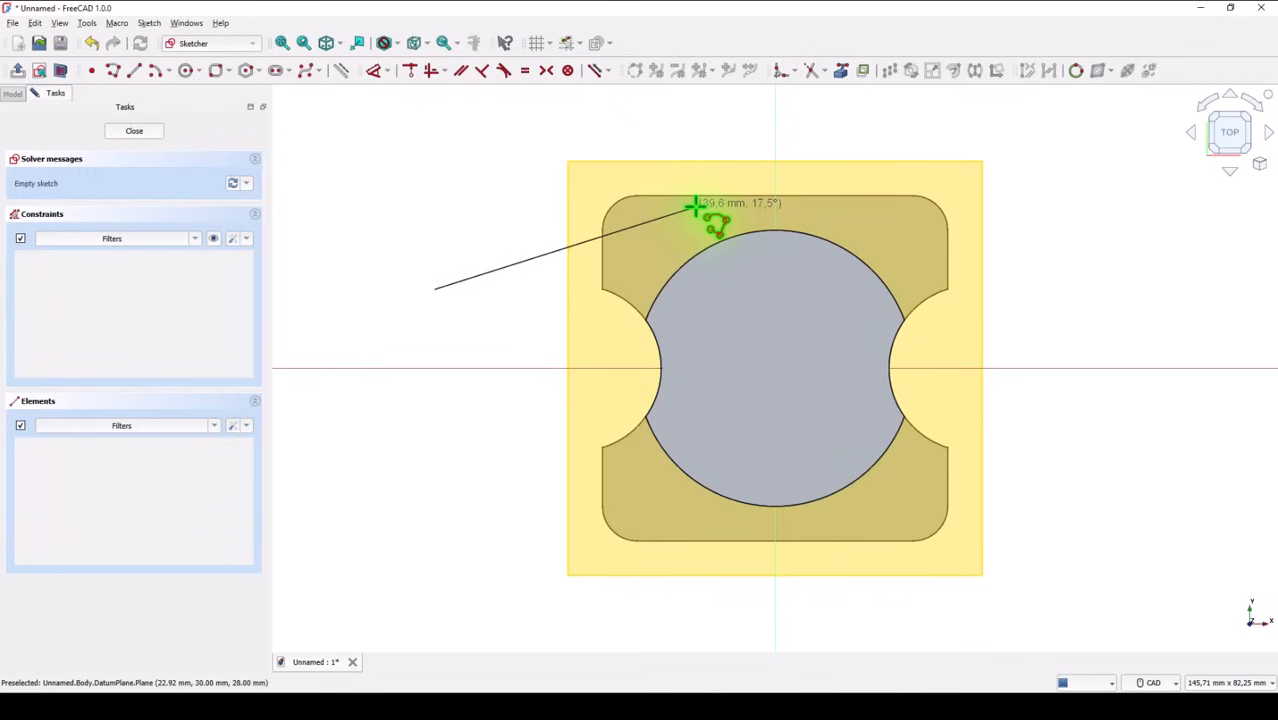
# Step: Draw the first line and tangent arc of the flange outline with the Polyline tool
pyautogui.click(764, 218)
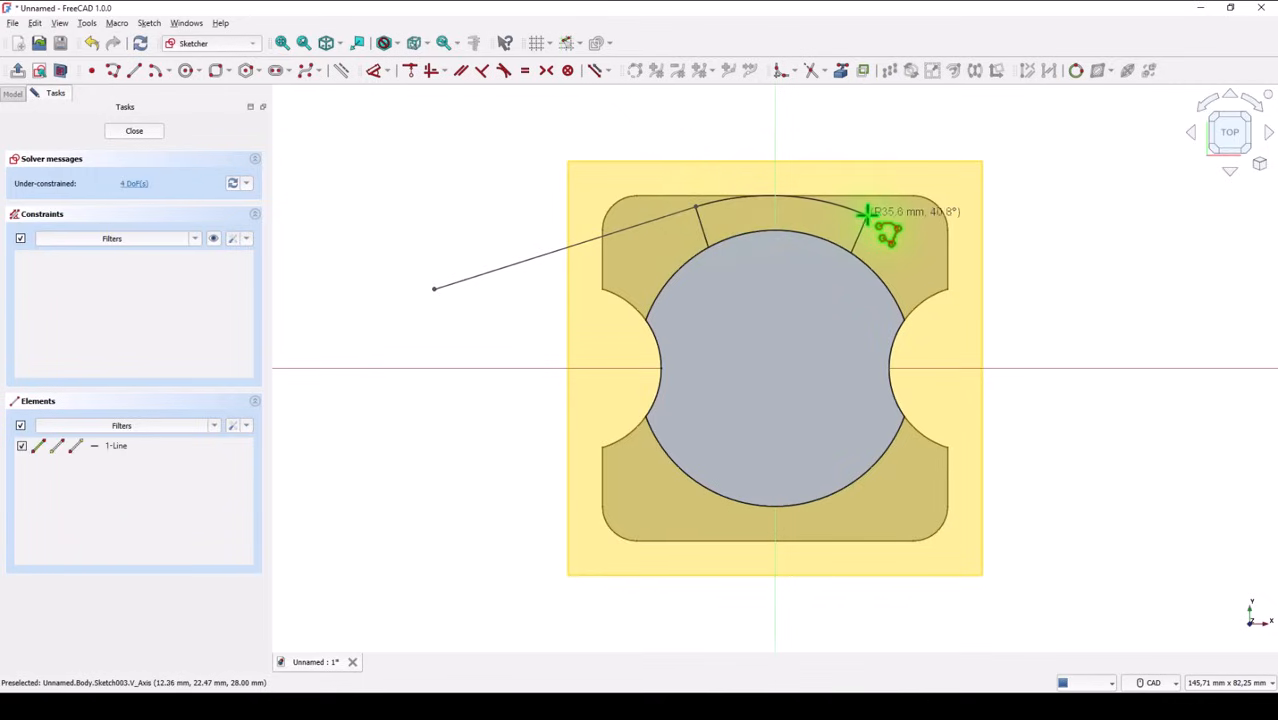
pyautogui.click(864, 212)
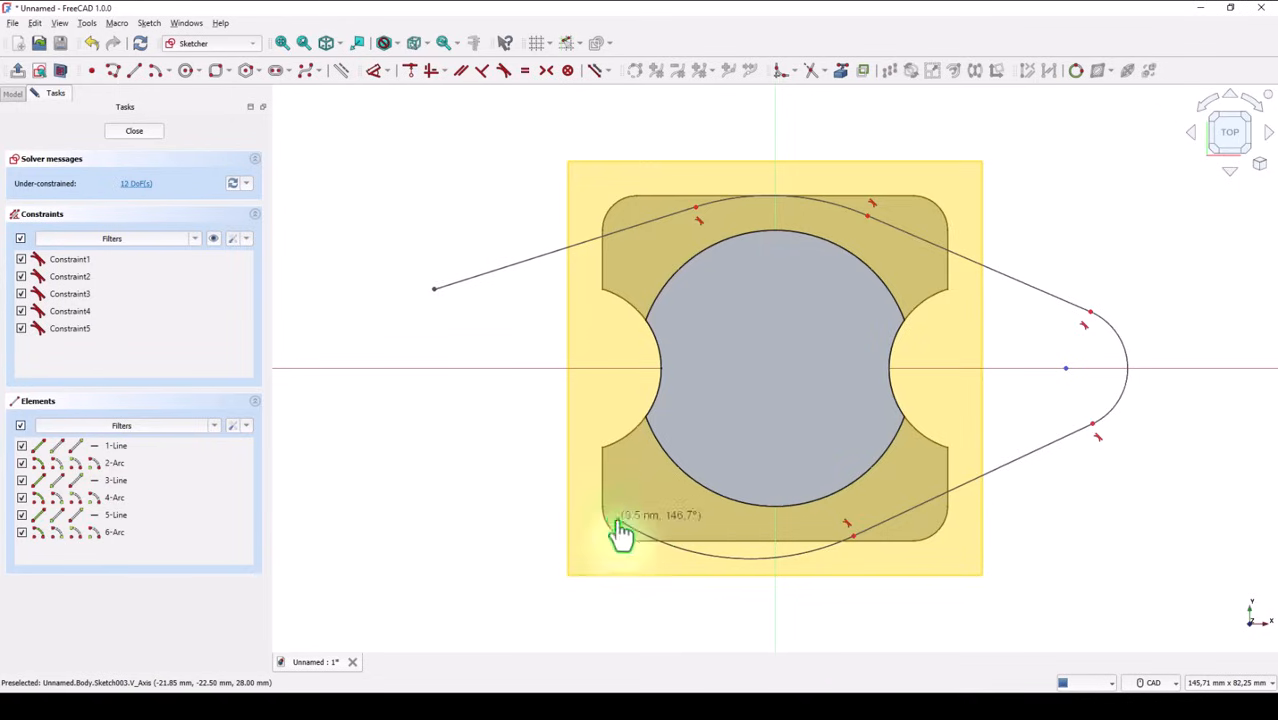
pyautogui.moveTo(400, 398)
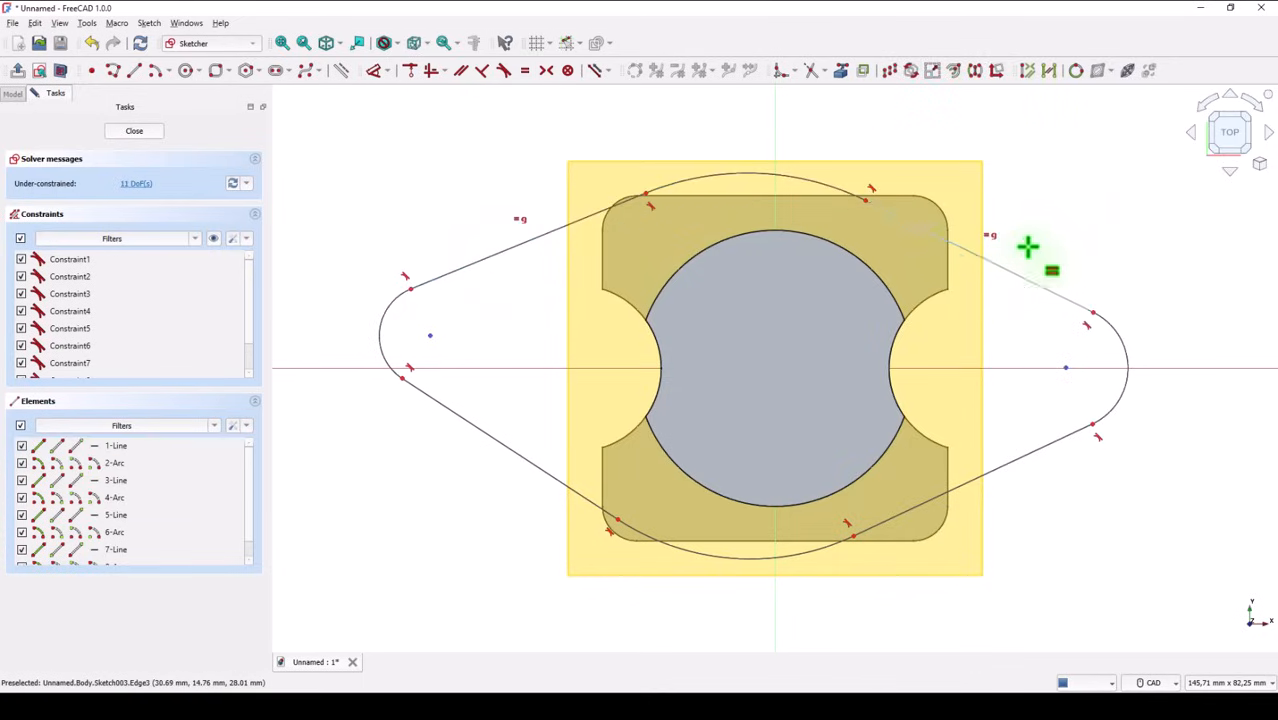
pyautogui.moveTo(480, 258)
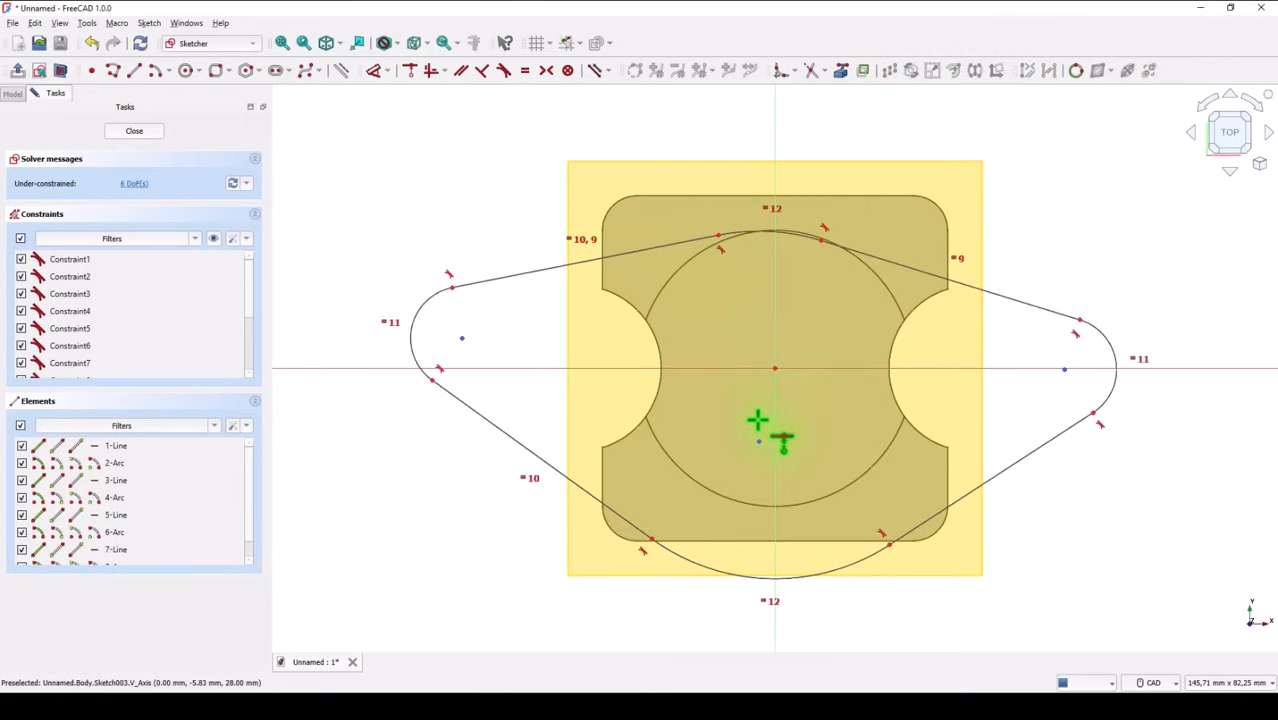
pyautogui.moveTo(760, 442)
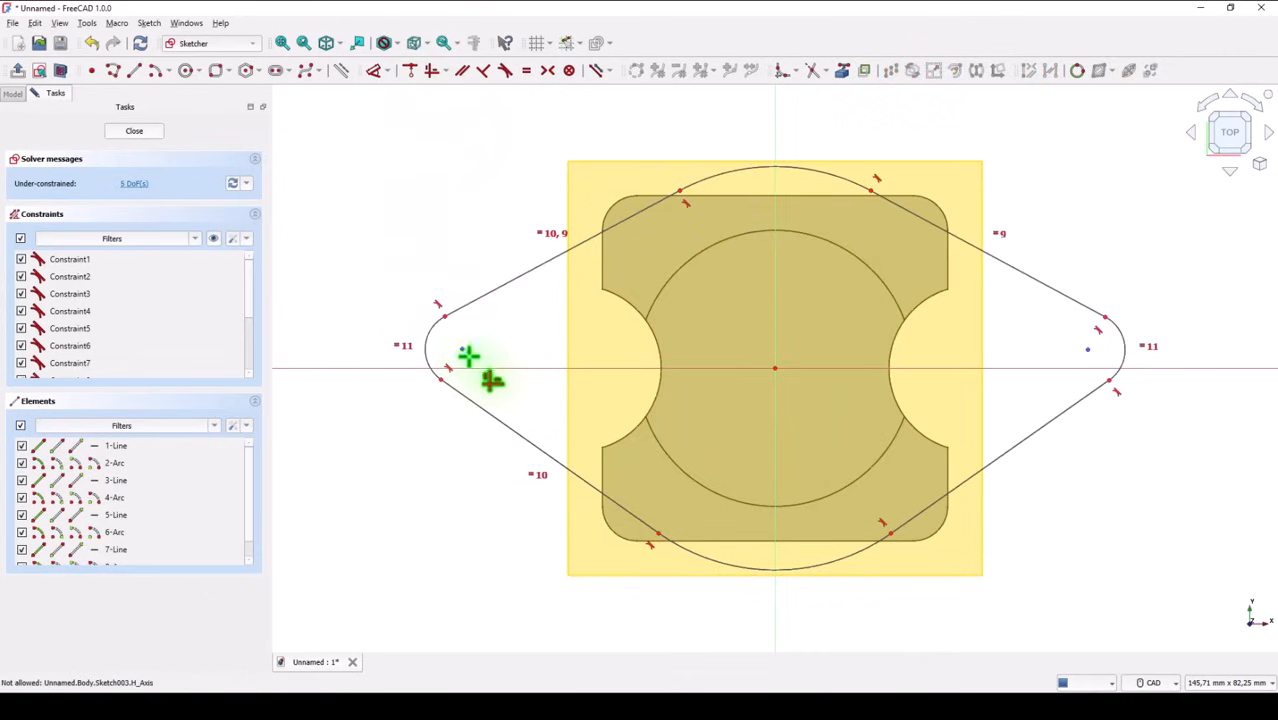
pyautogui.moveTo(1100, 370)
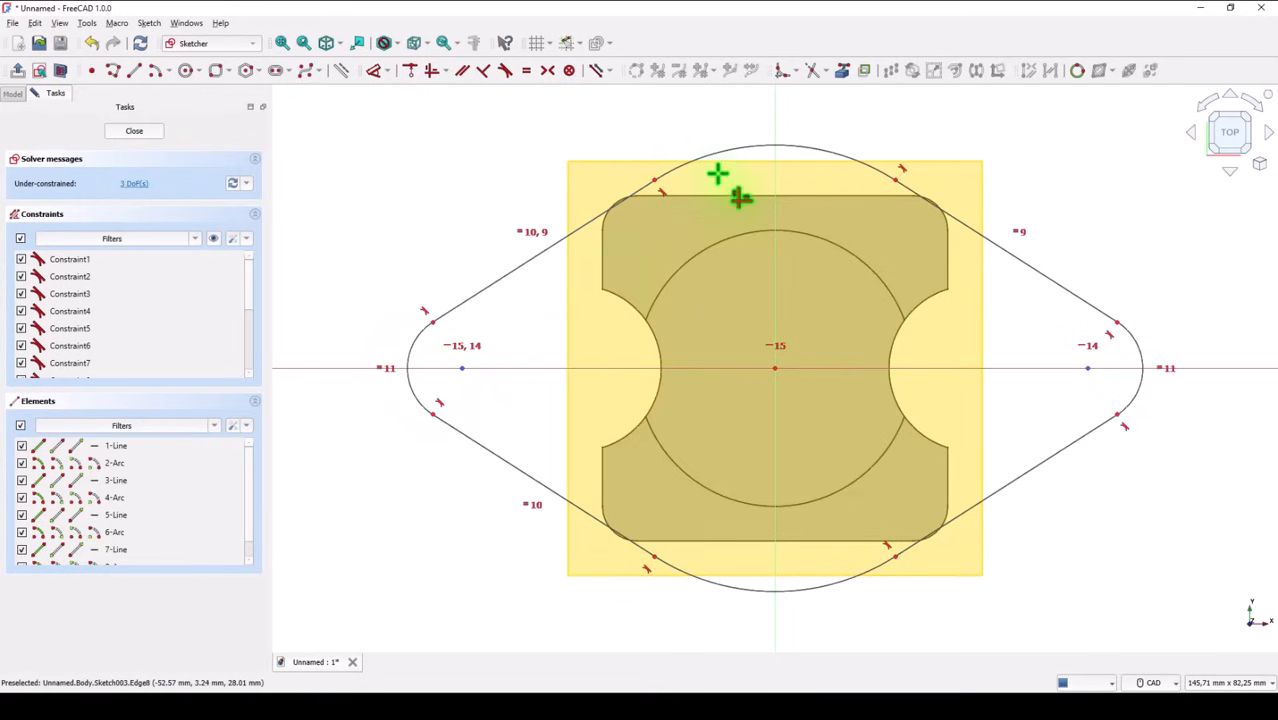
pyautogui.moveTo(610, 400)
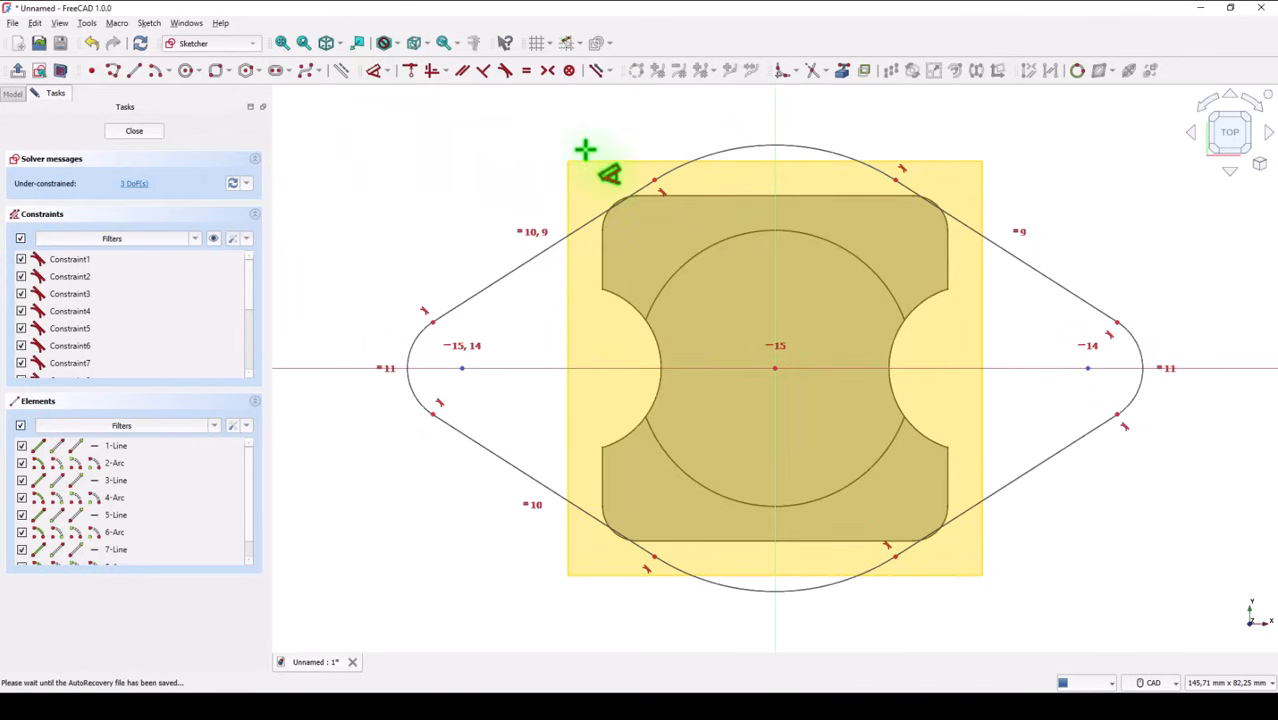
pyautogui.moveTo(700, 144)
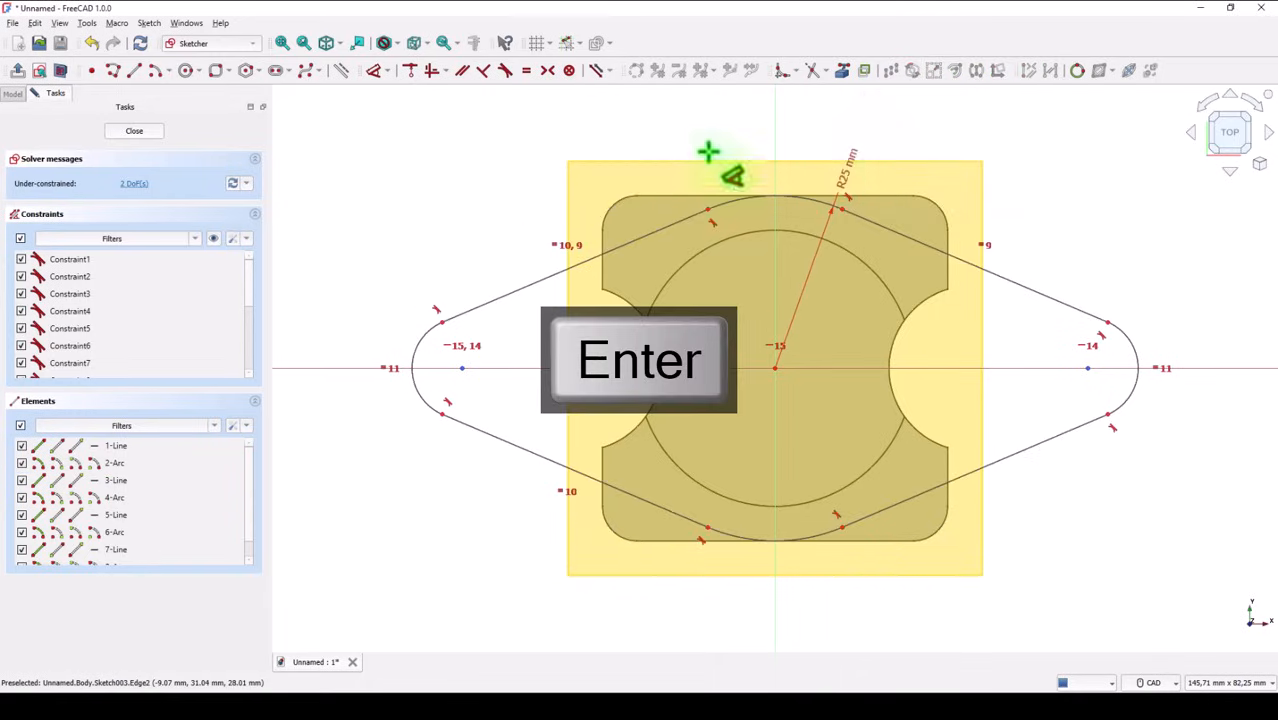
# Step: Confirm the arc radius, set the overall horizontal span to 57 mm and close the flange sketch
pyautogui.press('Return')
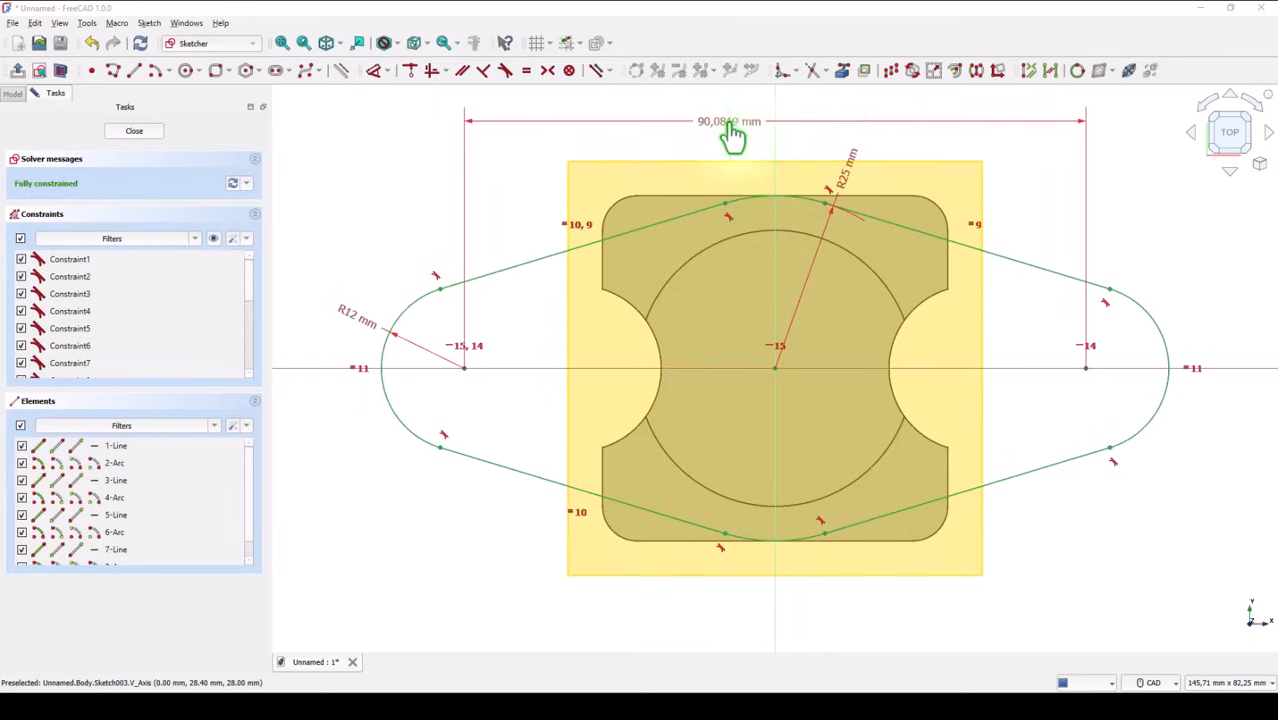
pyautogui.doubleClick(728, 122)
pyautogui.write('57')
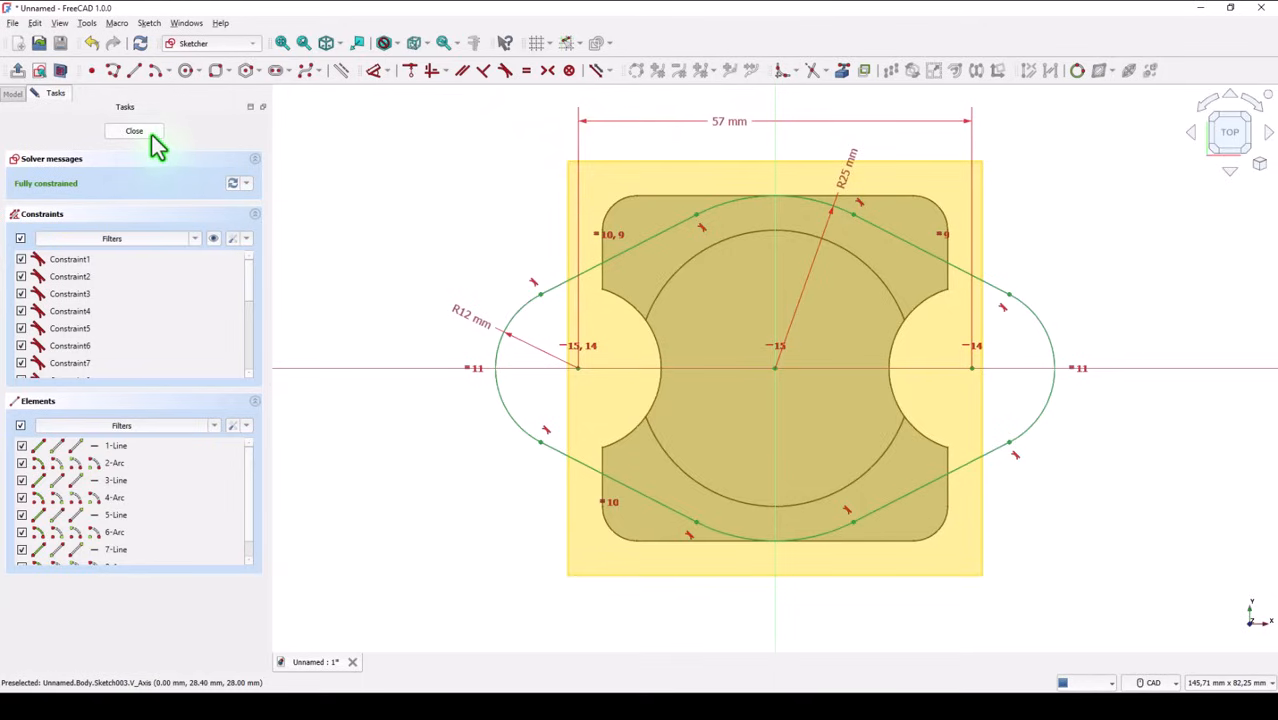
pyautogui.click(134, 132)
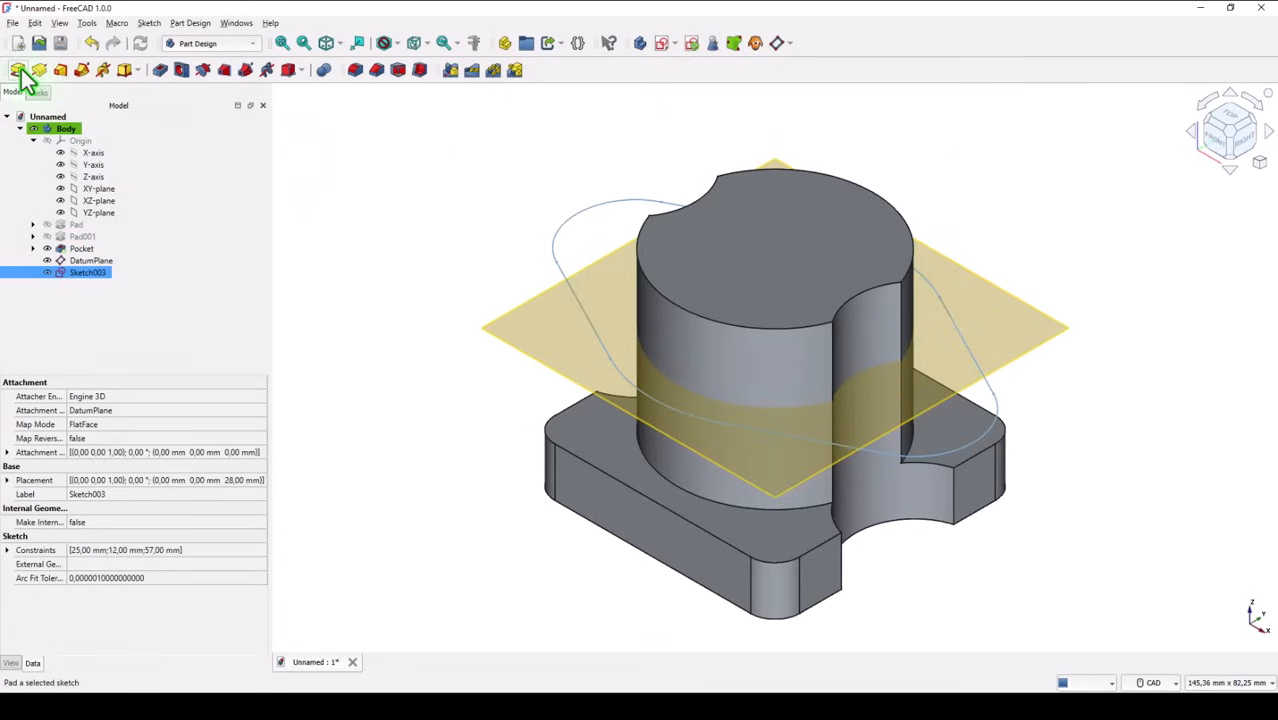
# Step: Pad the flange sketch 7 mm into a solid plate and hide the datum plane
pyautogui.click(18, 68)
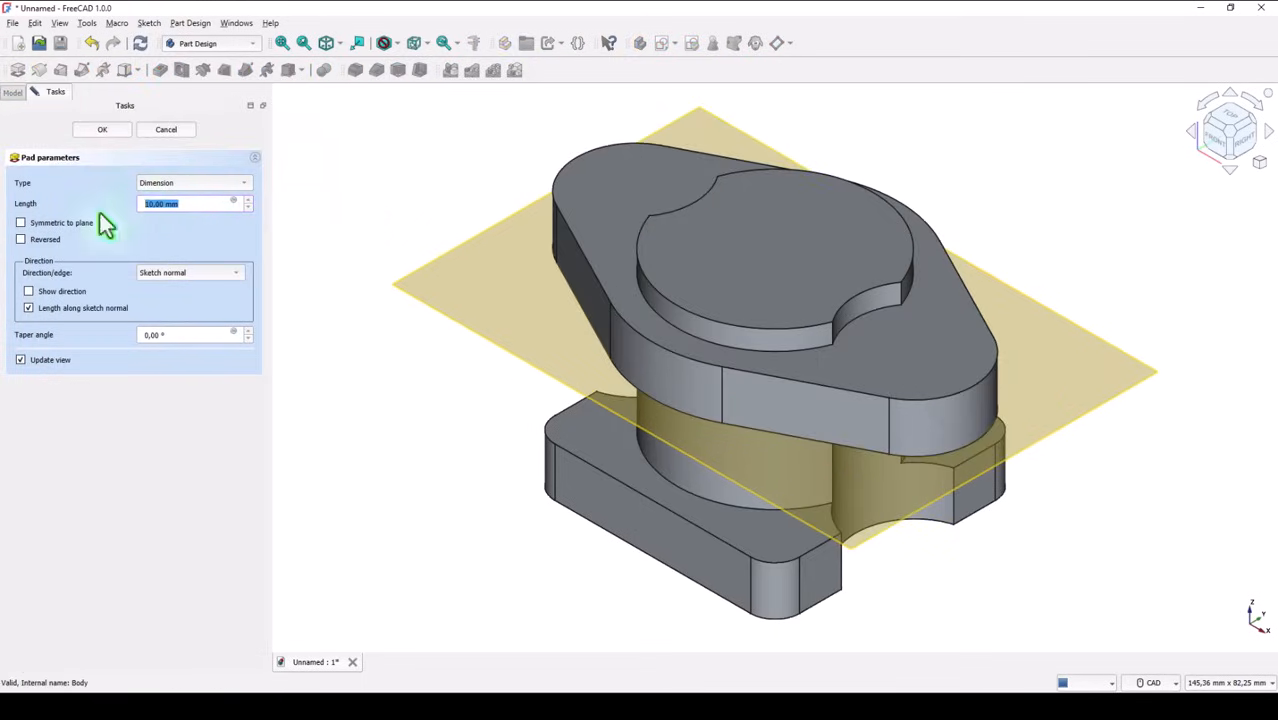
pyautogui.write('7')
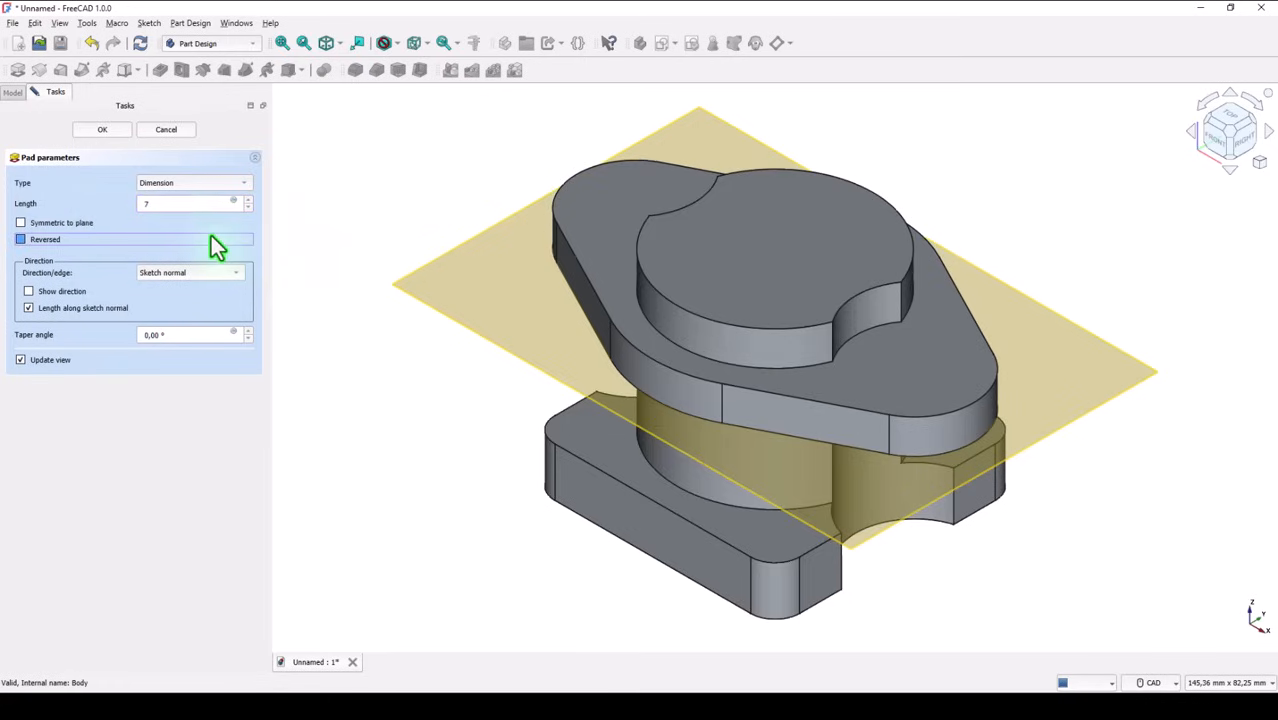
pyautogui.click(100, 128)
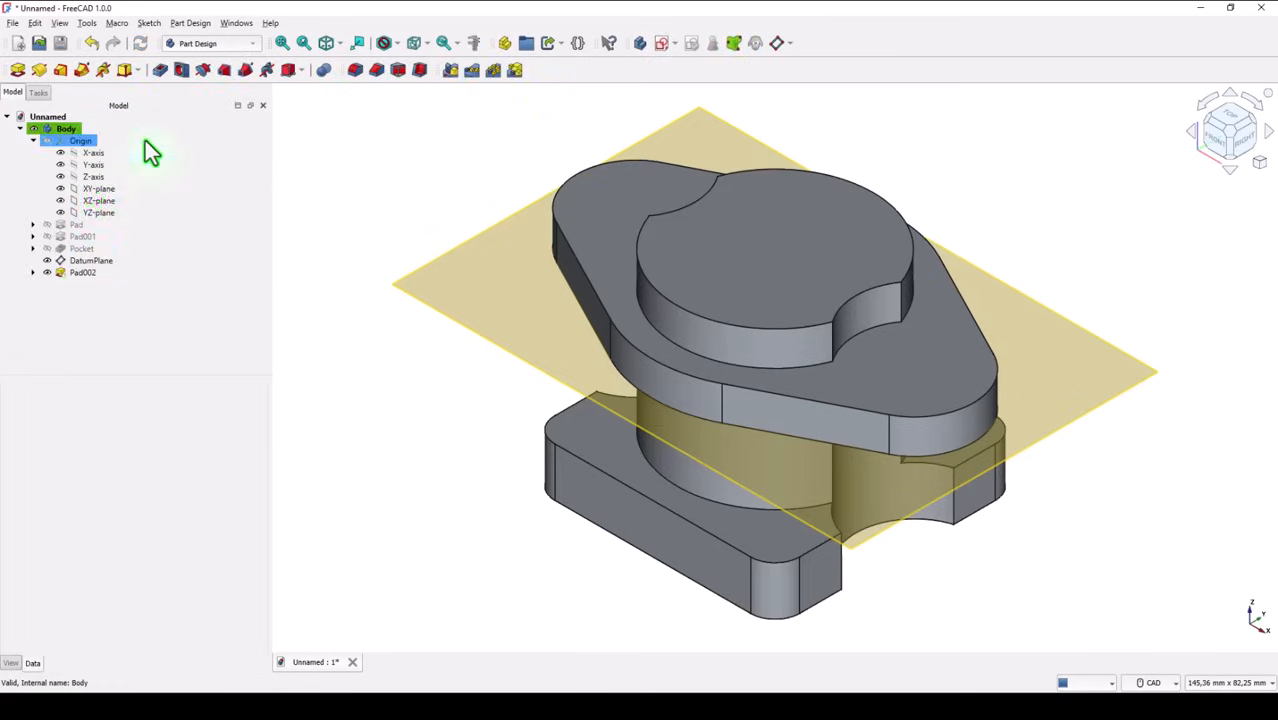
pyautogui.click(92, 260)
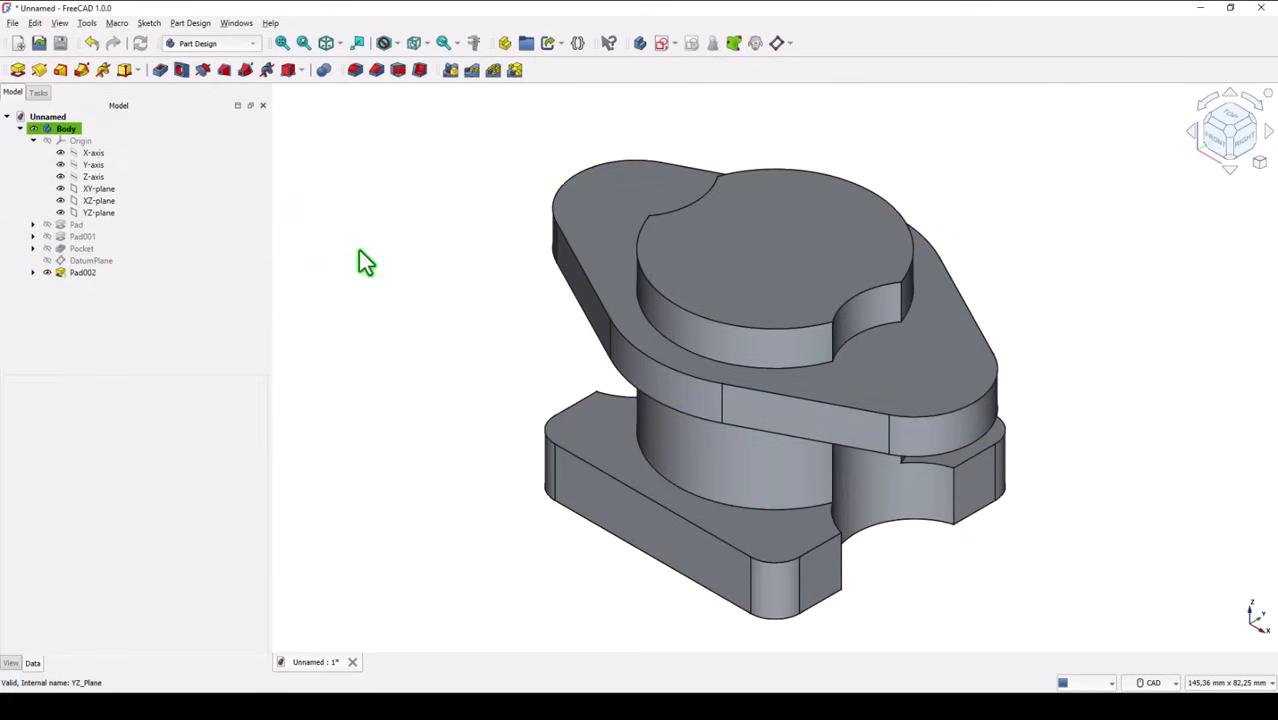
# Step: Sketch a centred 26 mm circle on the top face of the boss and close it
pyautogui.click(326, 44)
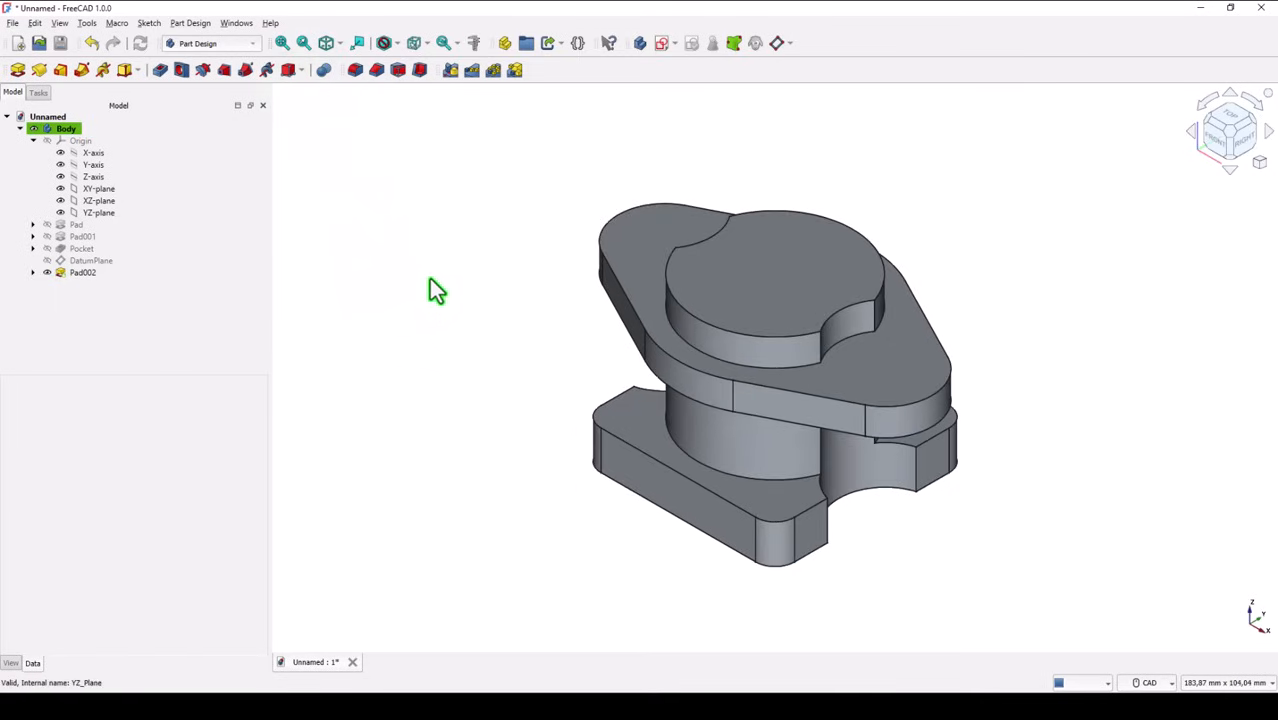
pyautogui.moveTo(790, 254)
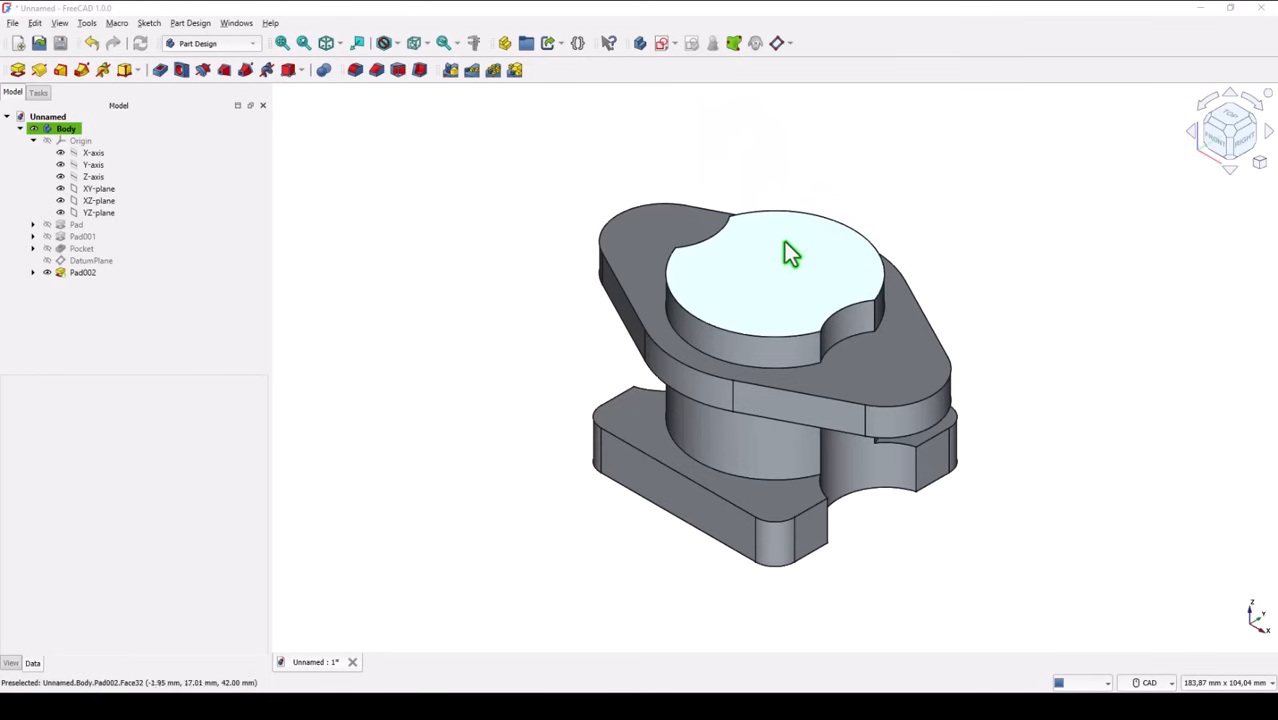
pyautogui.click(82, 272)
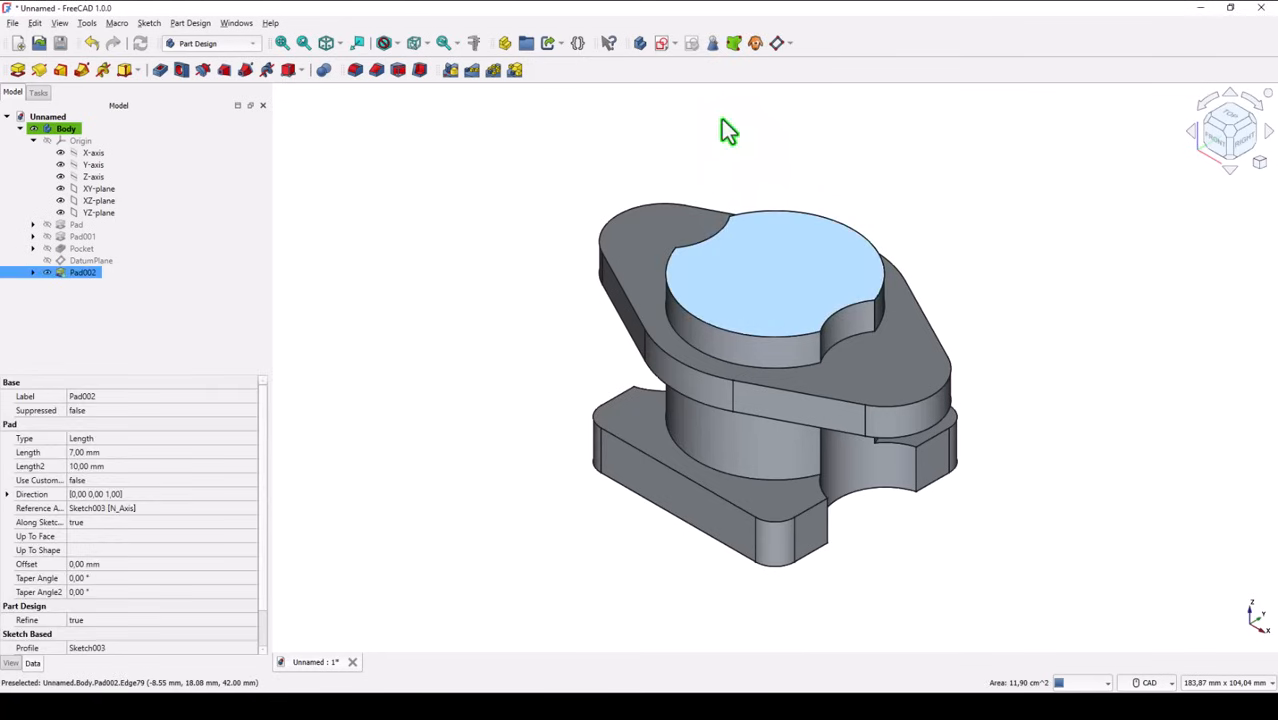
pyautogui.moveTo(352, 132)
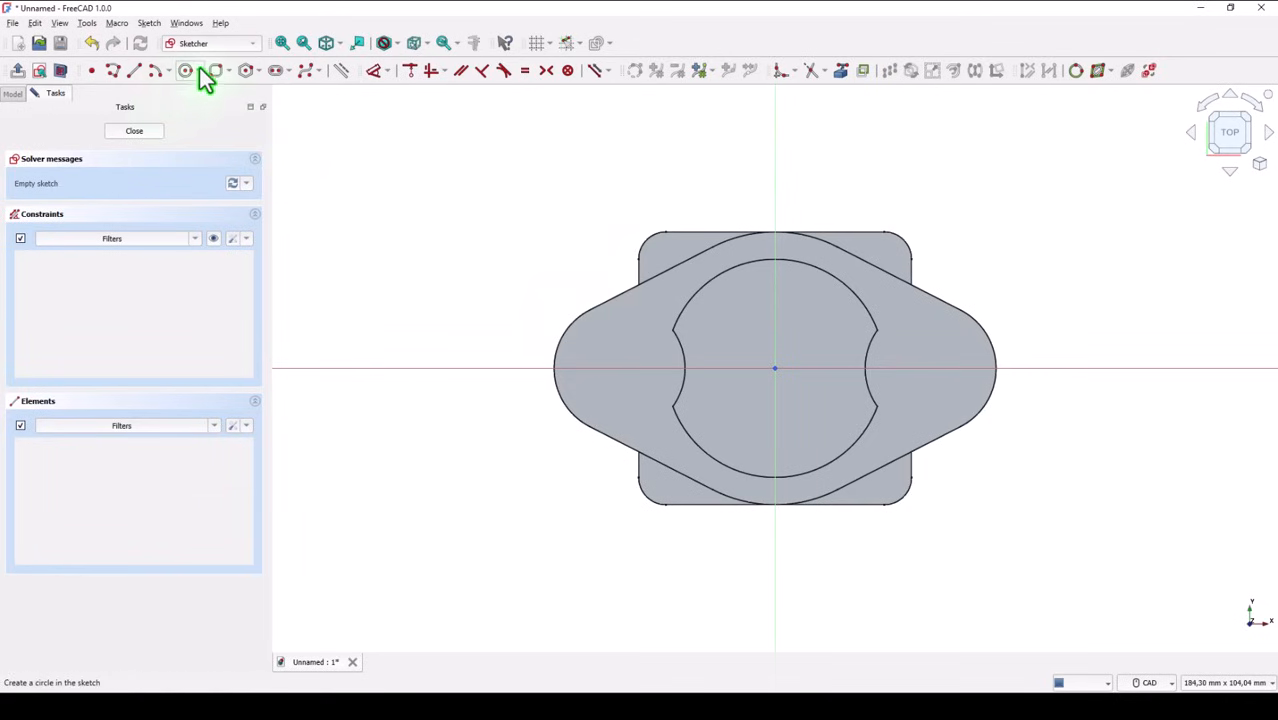
pyautogui.click(184, 70)
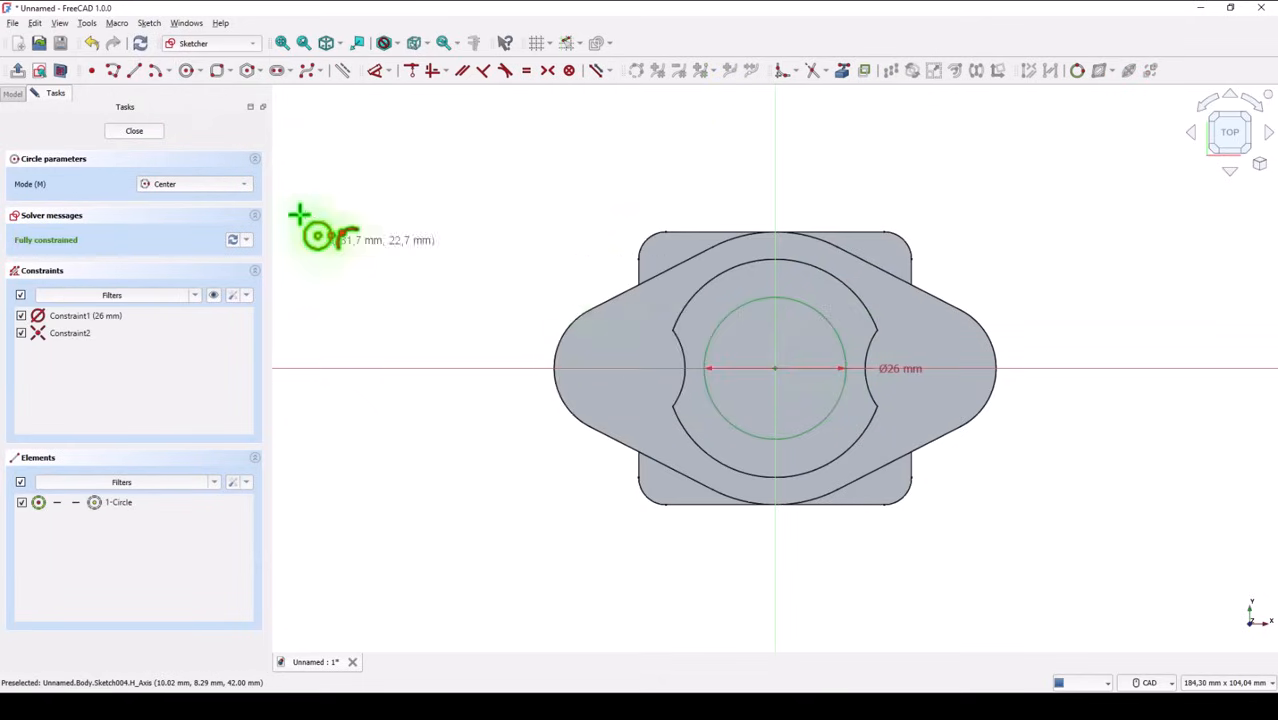
pyautogui.click(134, 130)
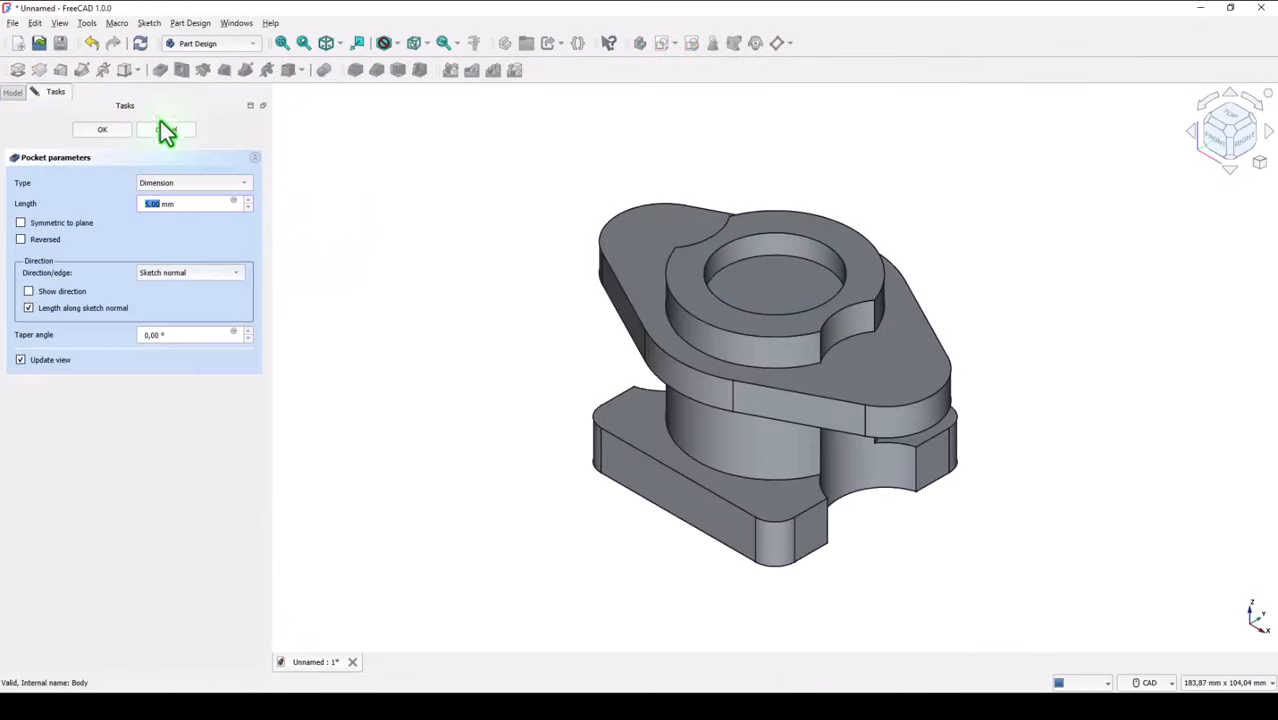
# Step: Pocket the bore circle with Type Through all down the whole body
pyautogui.click(192, 182)
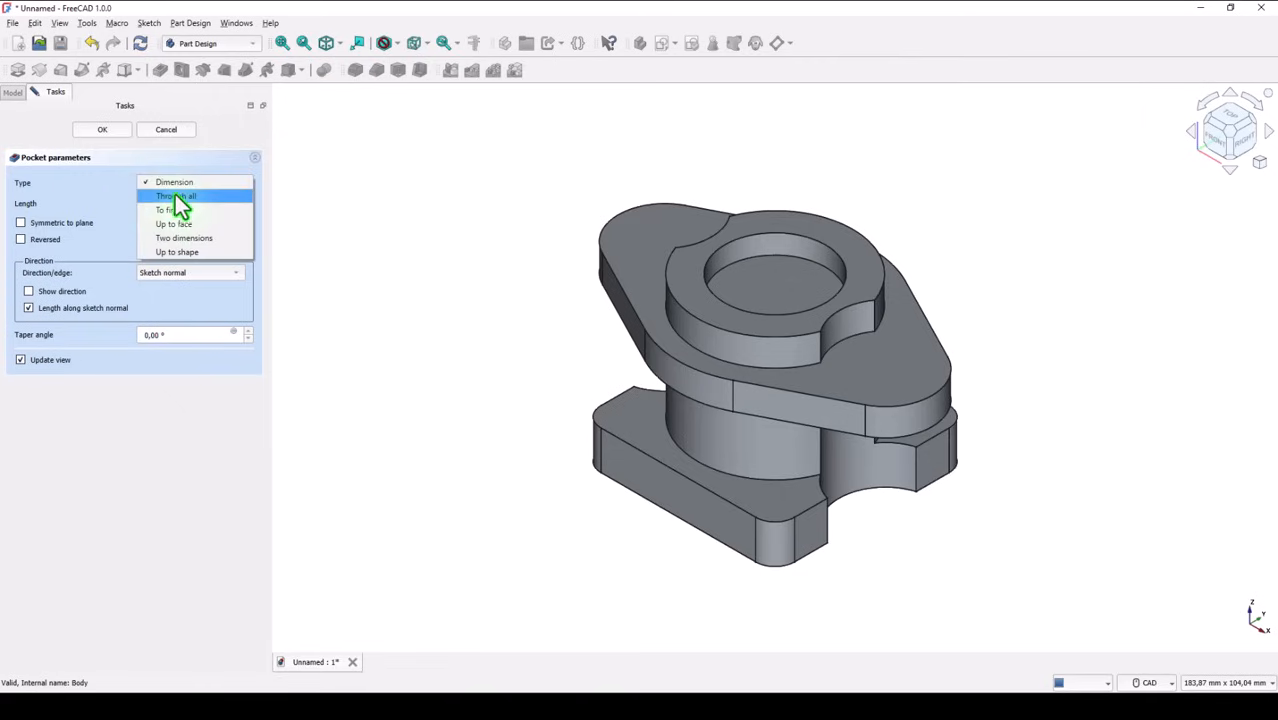
pyautogui.click(176, 196)
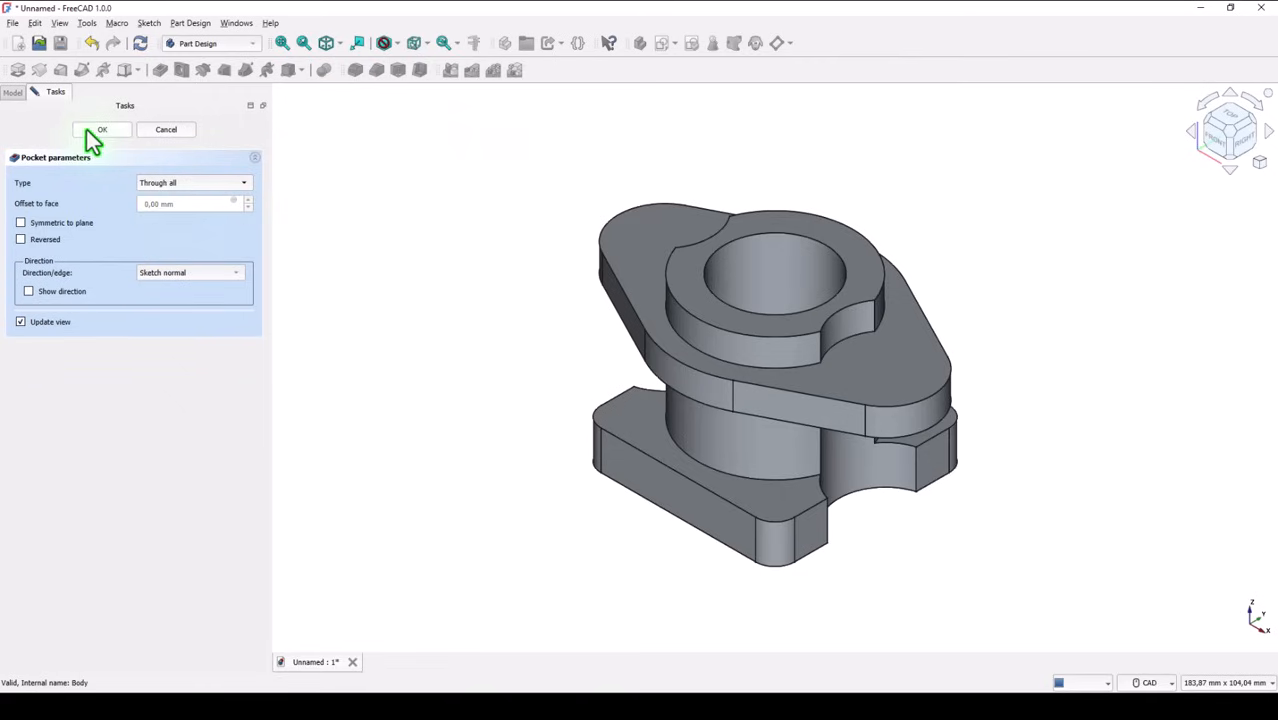
pyautogui.click(100, 130)
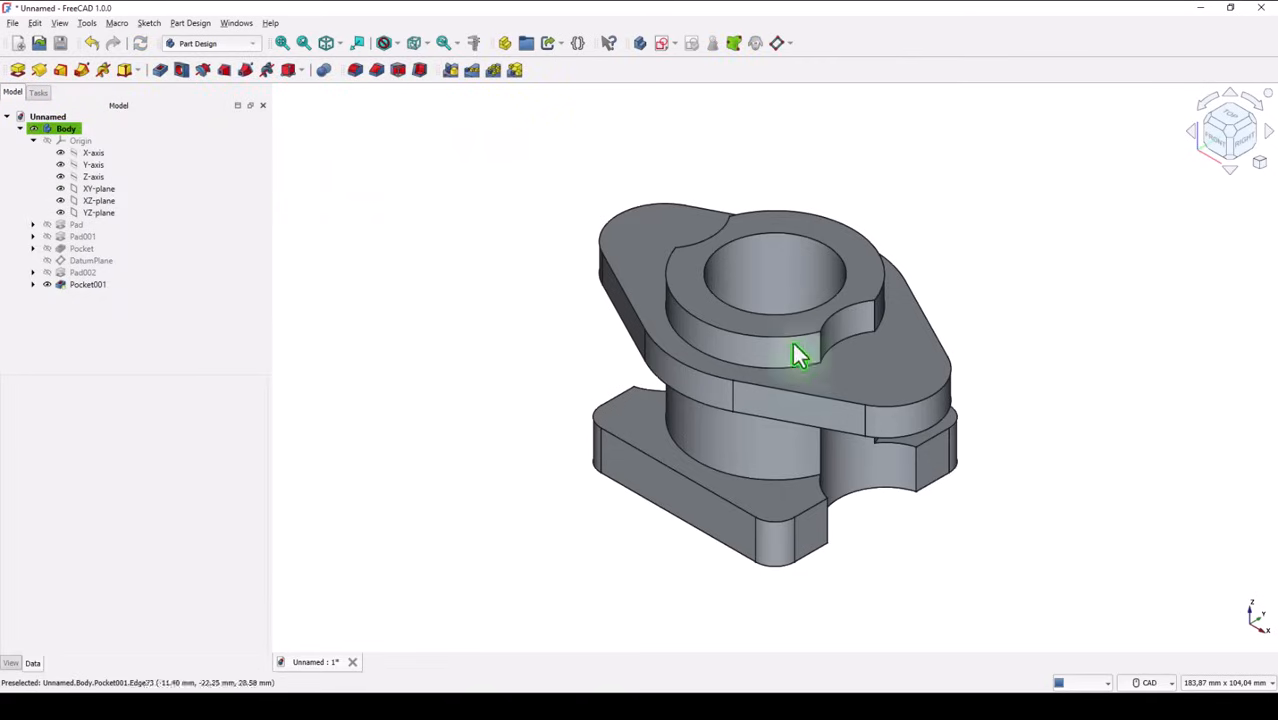
pyautogui.moveTo(660, 270)
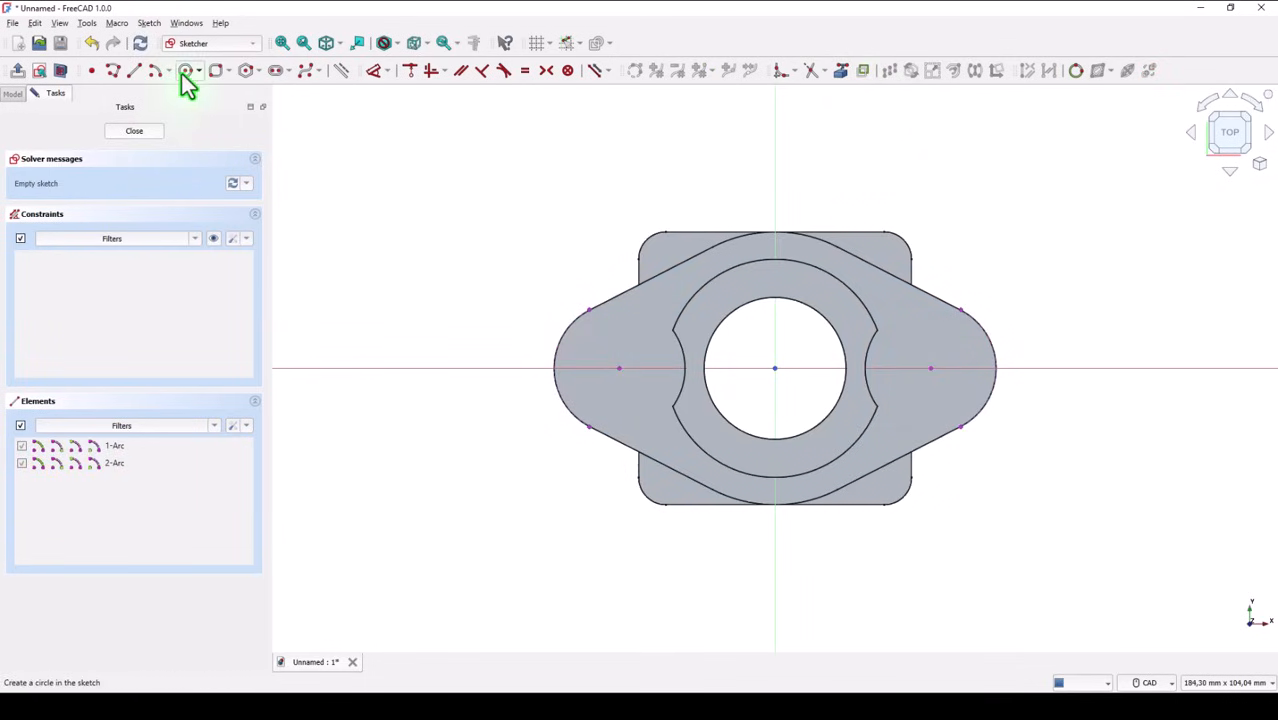
# Step: Draw the side hole circles on the flange end centres and close the sketch for the Hole feature
pyautogui.click(188, 70)
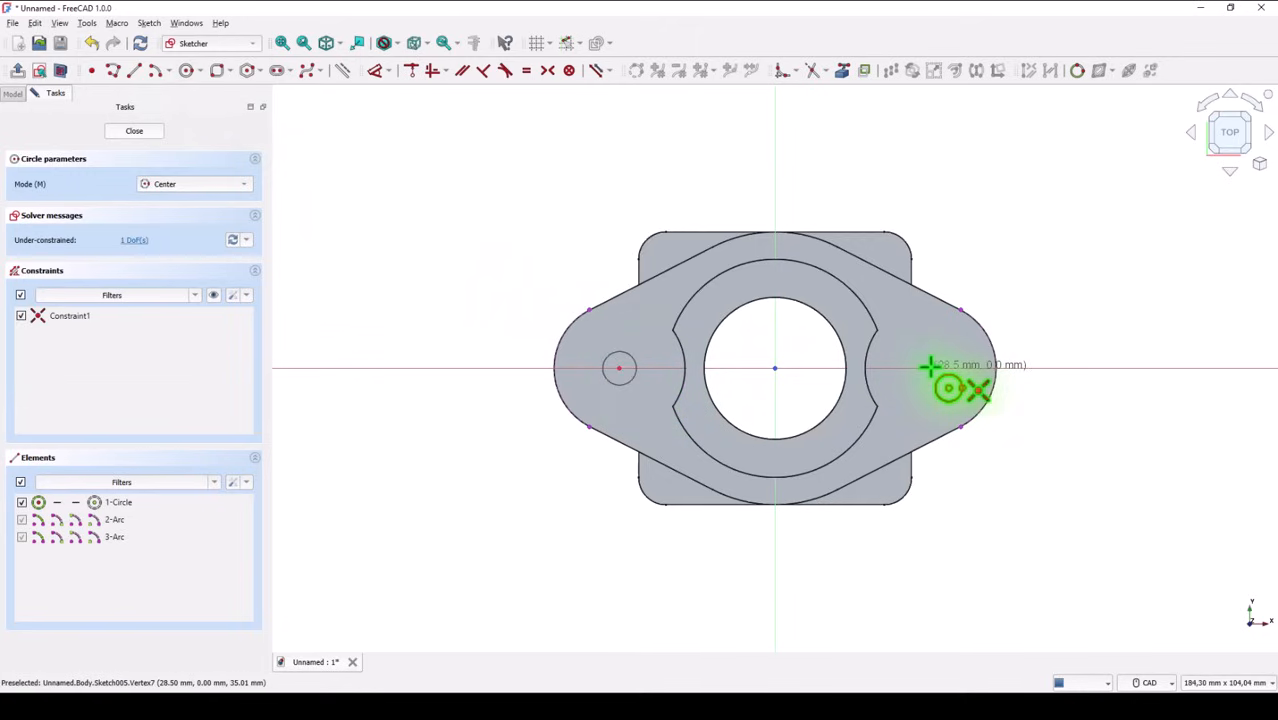
pyautogui.click(930, 368)
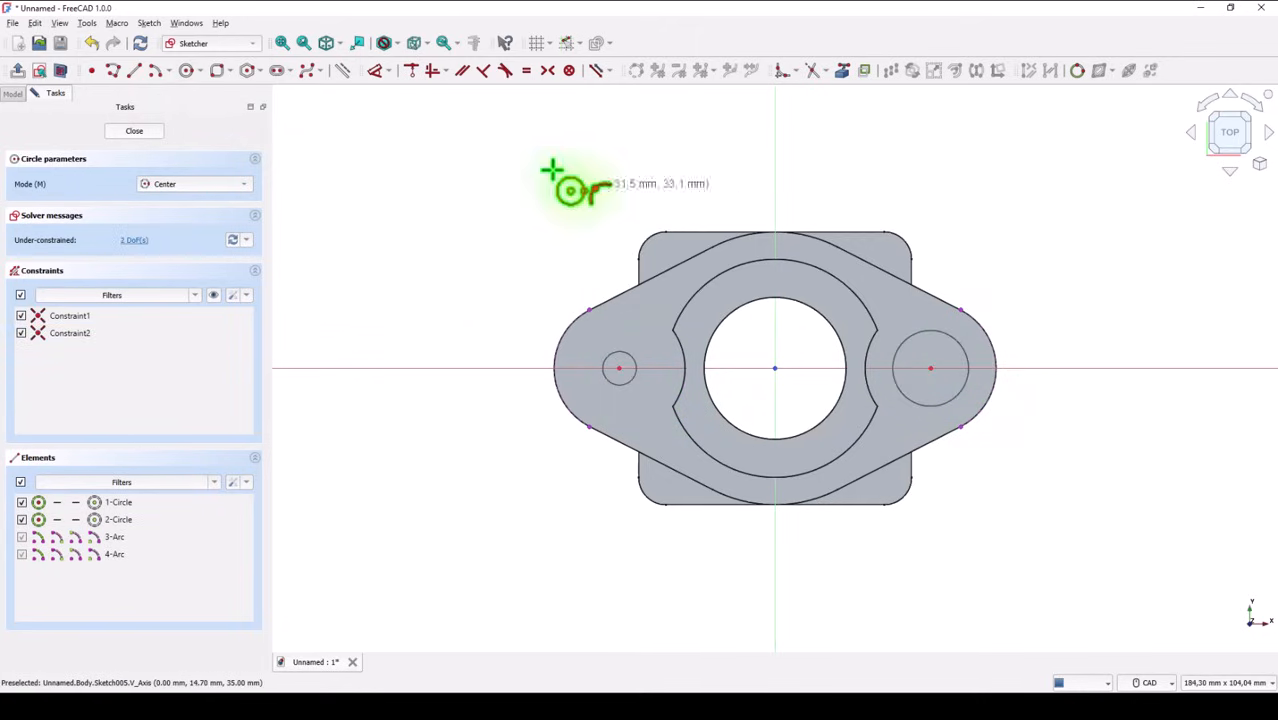
pyautogui.click(134, 130)
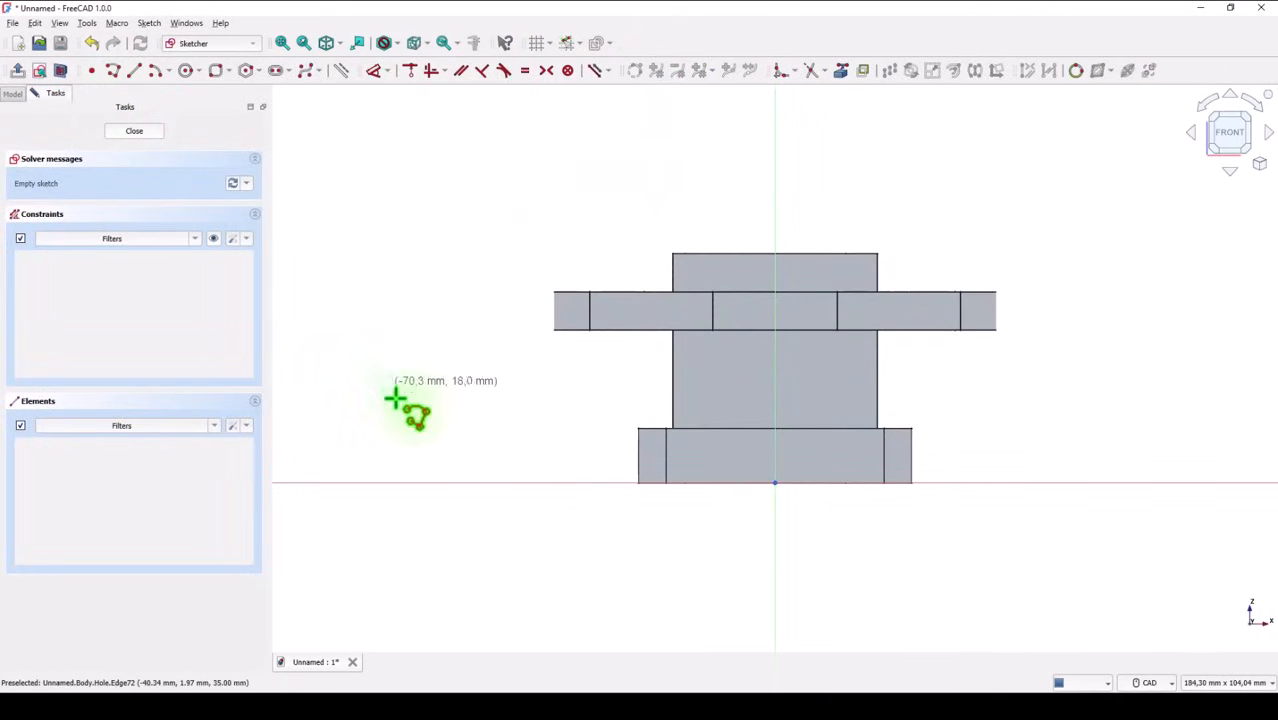
pyautogui.moveTo(724, 486)
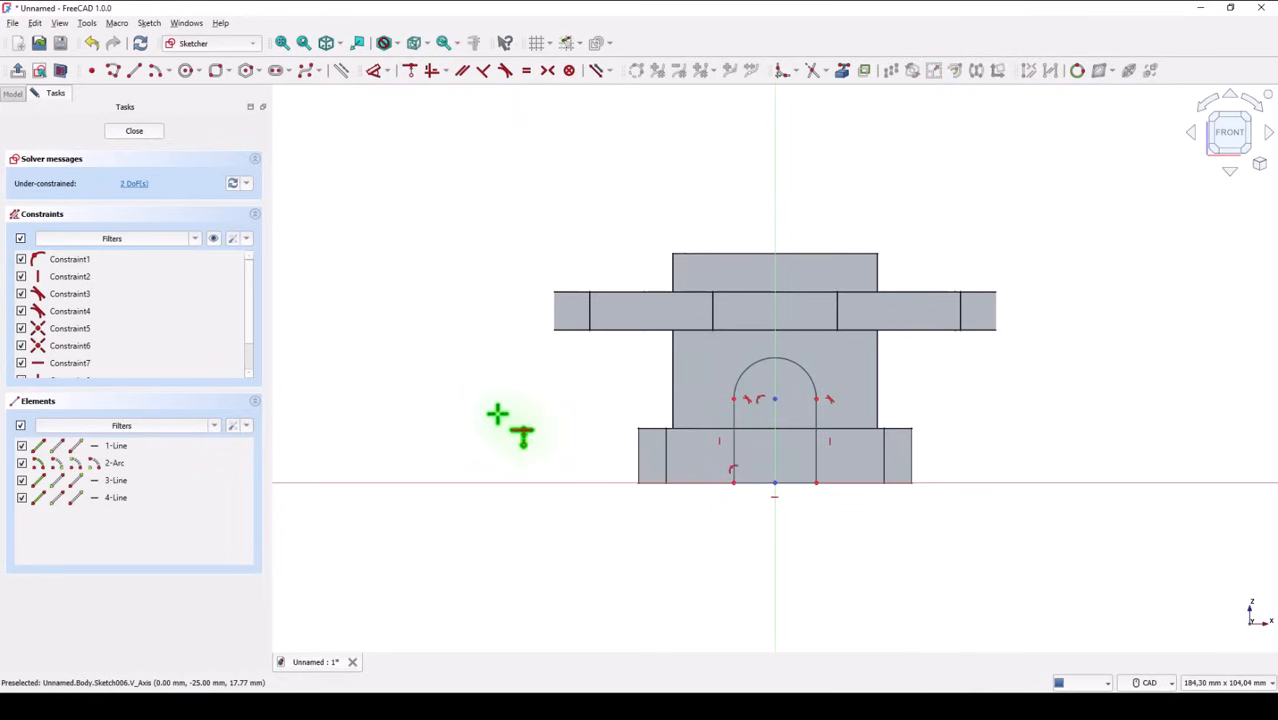
pyautogui.moveTo(350, 114)
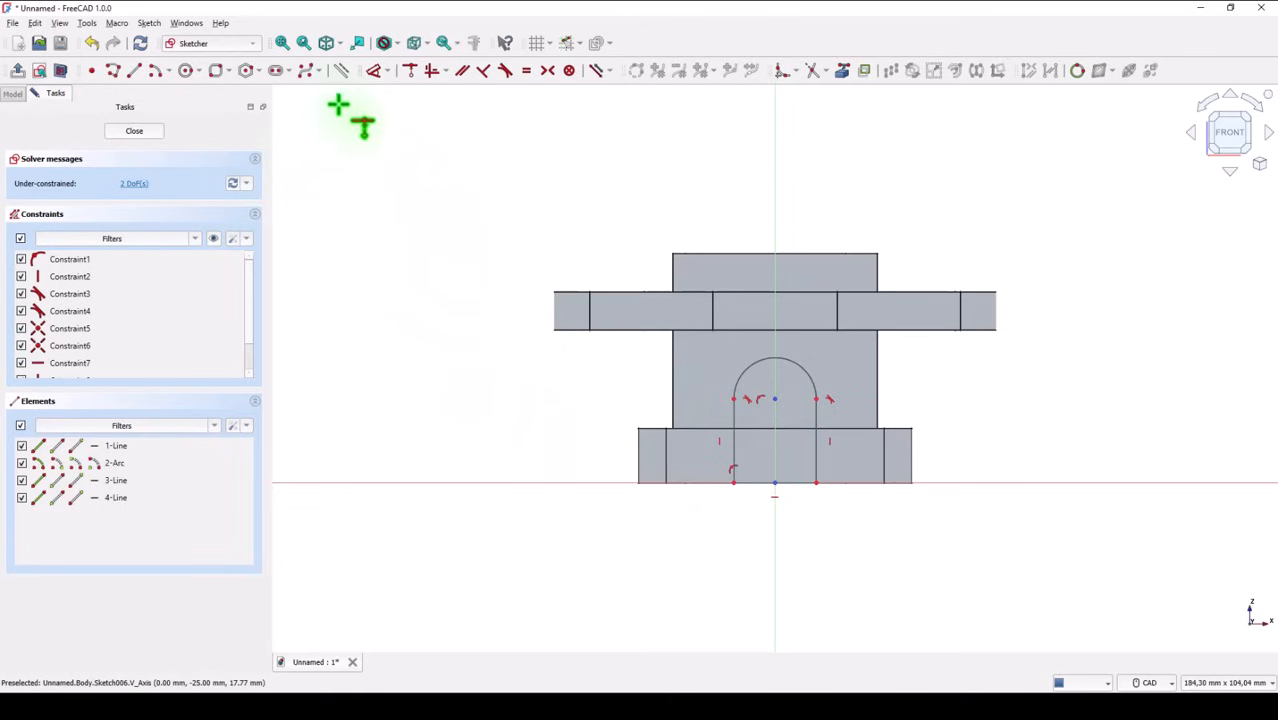
pyautogui.moveTo(510, 324)
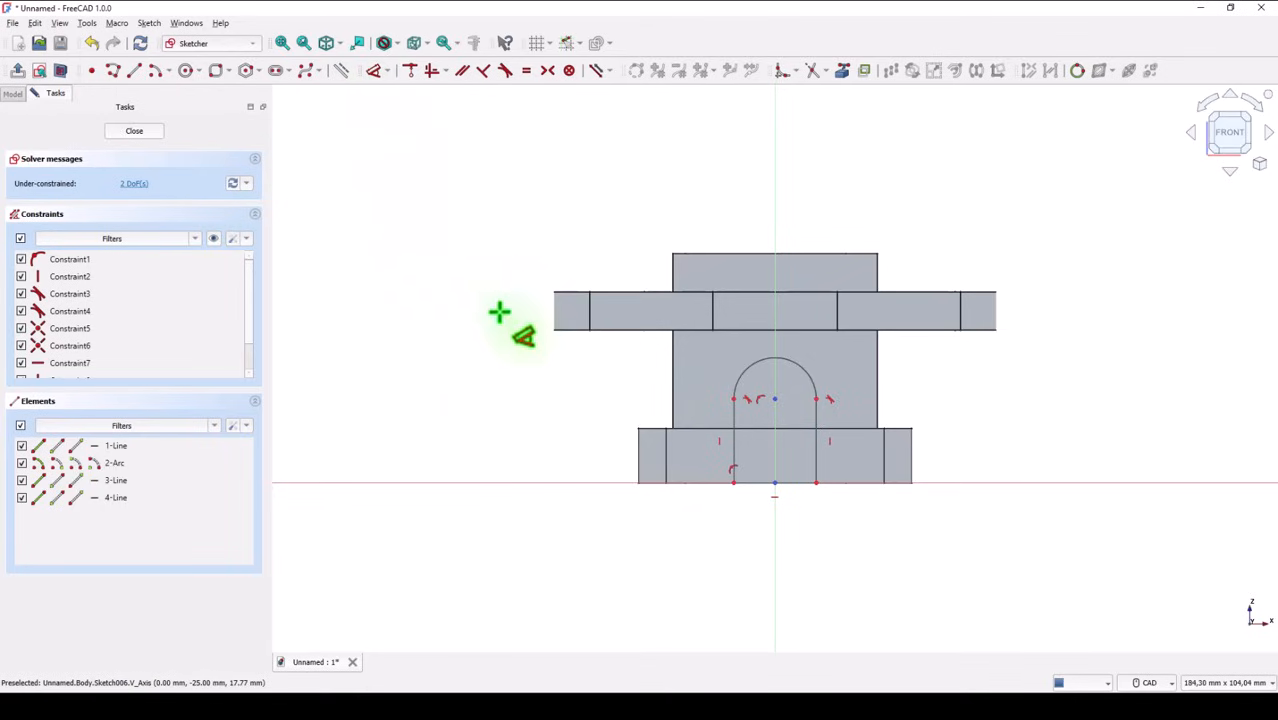
# Step: Constrain the arch slot with a 7 mm radius and a 15 mm vertical height
pyautogui.click(810, 384)
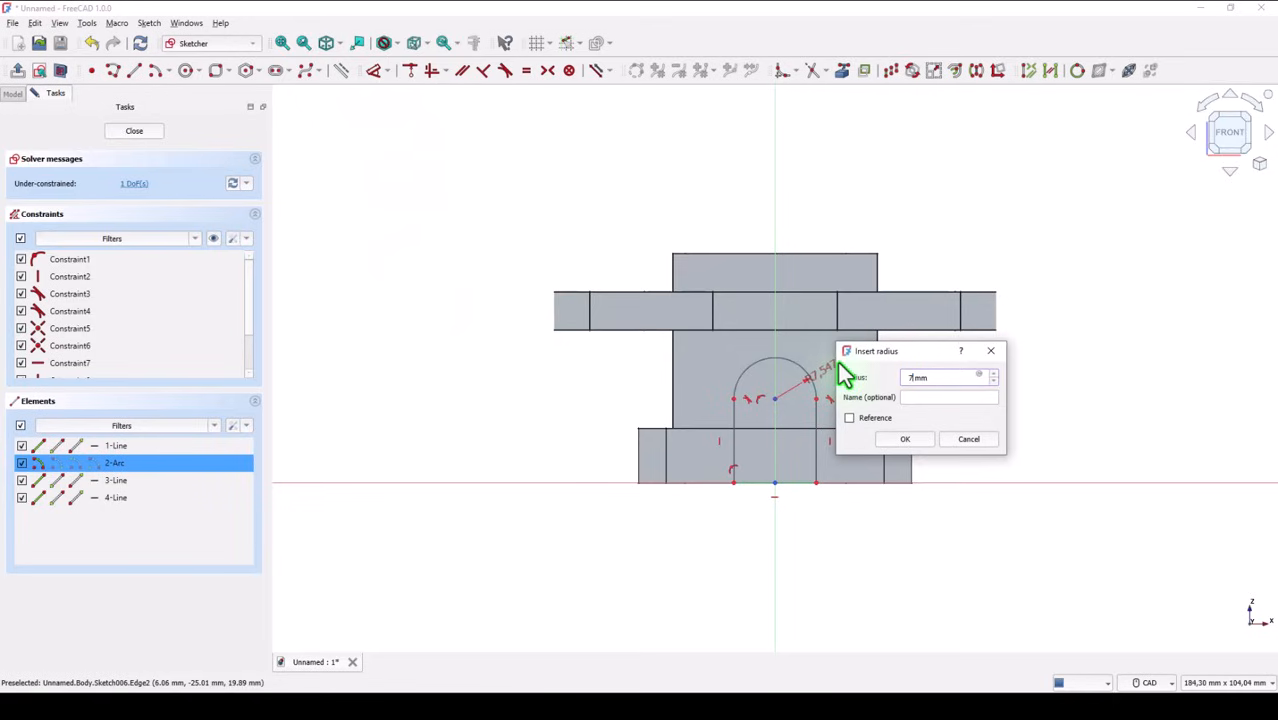
pyautogui.click(904, 440)
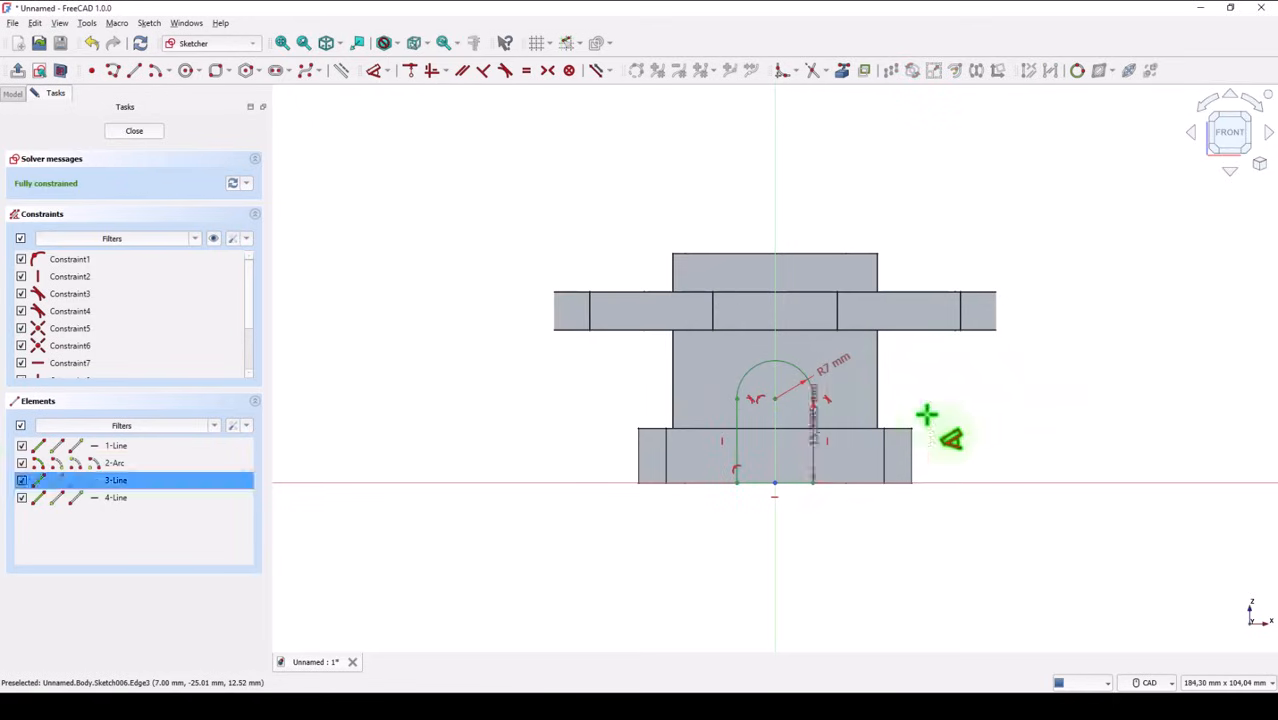
pyautogui.click(824, 400)
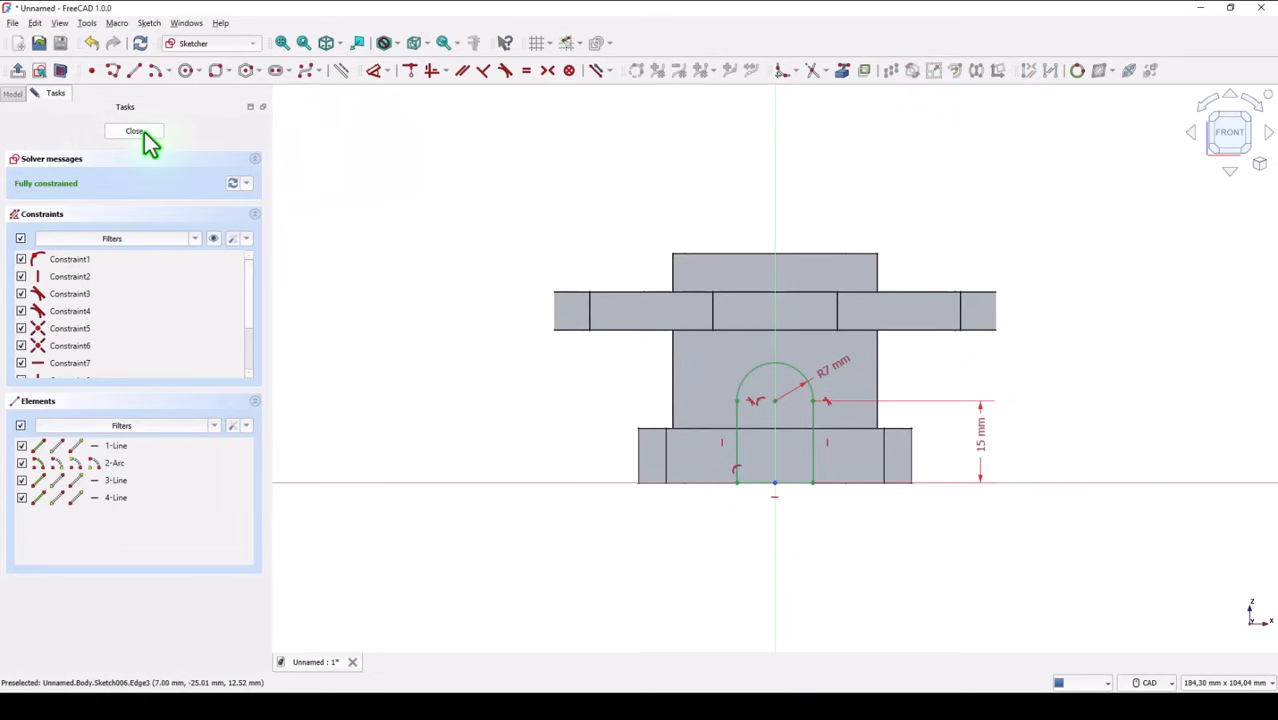
# Step: Close the sketch and pad the half-round boss reversed with Type 'To first' into the body
pyautogui.click(134, 132)
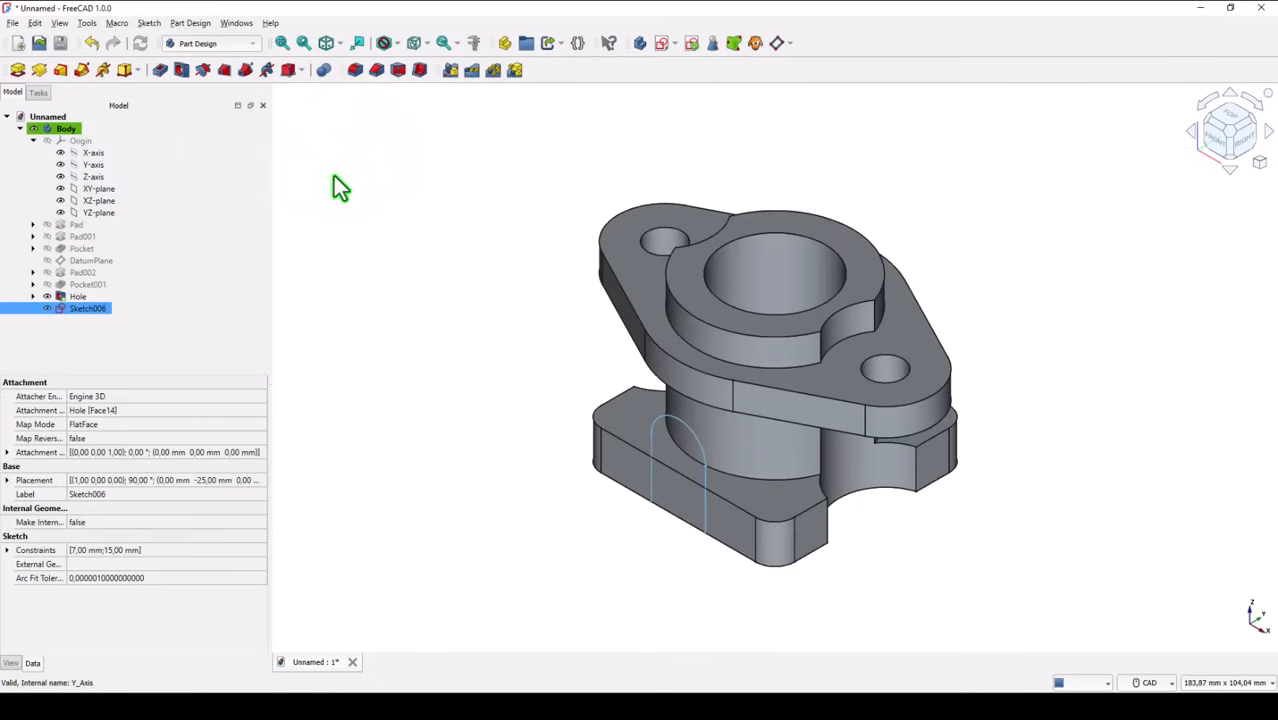
pyautogui.moveTo(308, 140)
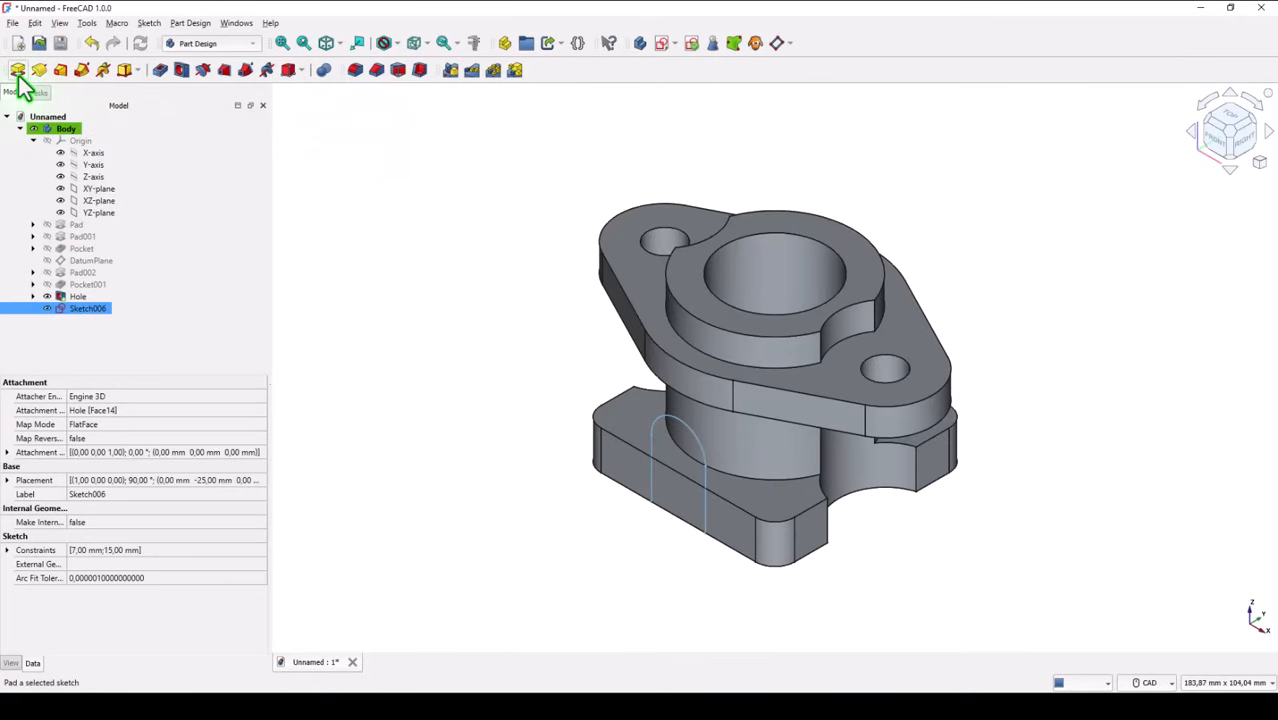
pyautogui.click(16, 68)
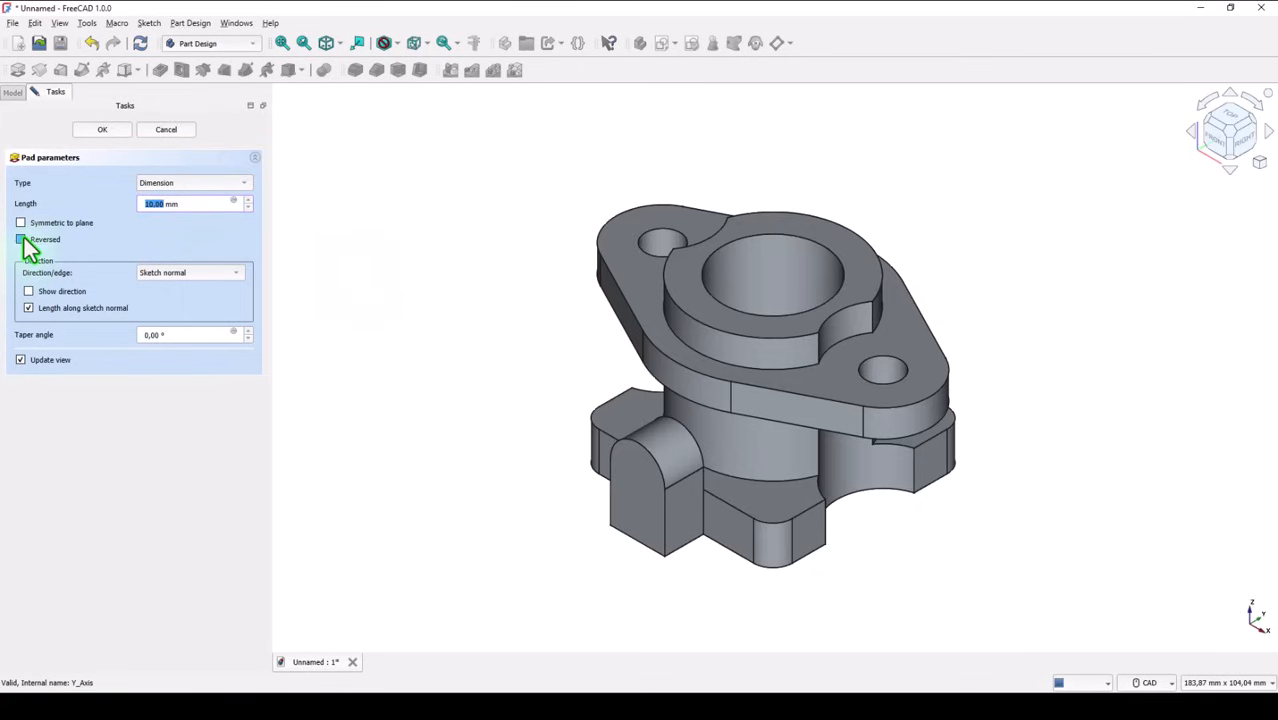
pyautogui.click(20, 240)
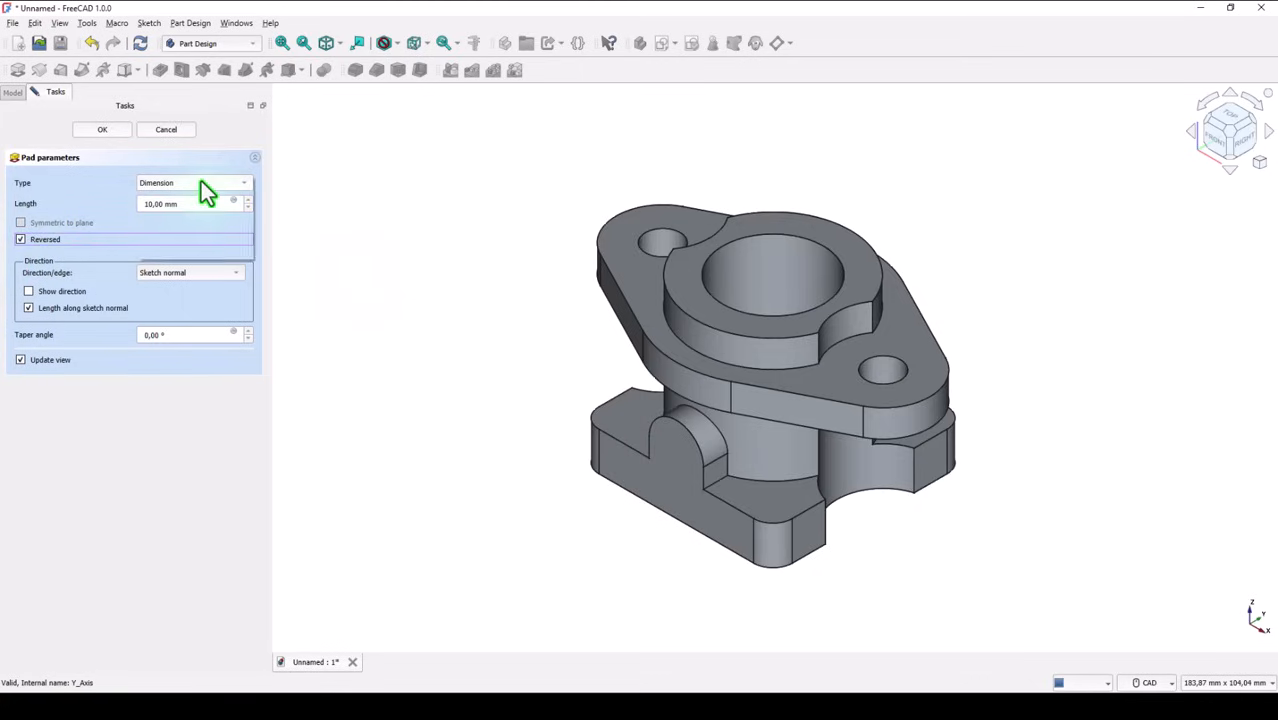
pyautogui.click(190, 184)
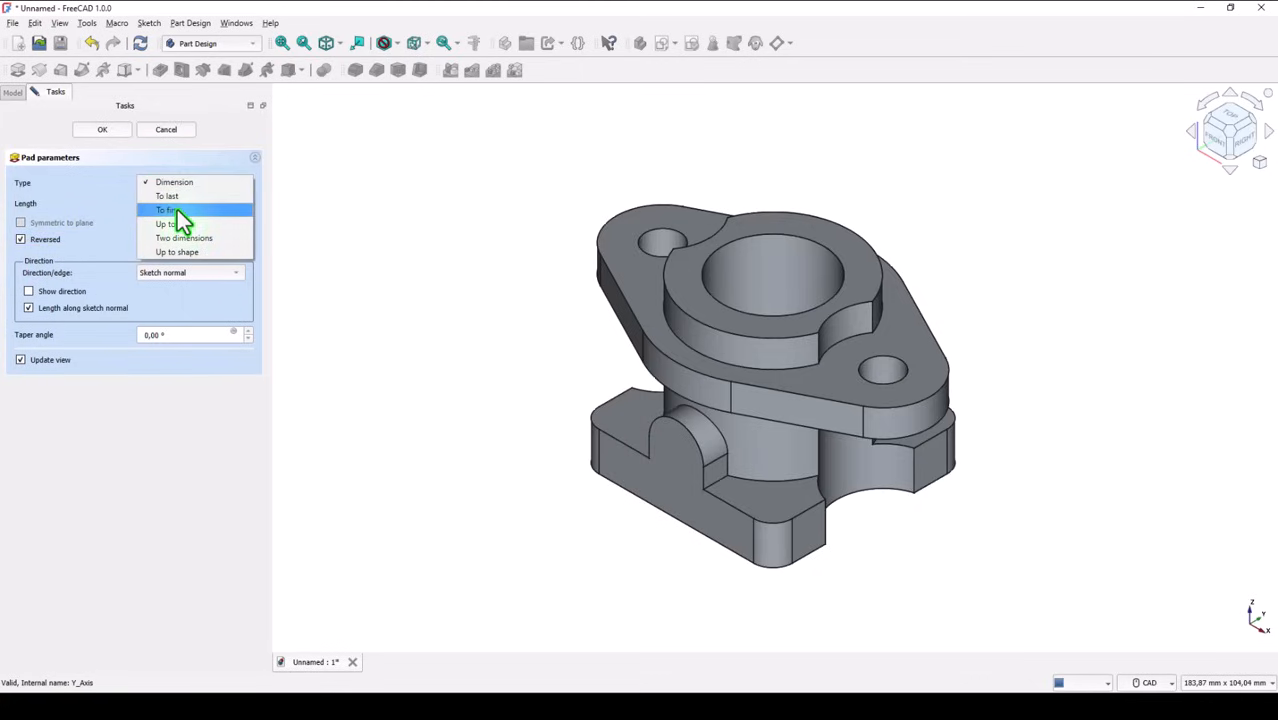
pyautogui.click(168, 210)
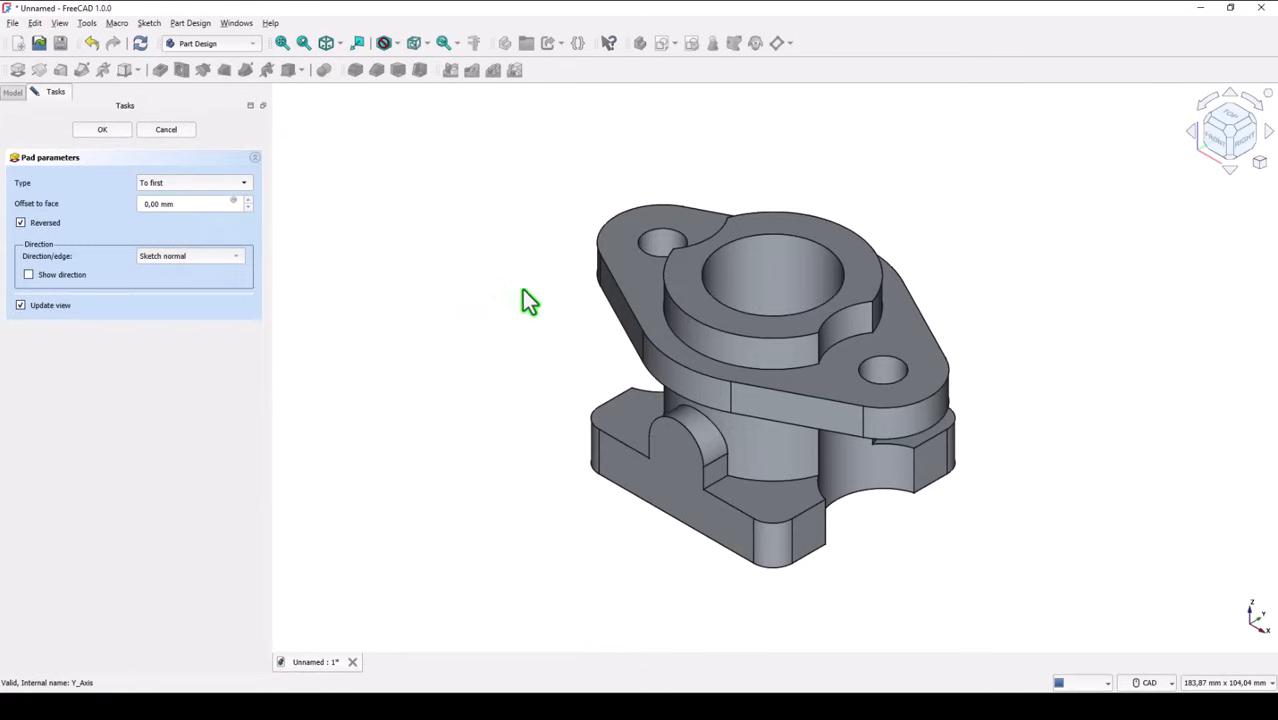
pyautogui.moveTo(656, 412)
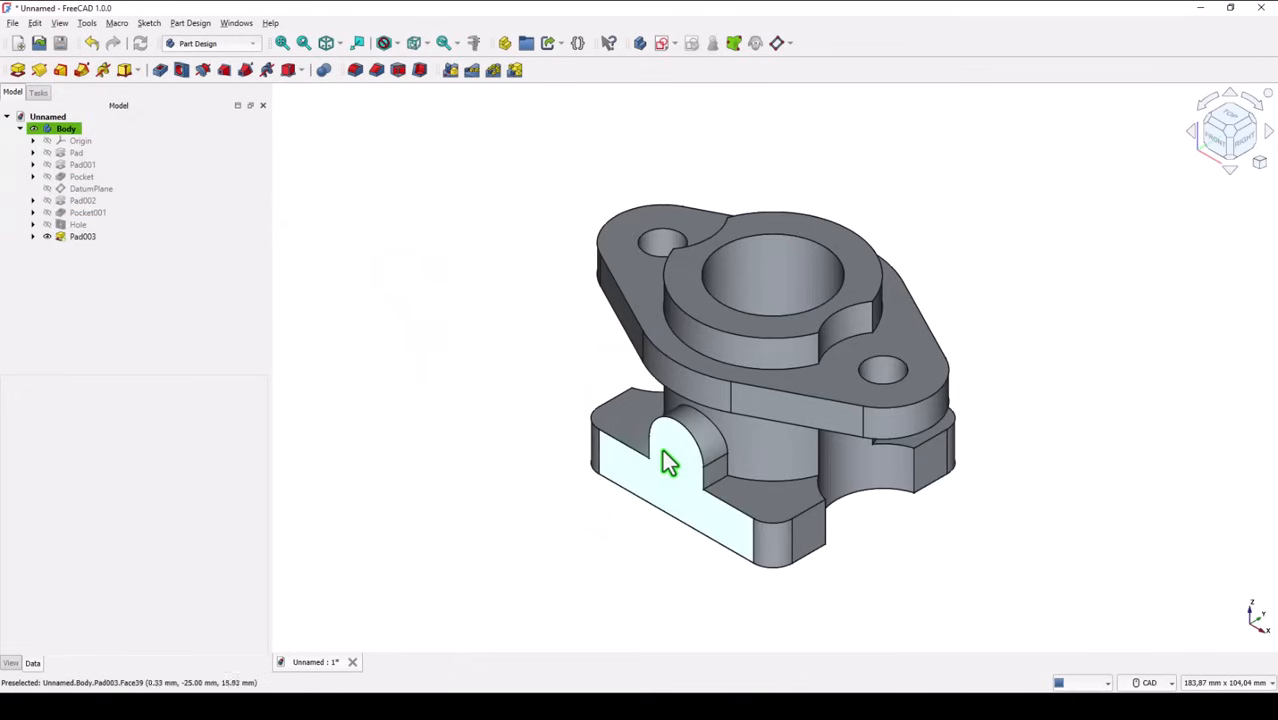
# Step: Sketch a circle on the boss front face centred on its arch and close the sketch
pyautogui.click(82, 236)
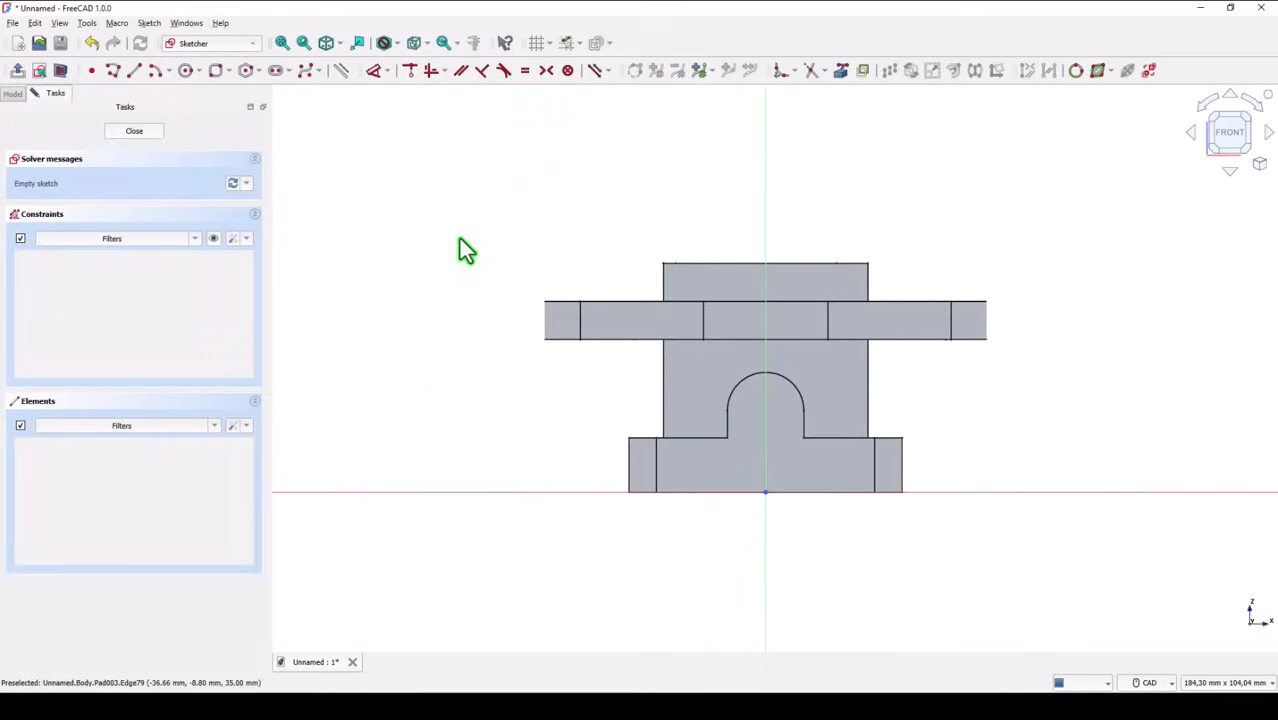
pyautogui.moveTo(312, 138)
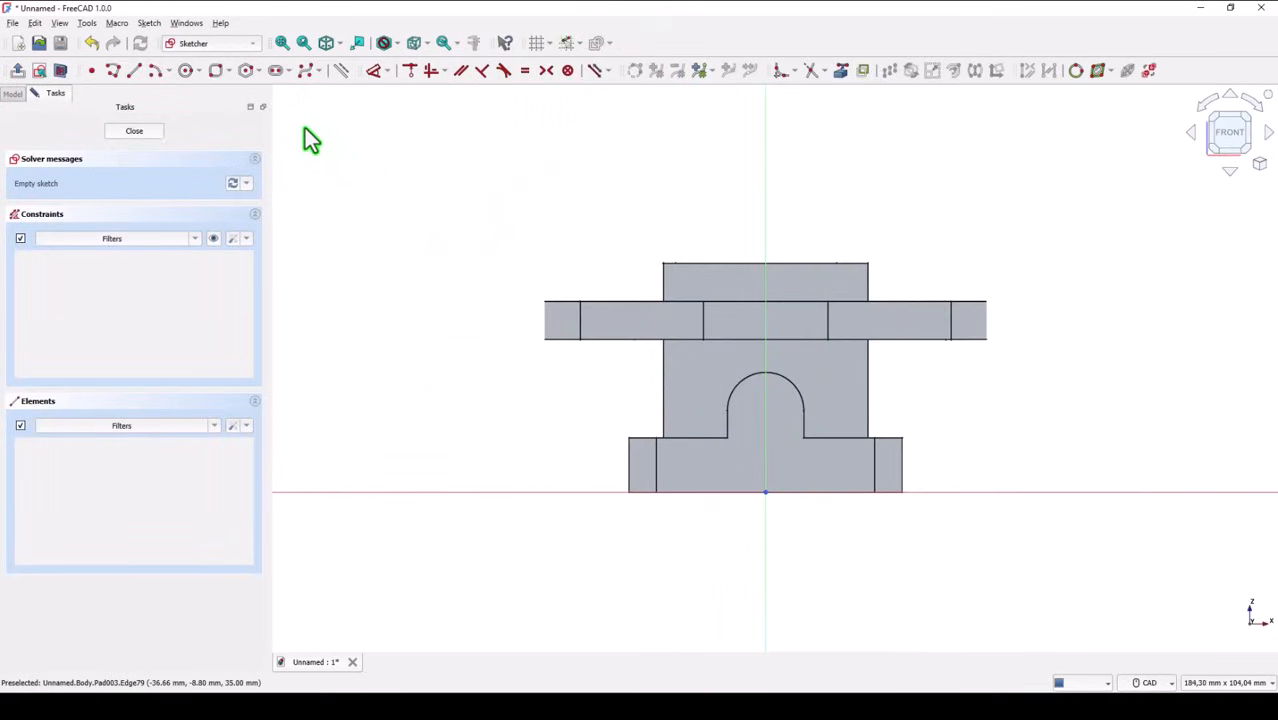
pyautogui.moveTo(782, 100)
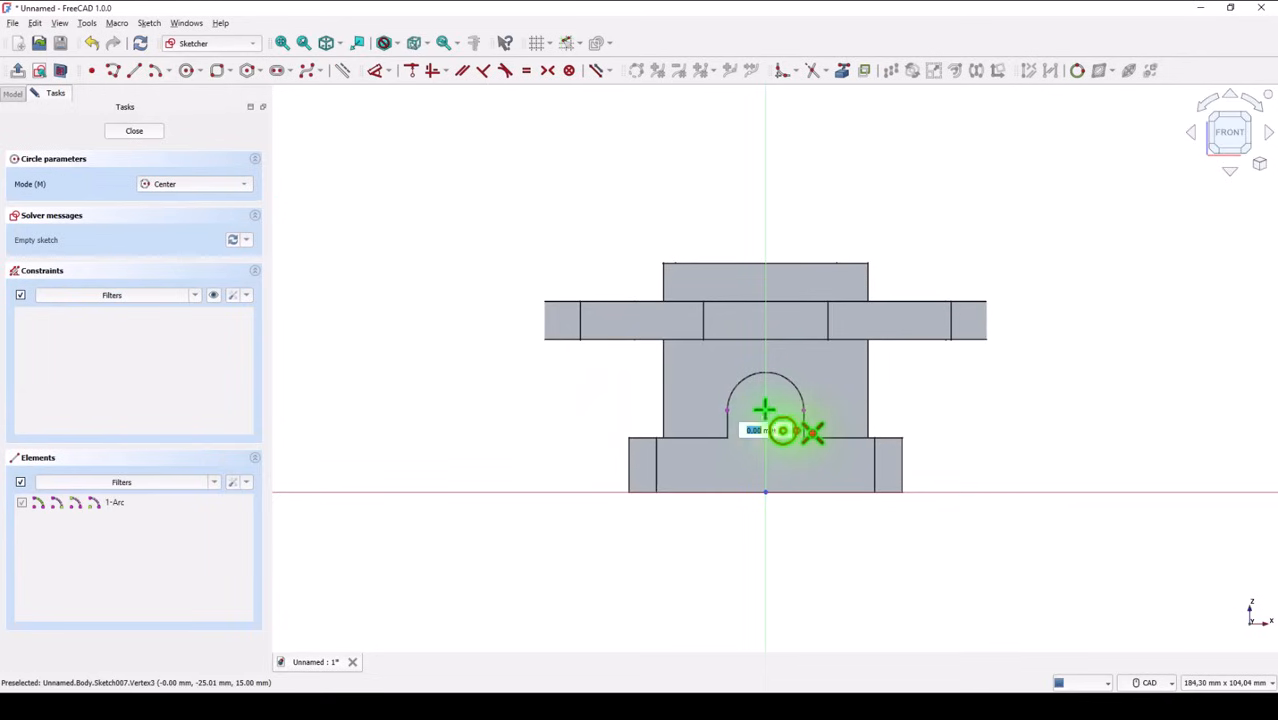
pyautogui.click(766, 410)
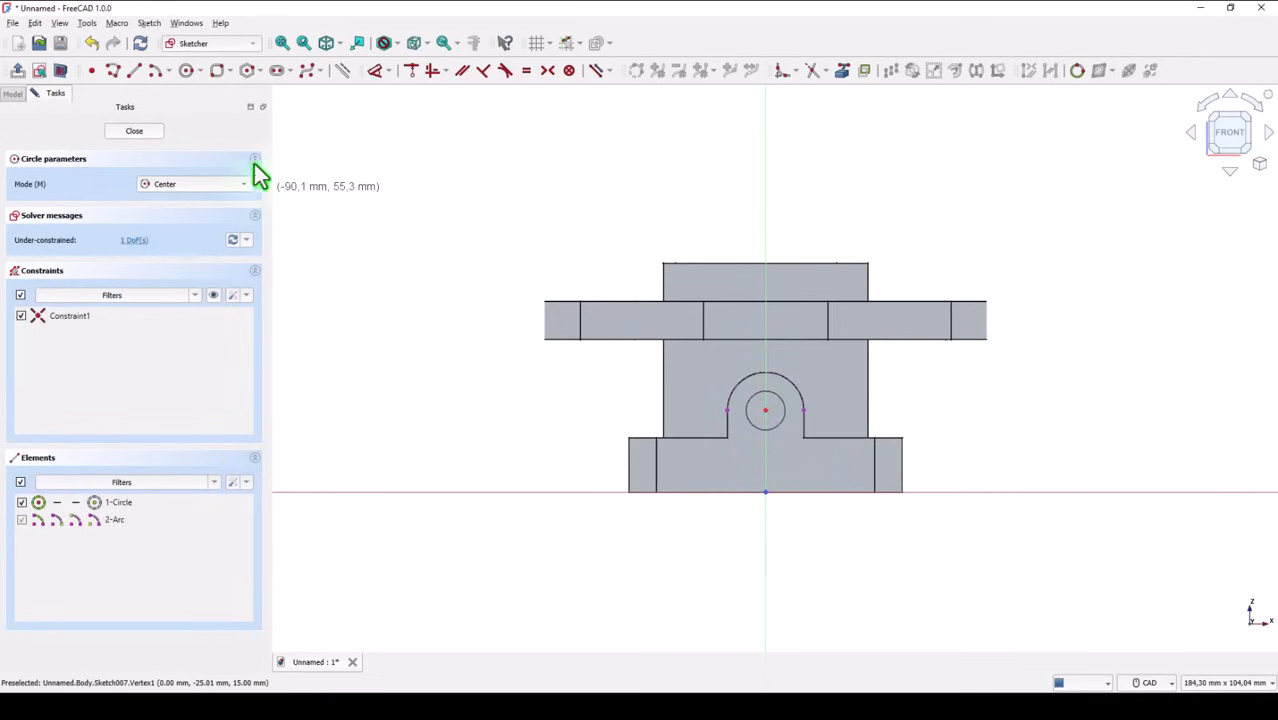
pyautogui.click(134, 130)
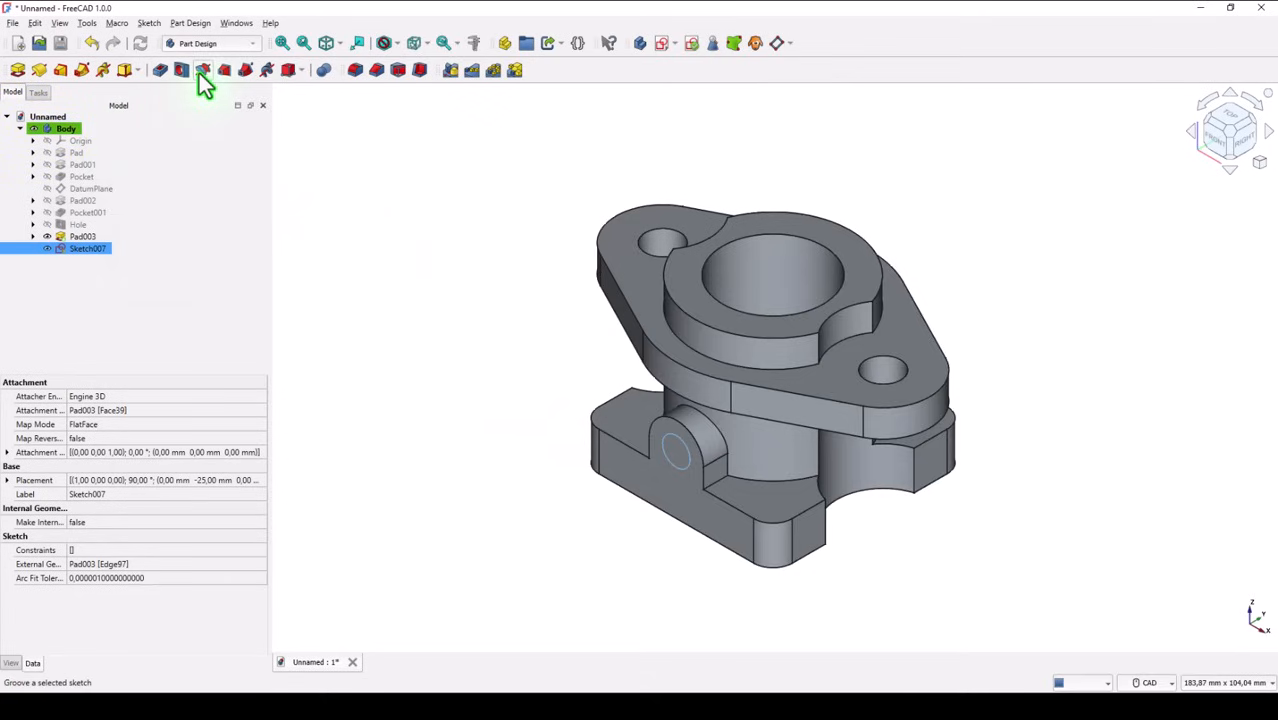
# Step: Drill a 7 mm Hole through the boss from the circle sketch
pyautogui.click(202, 68)
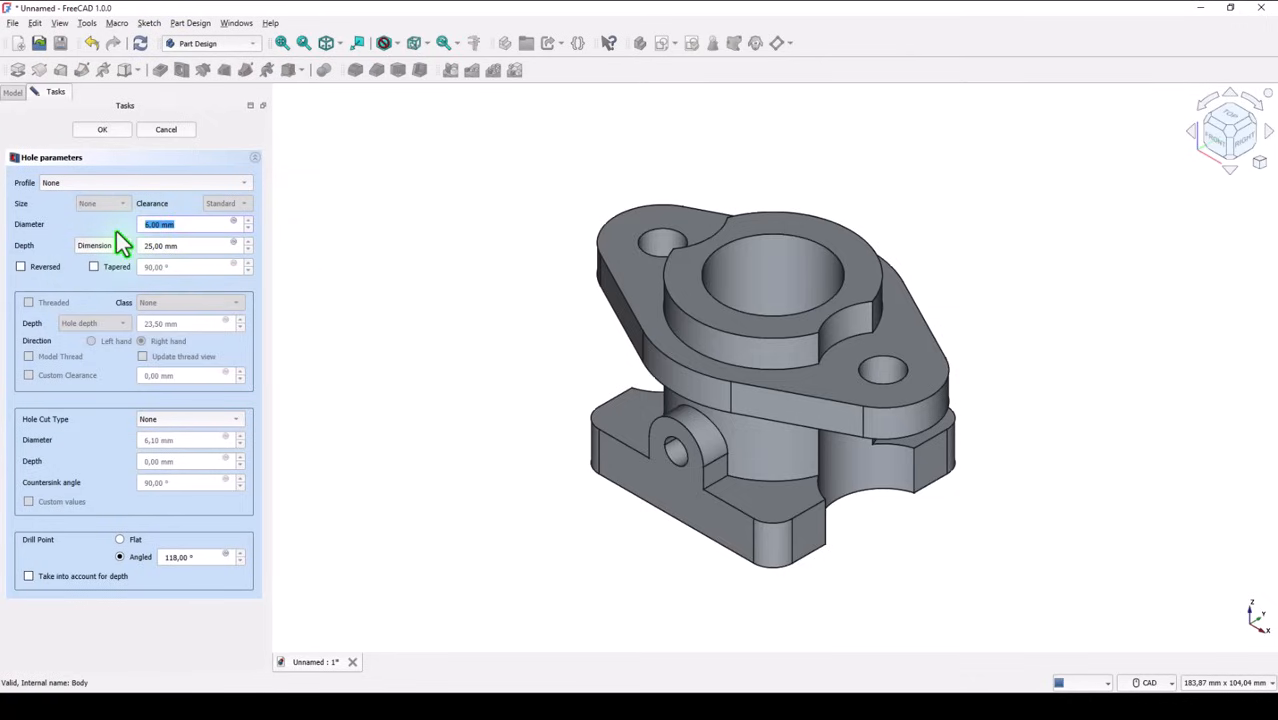
pyautogui.write('7')
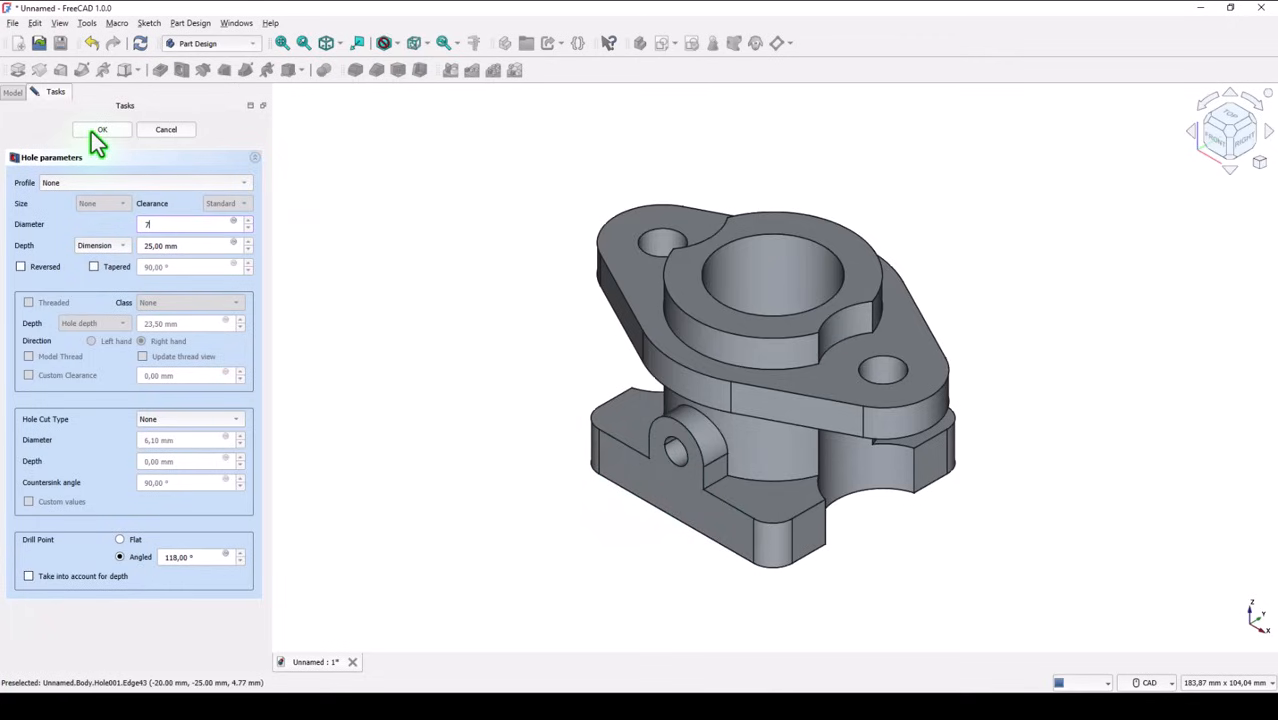
pyautogui.click(100, 128)
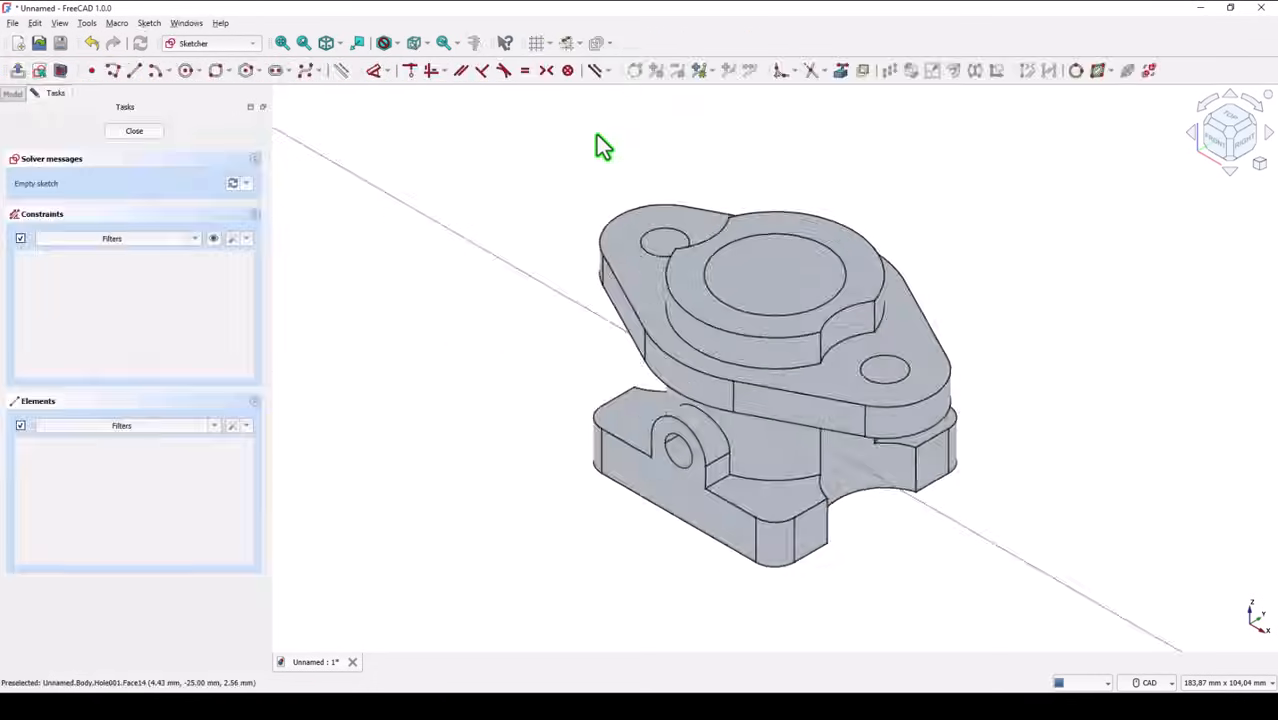
# Step: In Top view, draw circles at the base's corner arc centres and close the sketch
pyautogui.click(1228, 132)
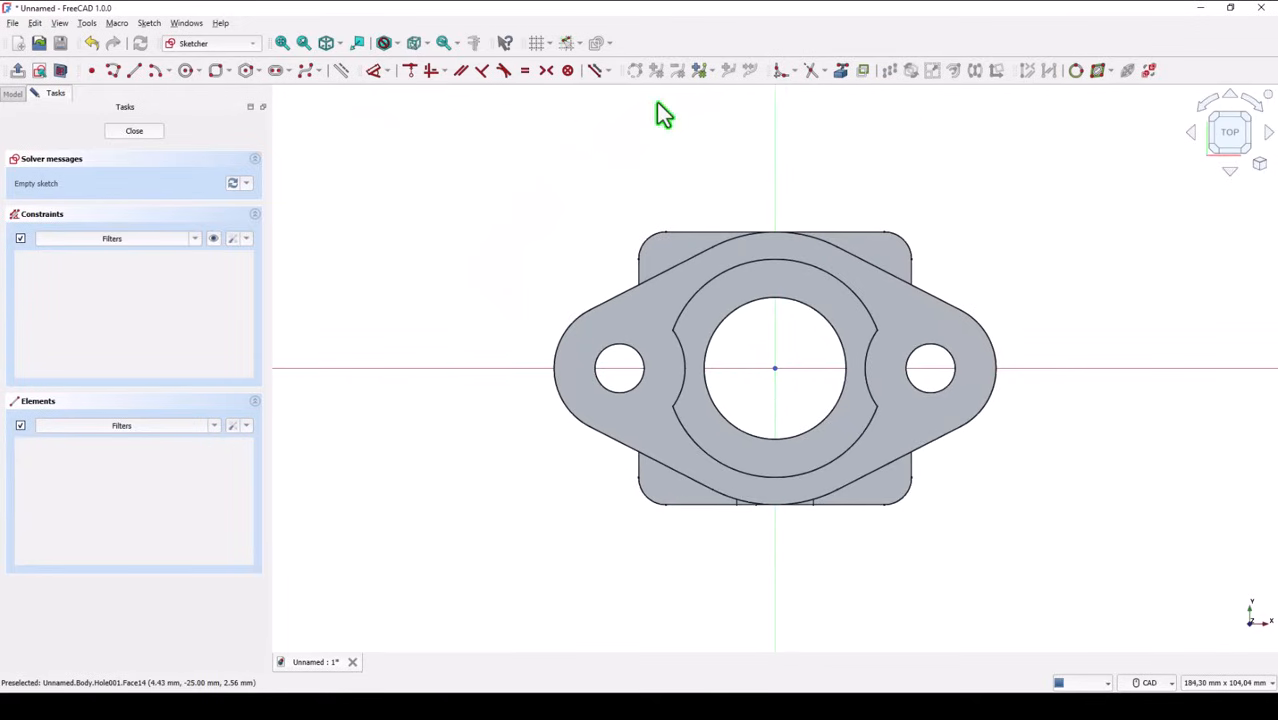
pyautogui.moveTo(660, 240)
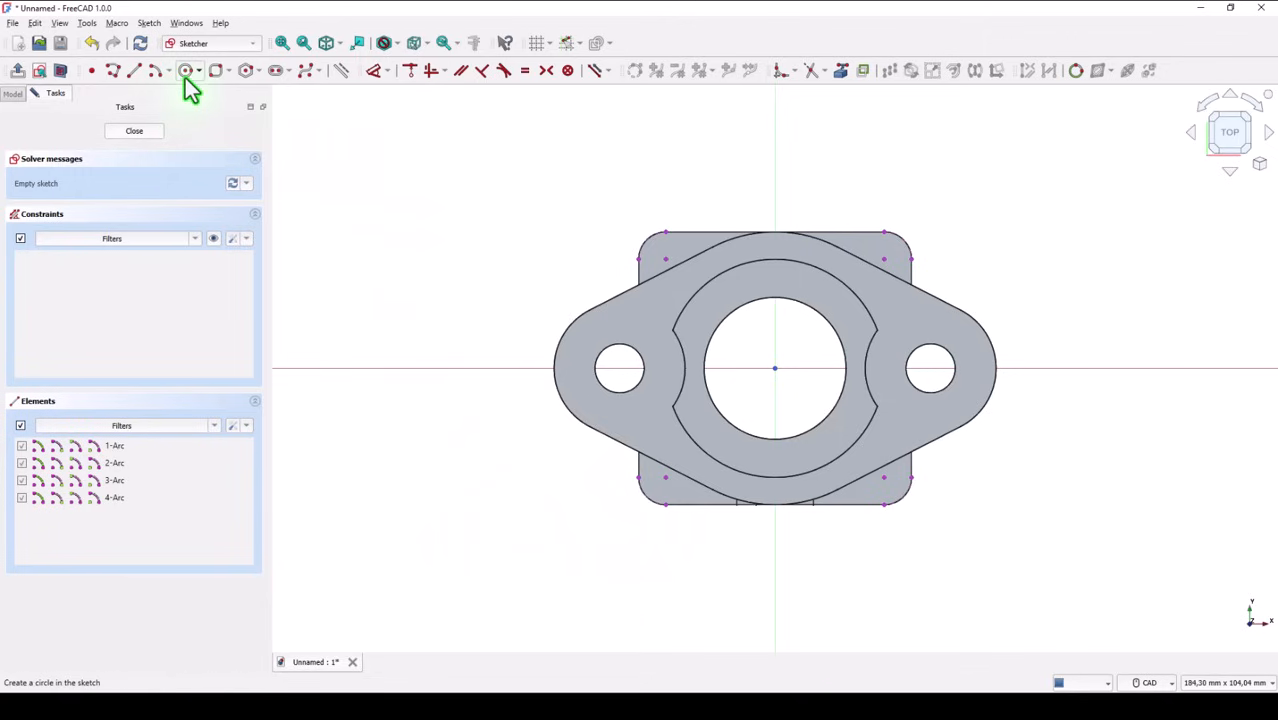
pyautogui.click(186, 70)
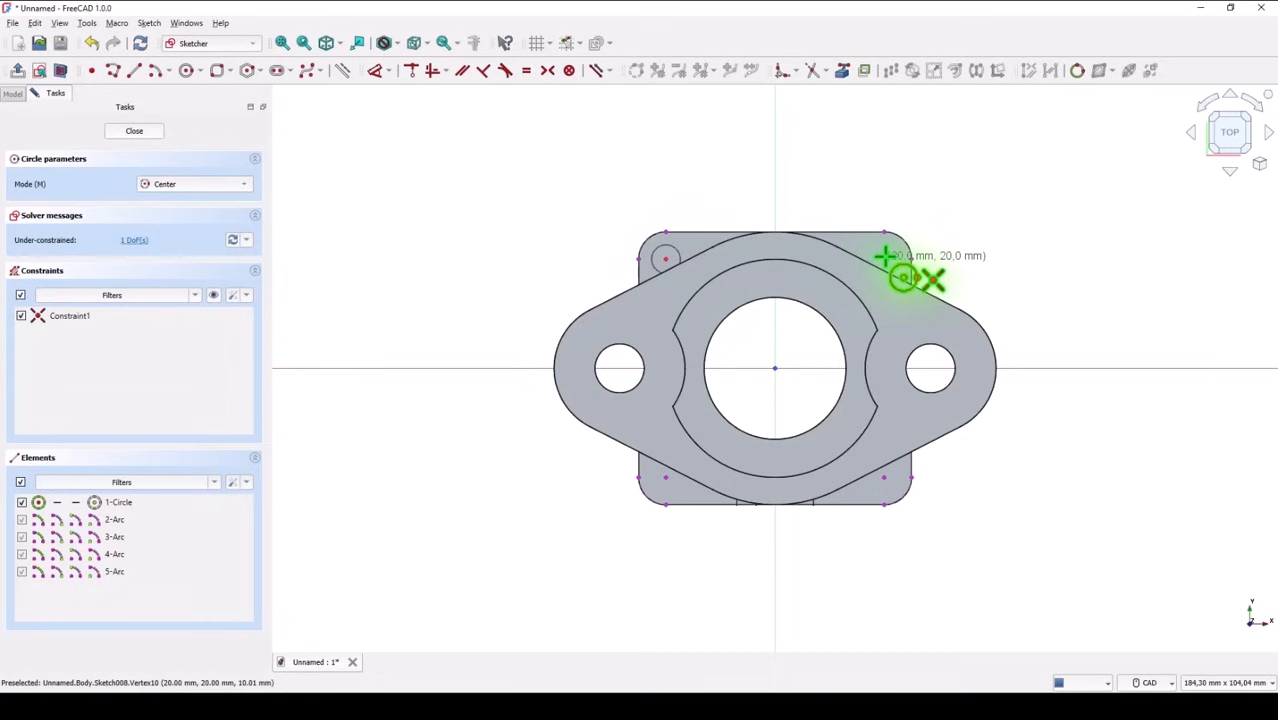
pyautogui.click(884, 260)
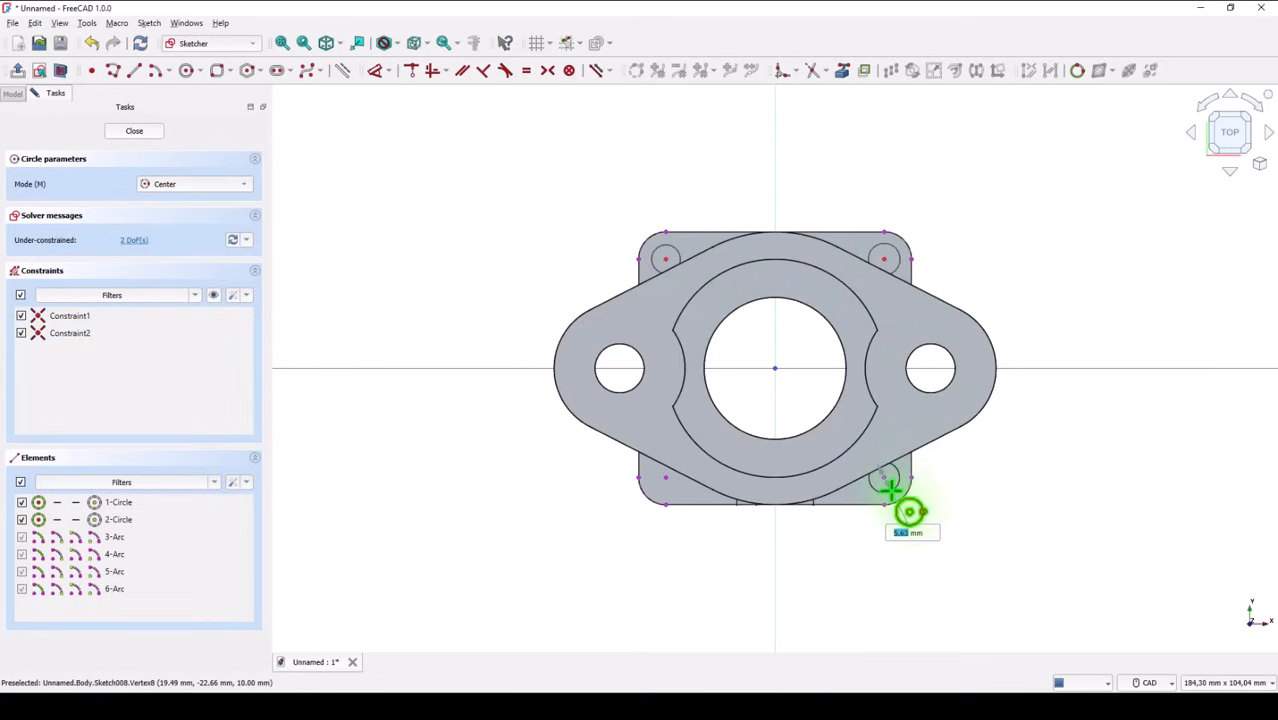
pyautogui.click(684, 500)
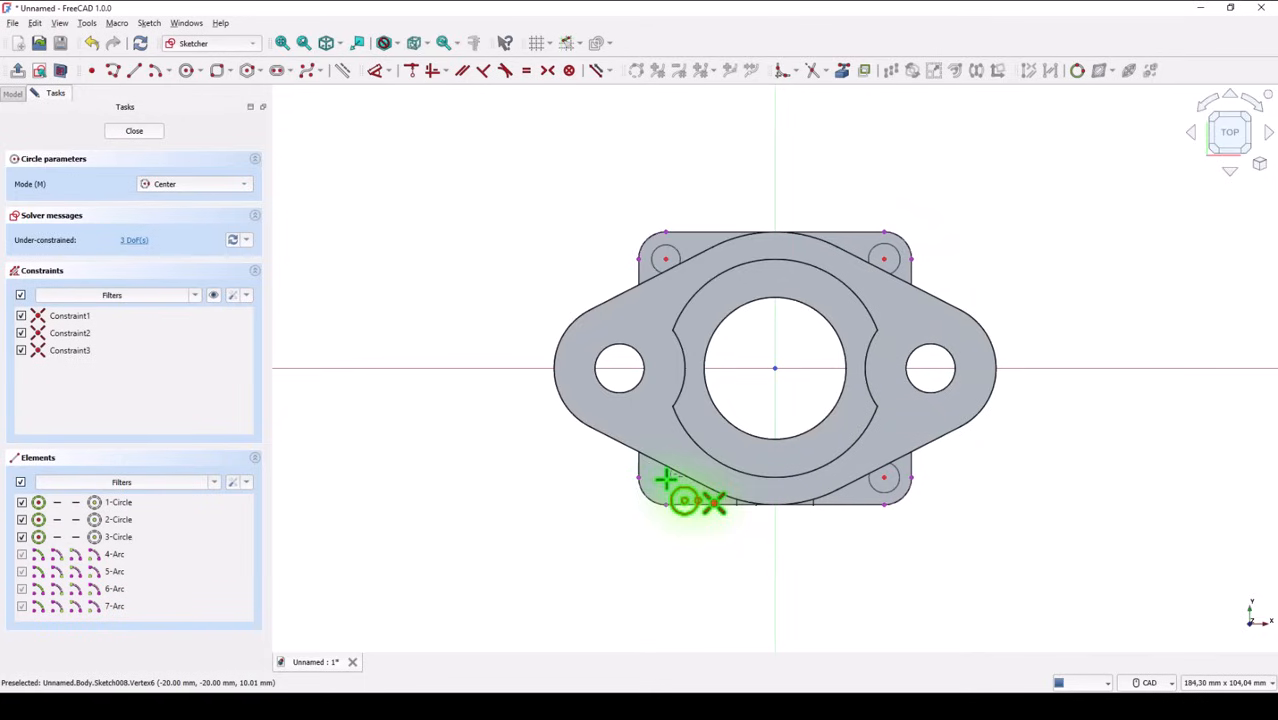
pyautogui.click(684, 500)
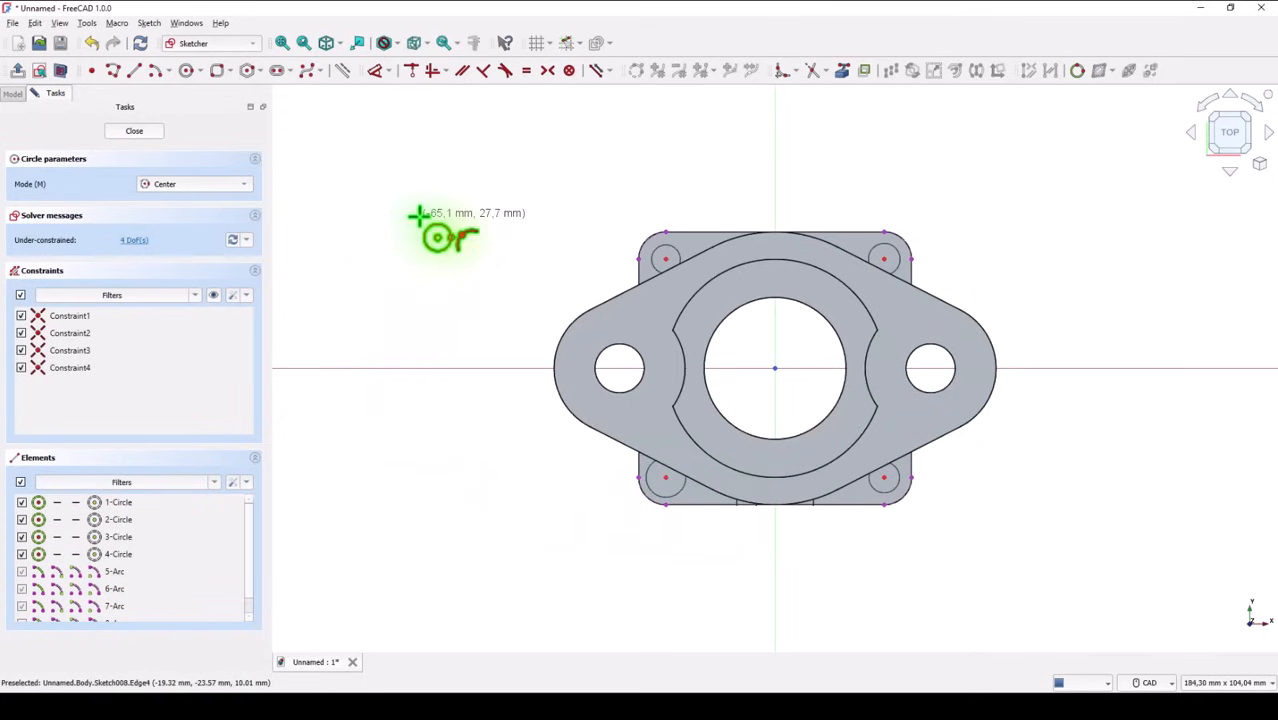
pyautogui.moveTo(110, 104)
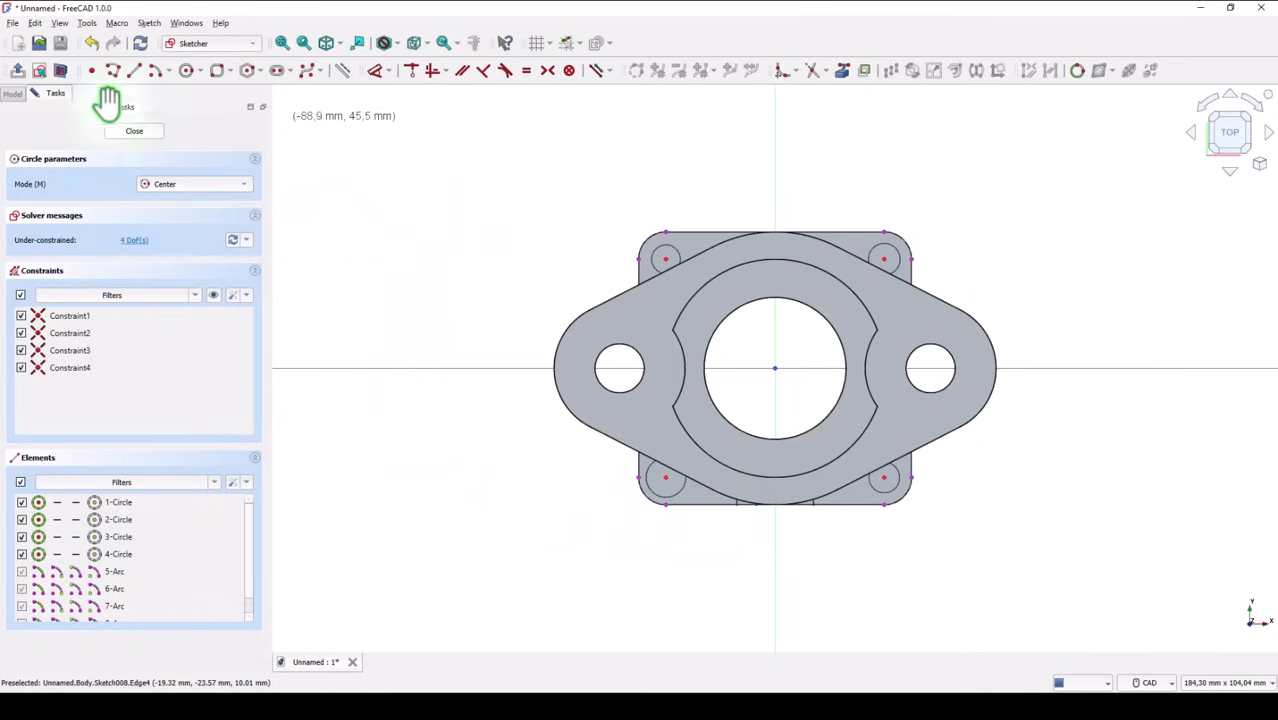
pyautogui.click(134, 130)
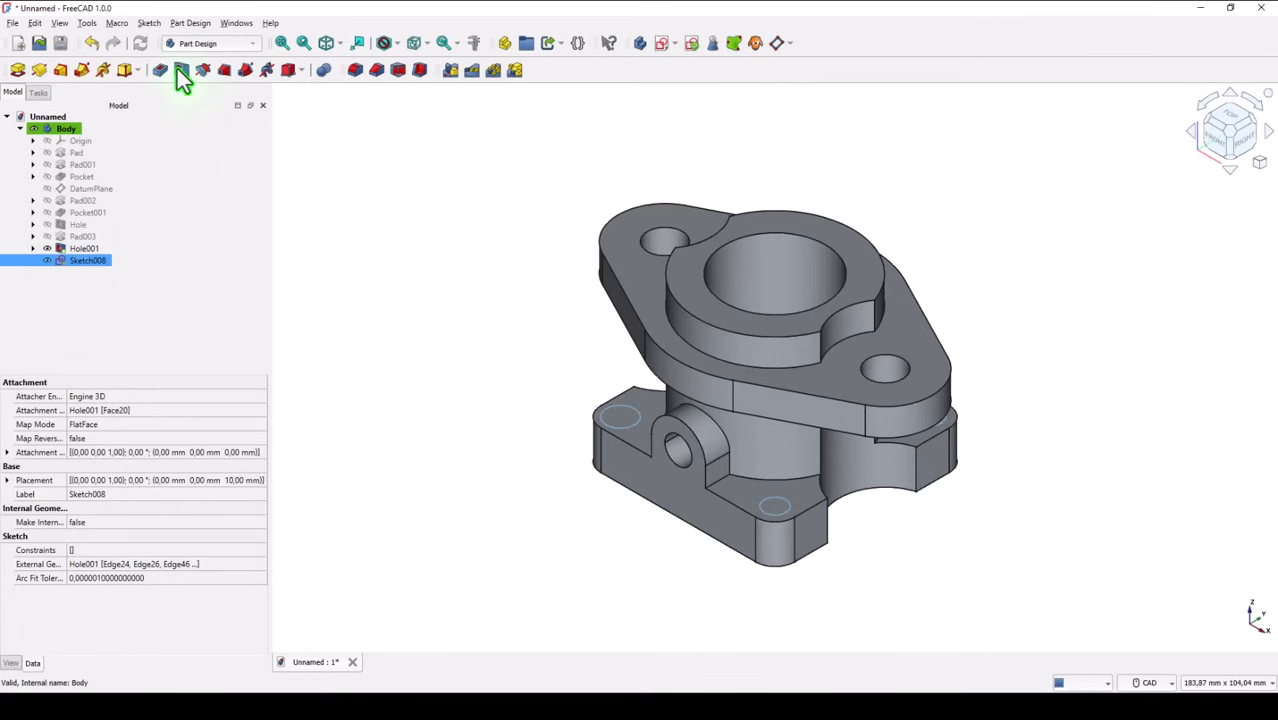
# Step: Make the corner circles into 5 mm Holes with Depth Through all
pyautogui.click(180, 70)
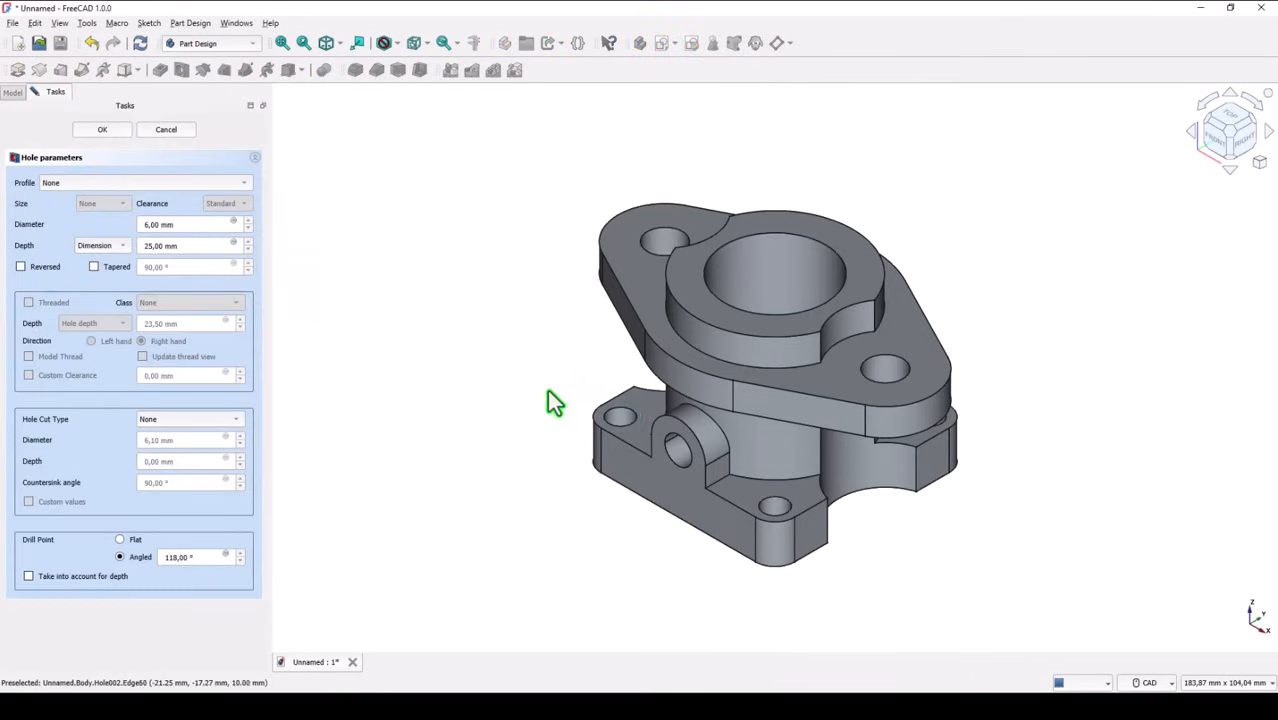
pyautogui.moveTo(472, 280)
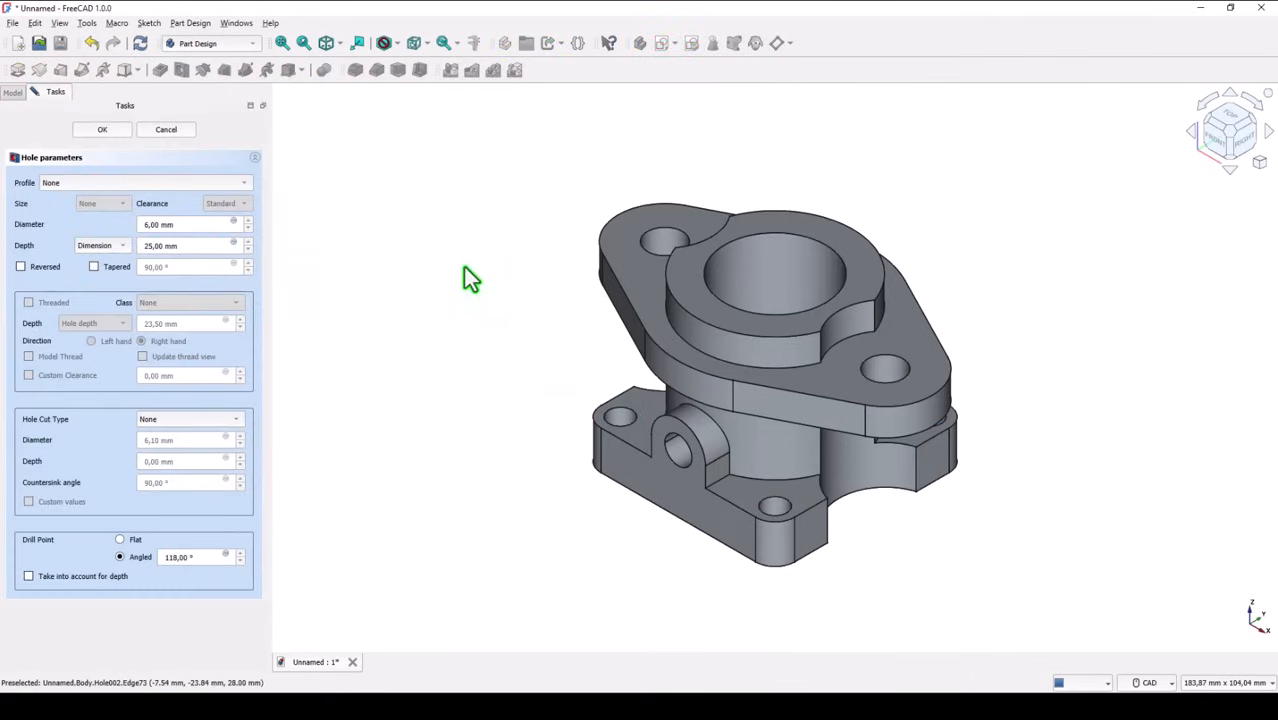
pyautogui.moveTo(336, 200)
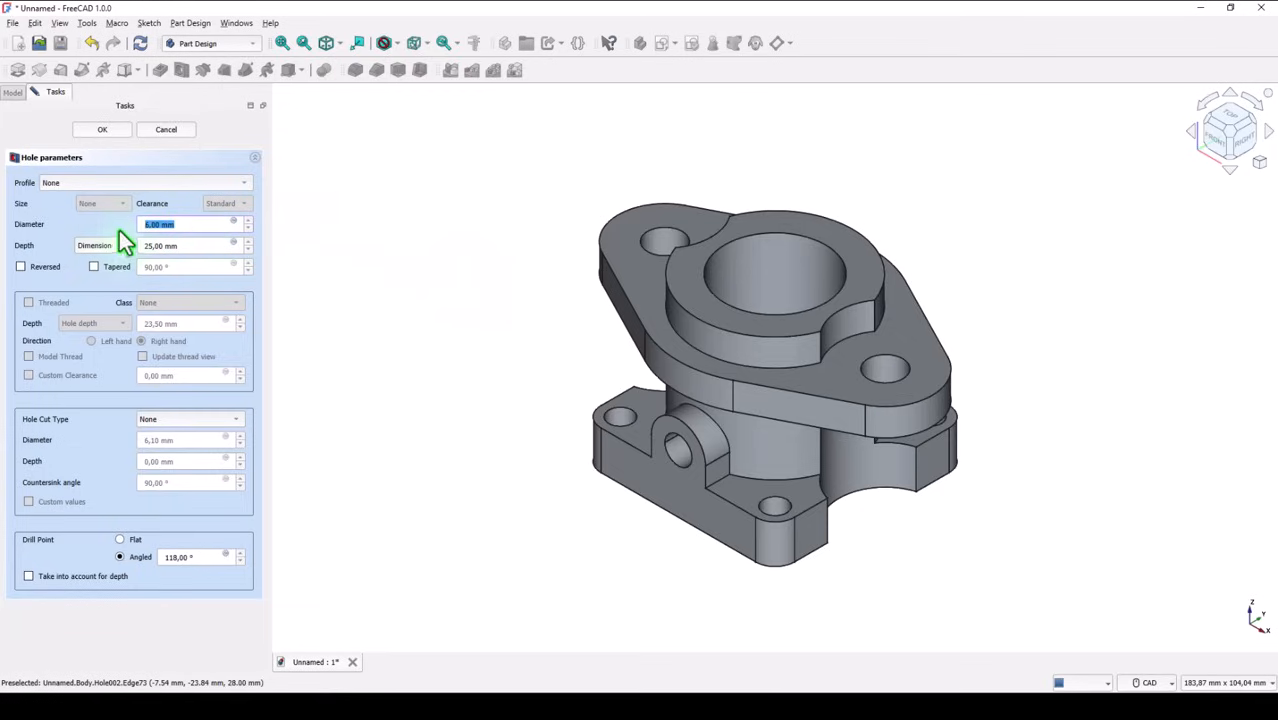
pyautogui.write('5')
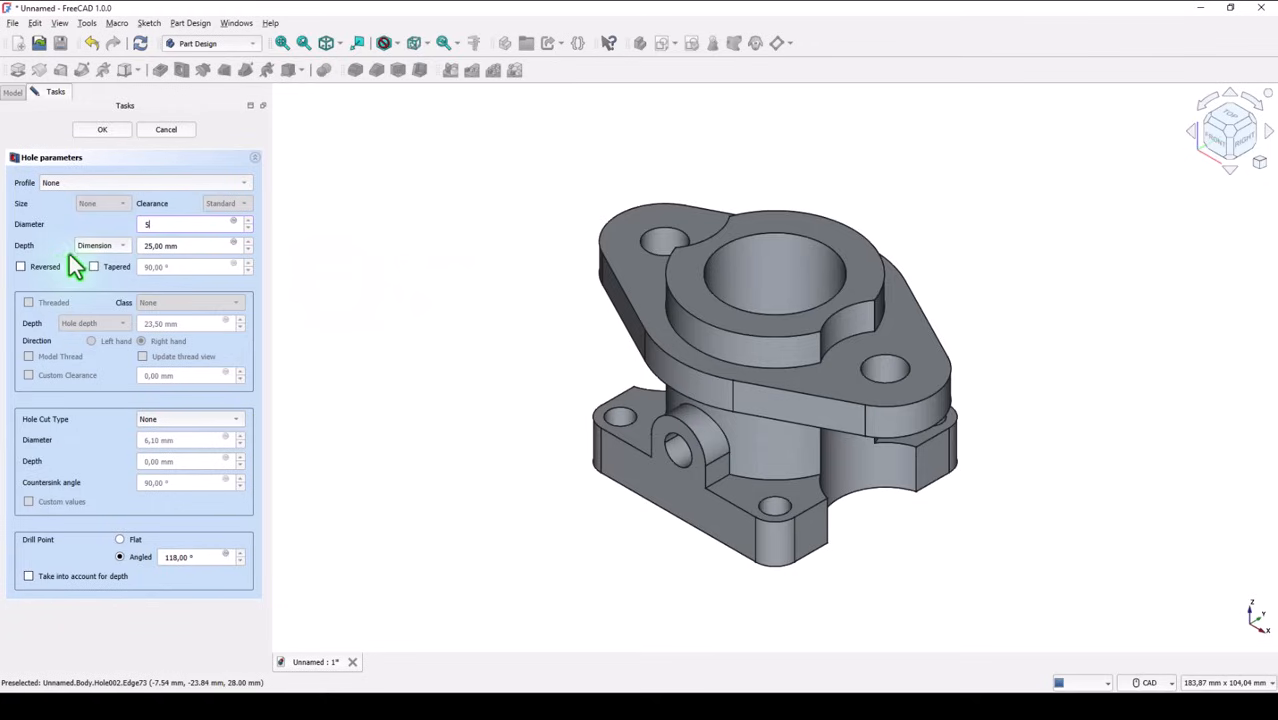
pyautogui.click(96, 244)
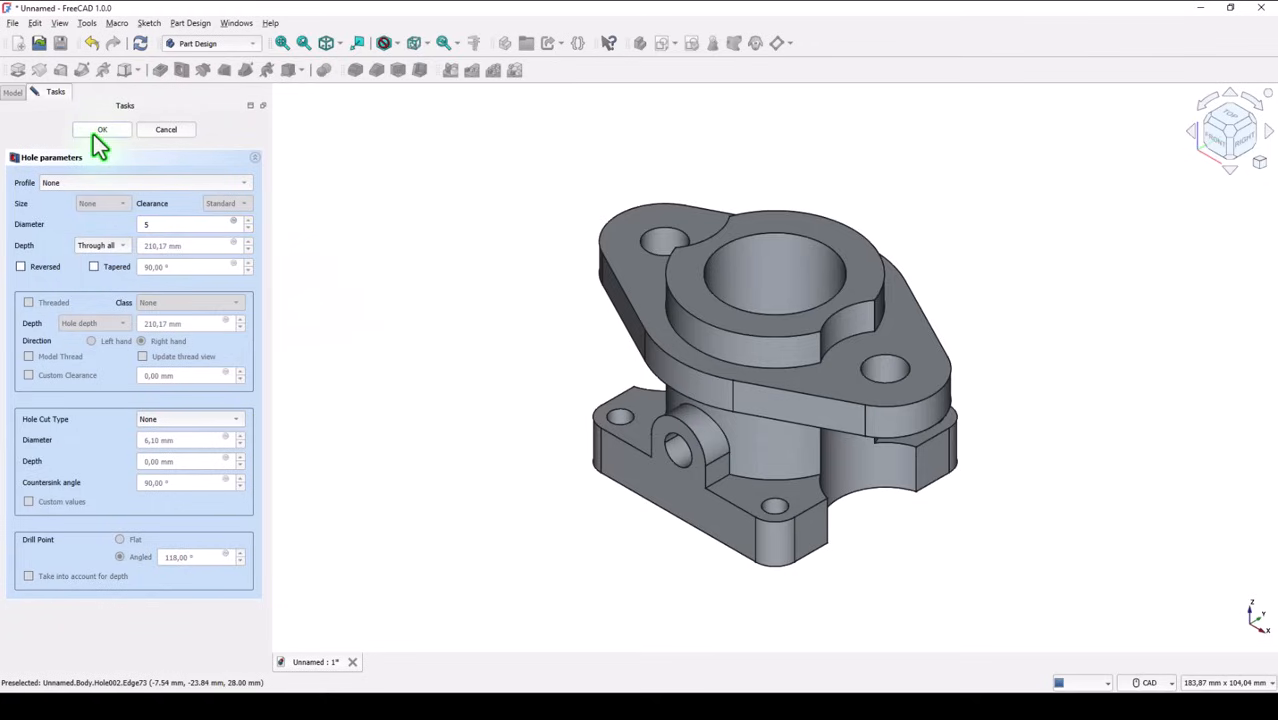
pyautogui.click(100, 128)
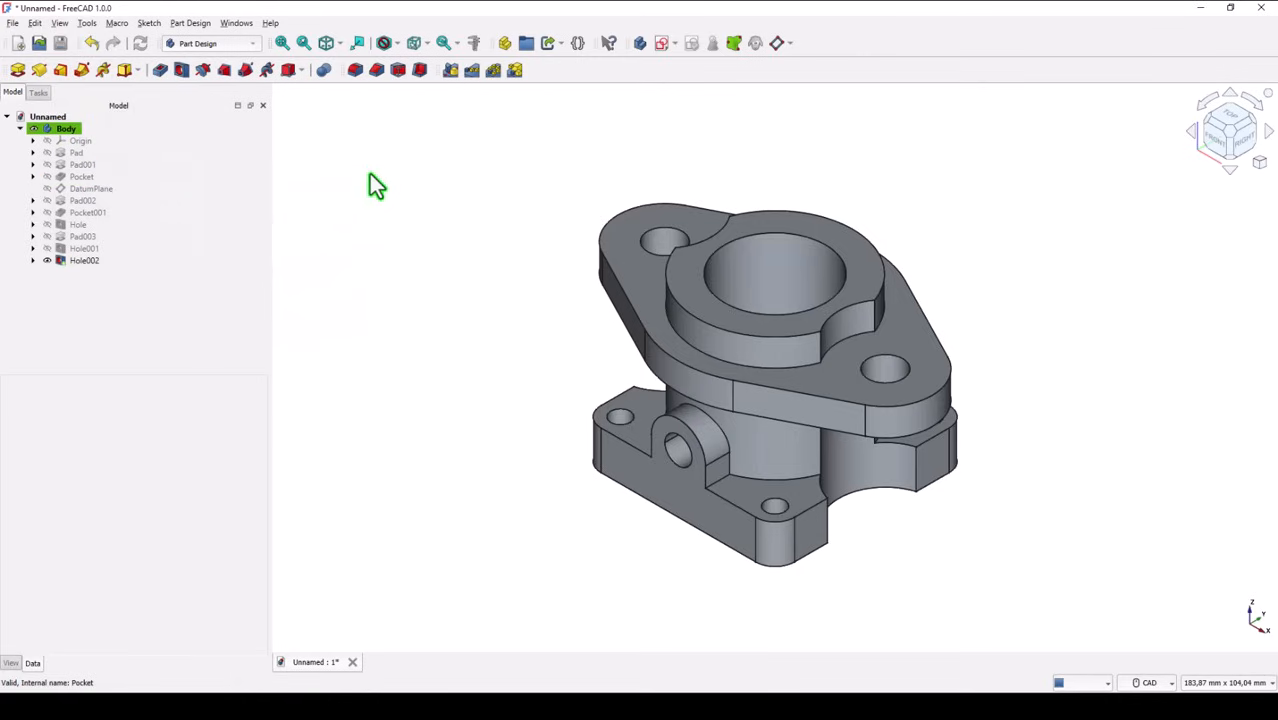
pyautogui.moveTo(824, 110)
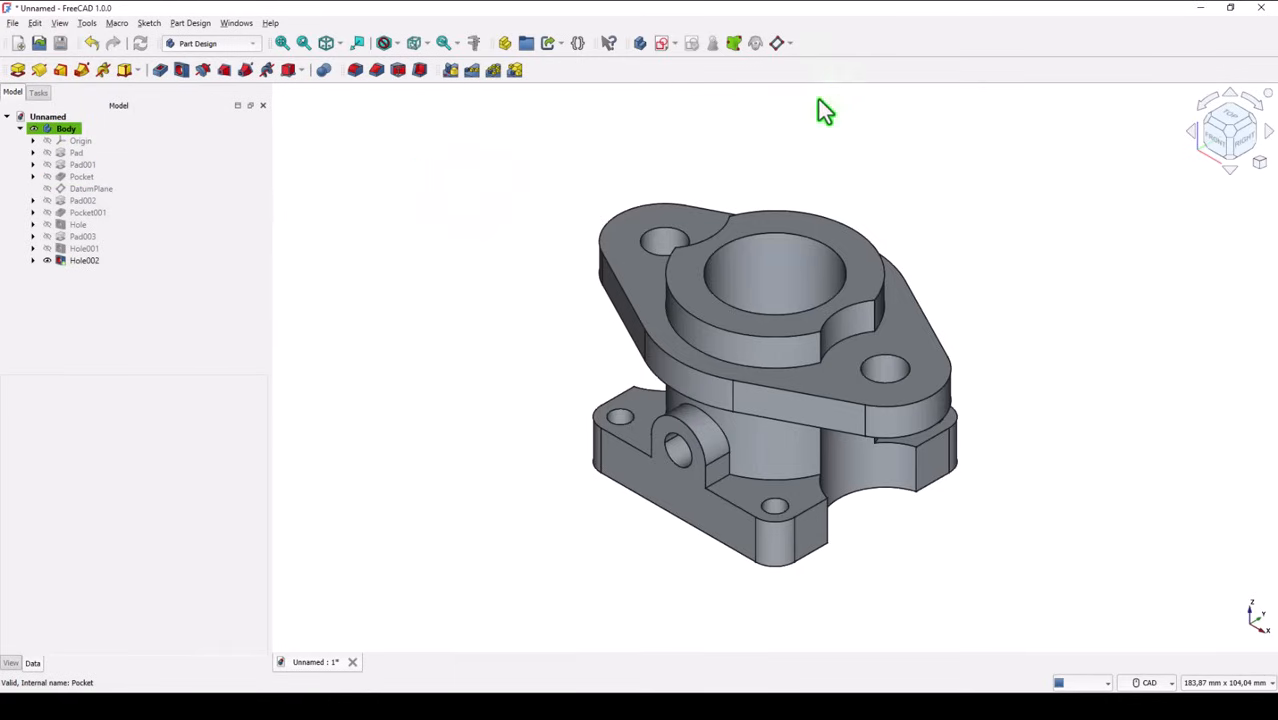